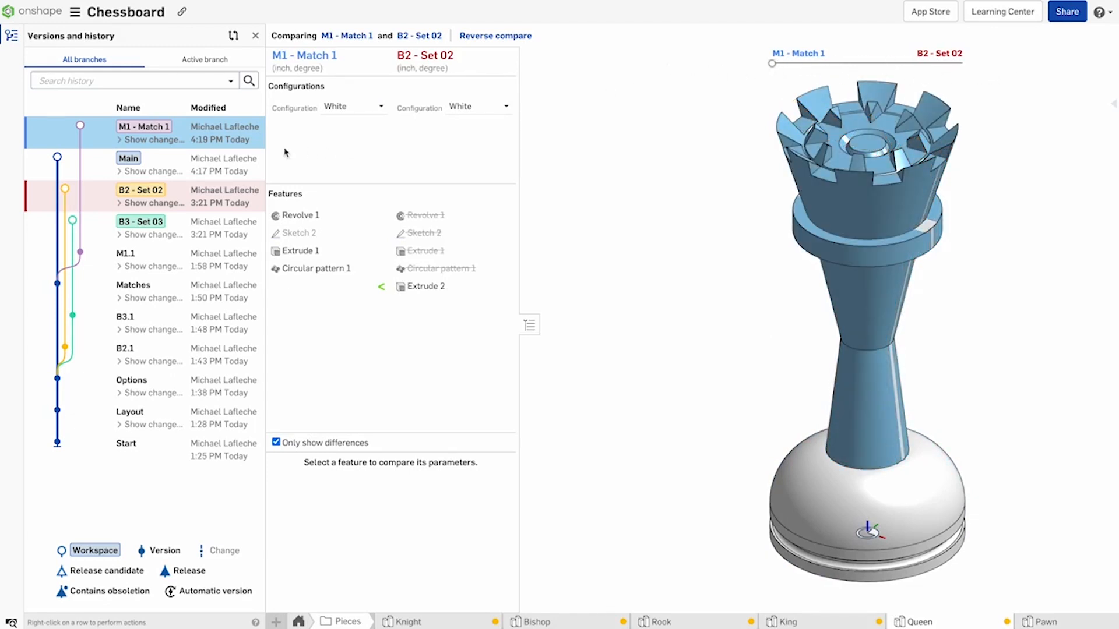
Step: Browse the Board part studio, Game assembly and Chess Match drawing, then the Rook part studio under Pieces
right_click(142, 132)
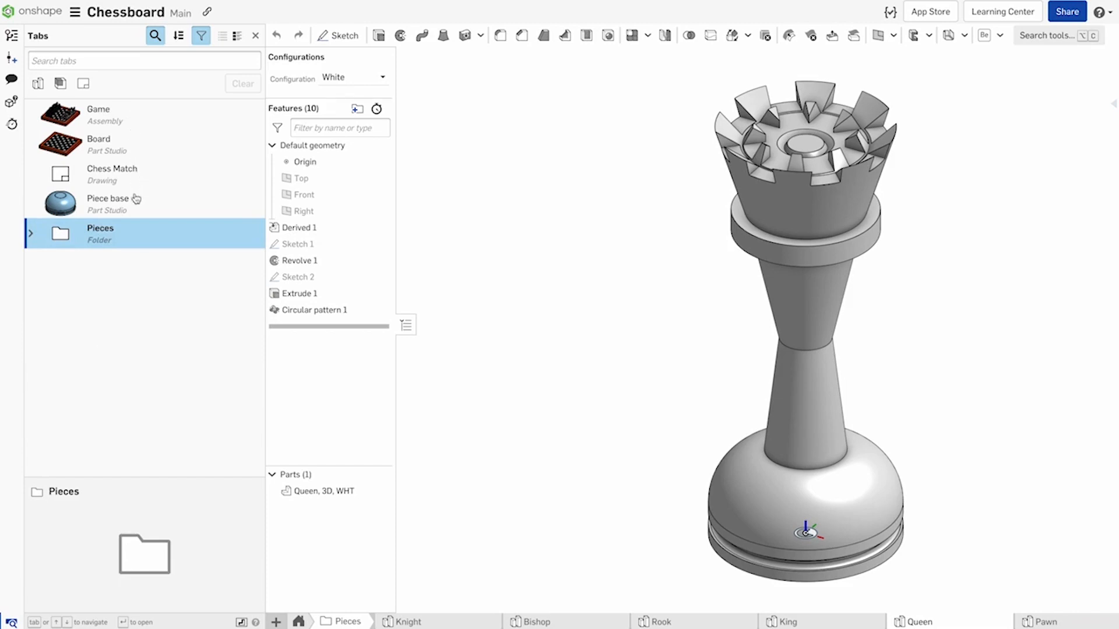
mouse_move(112, 140)
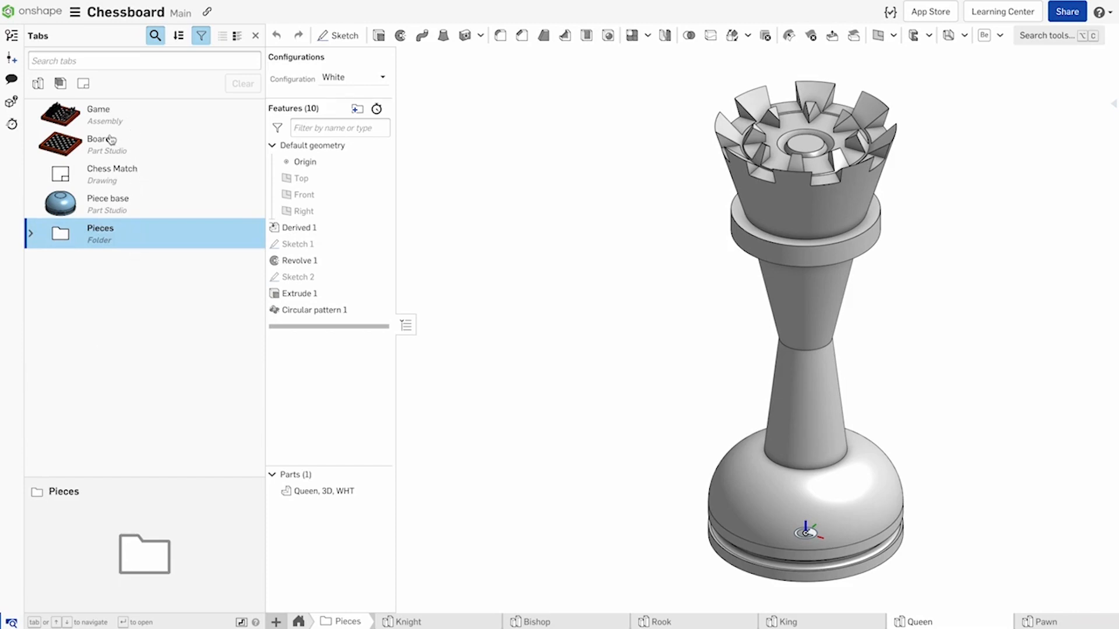
click(100, 143)
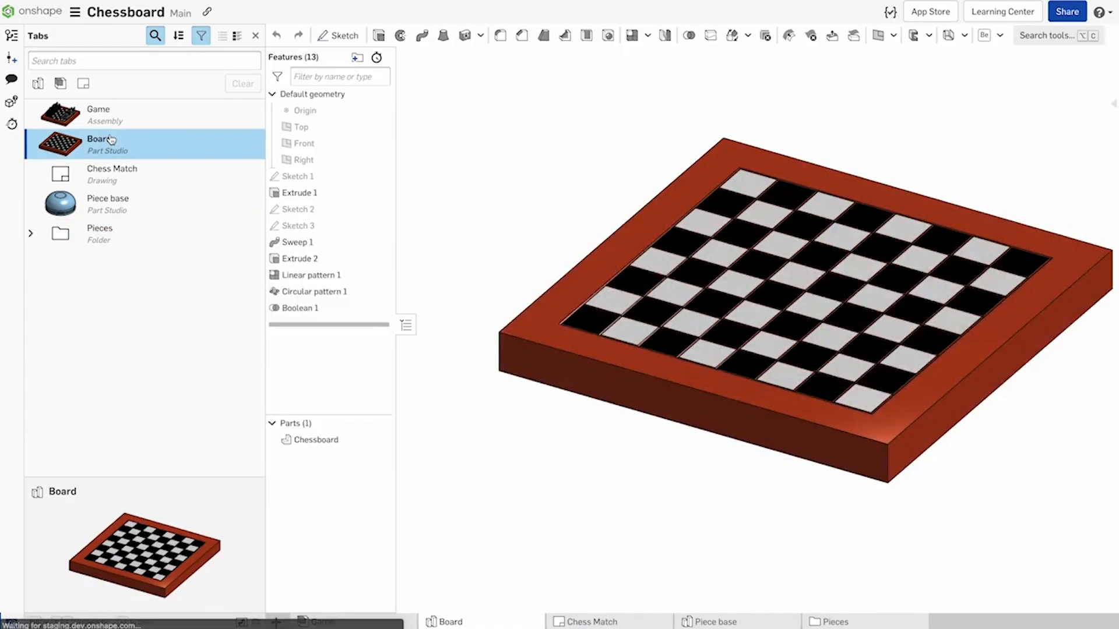
click(97, 114)
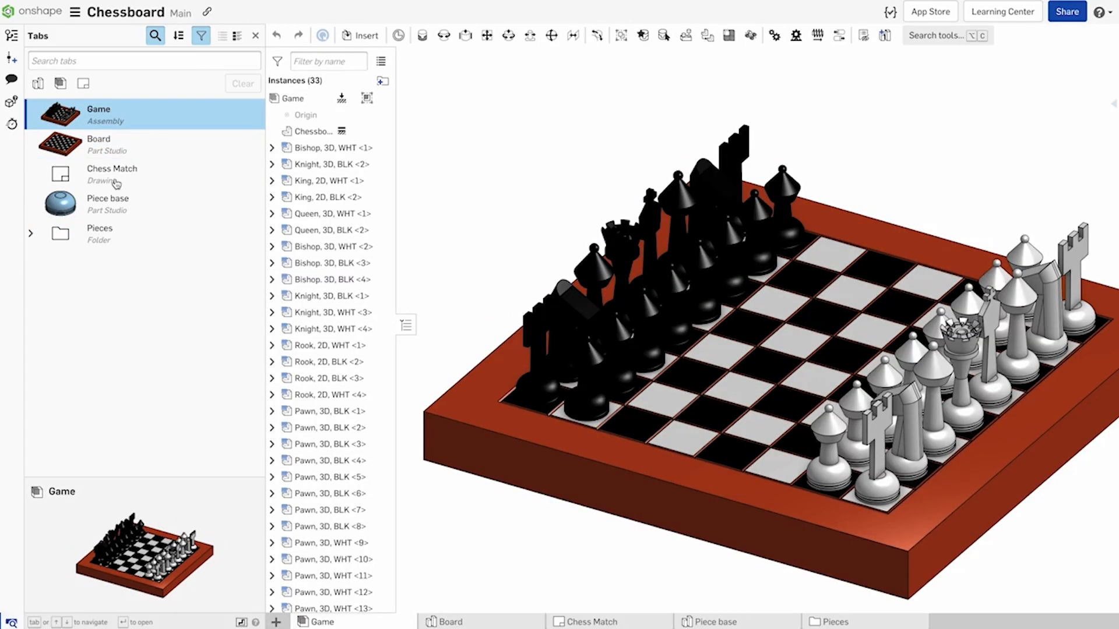
click(112, 174)
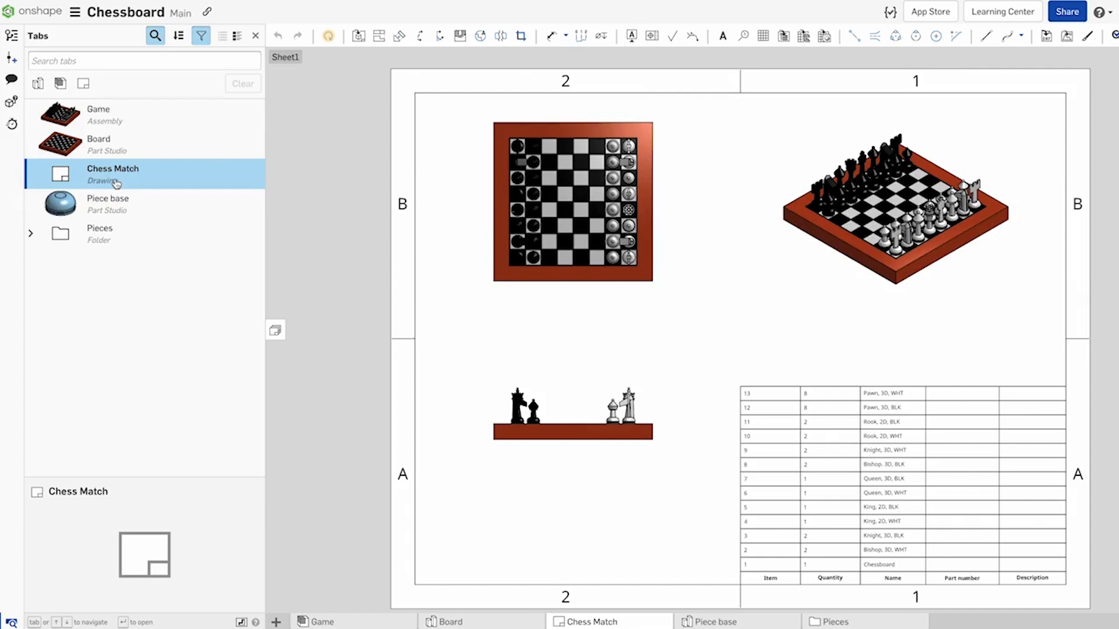
click(31, 233)
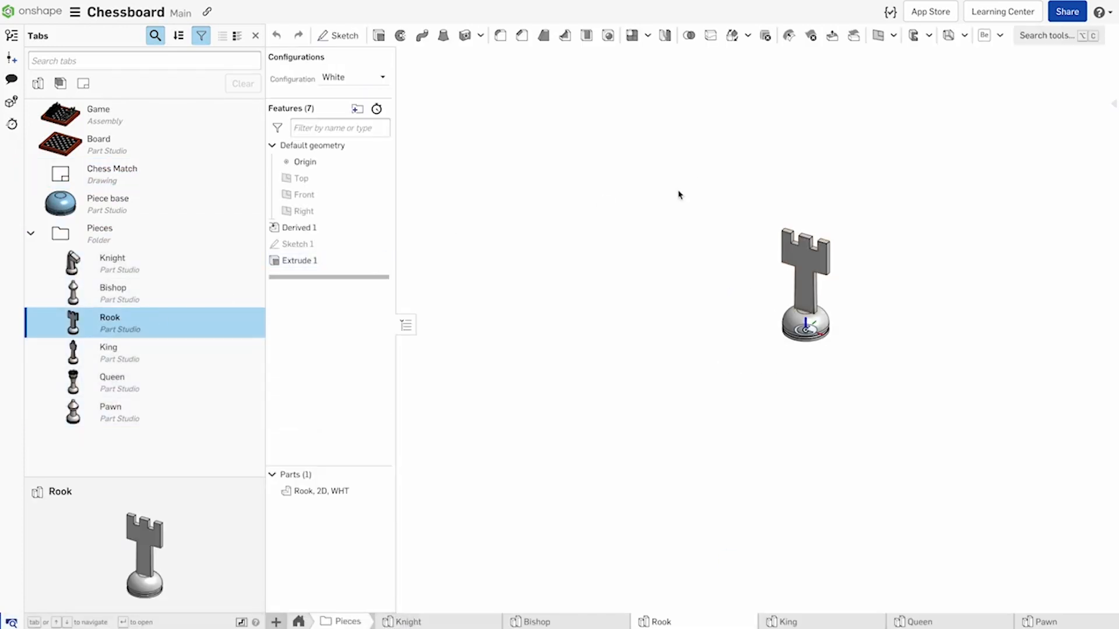
Step: From Versions and history switch to the M1 - Match 1 workspace and view its Game assembly
click(11, 36)
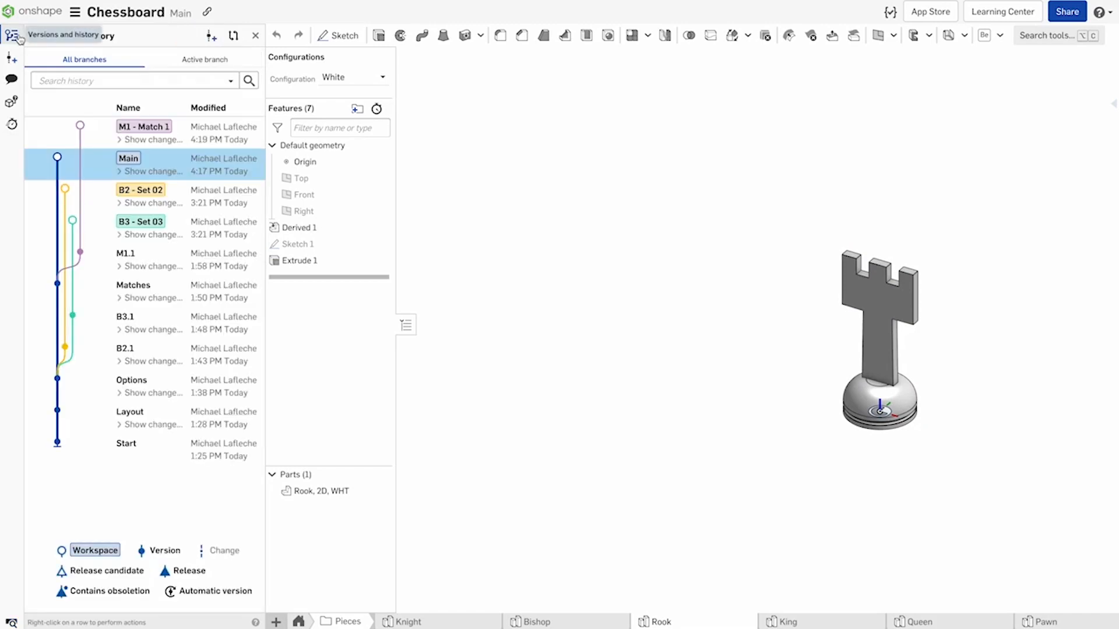
mouse_move(150, 227)
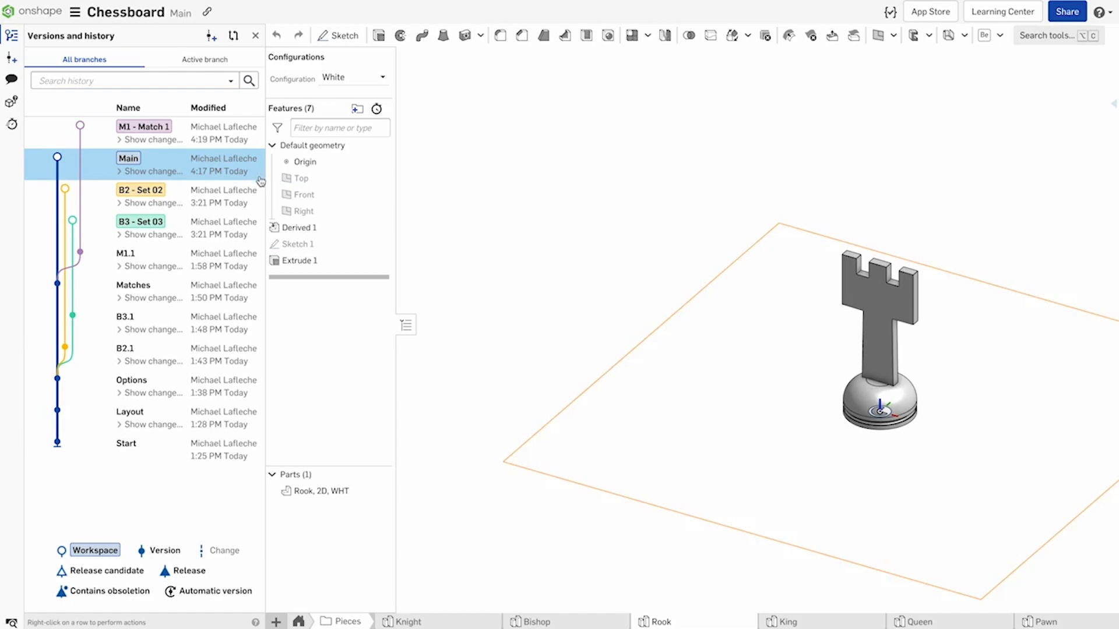
click(143, 126)
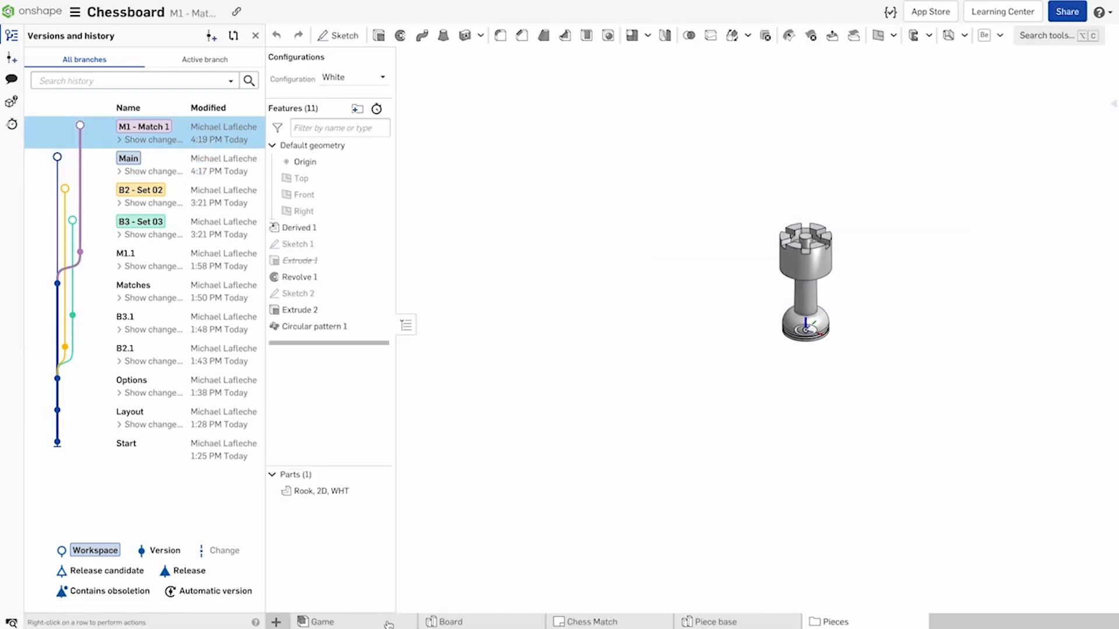
click(322, 621)
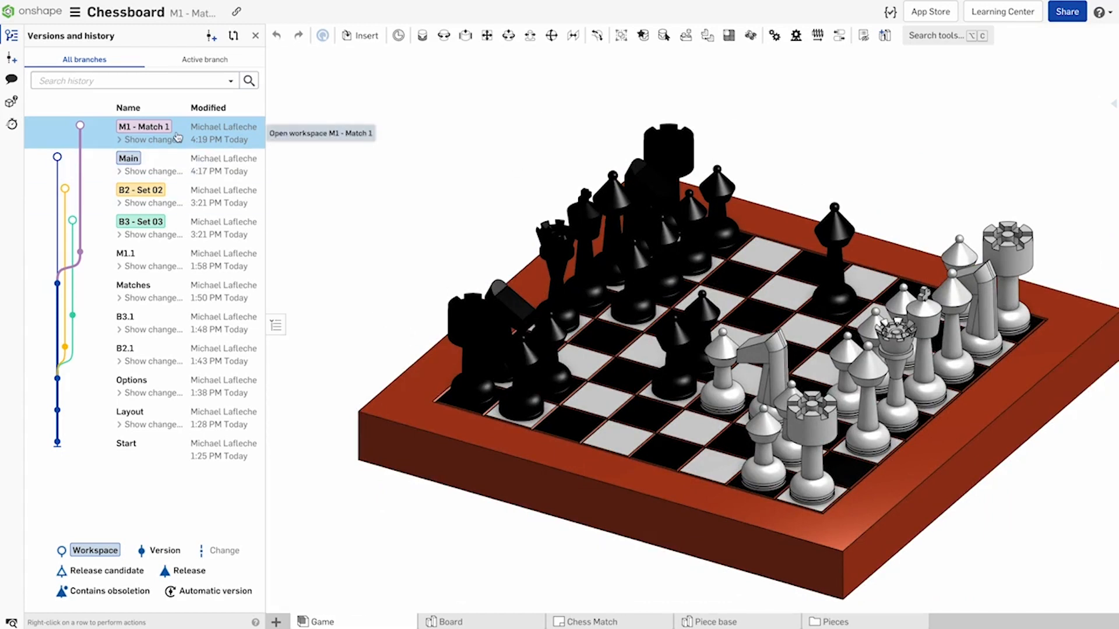
mouse_move(208, 221)
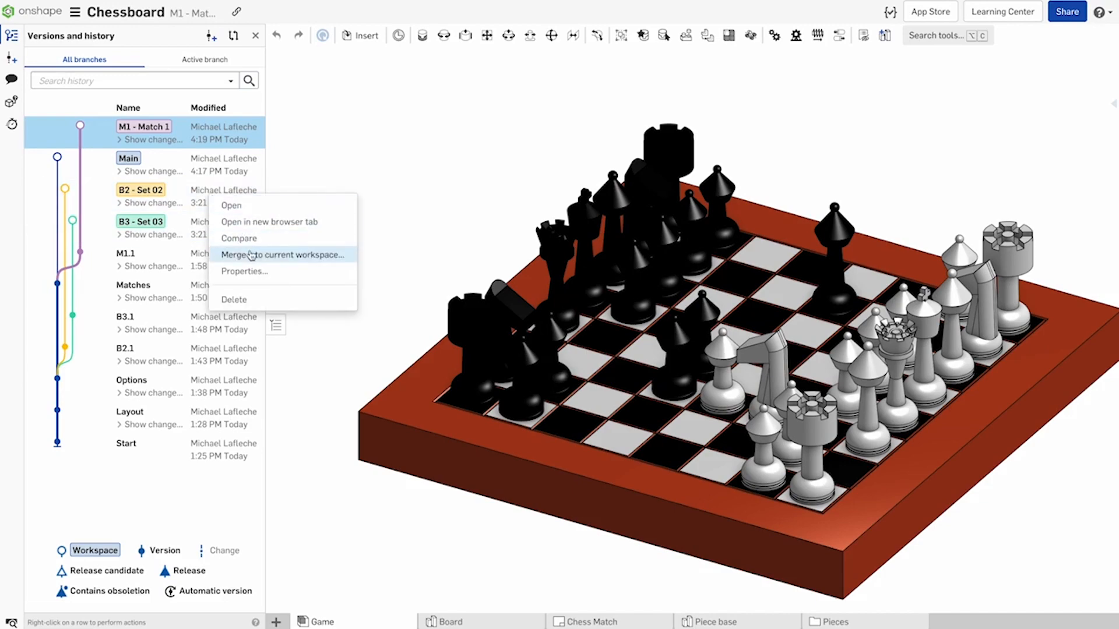
Step: Merge B2 - Set 02 into the workspace, keeping M1 - Match 1's Game and Chess Match tabs
click(284, 255)
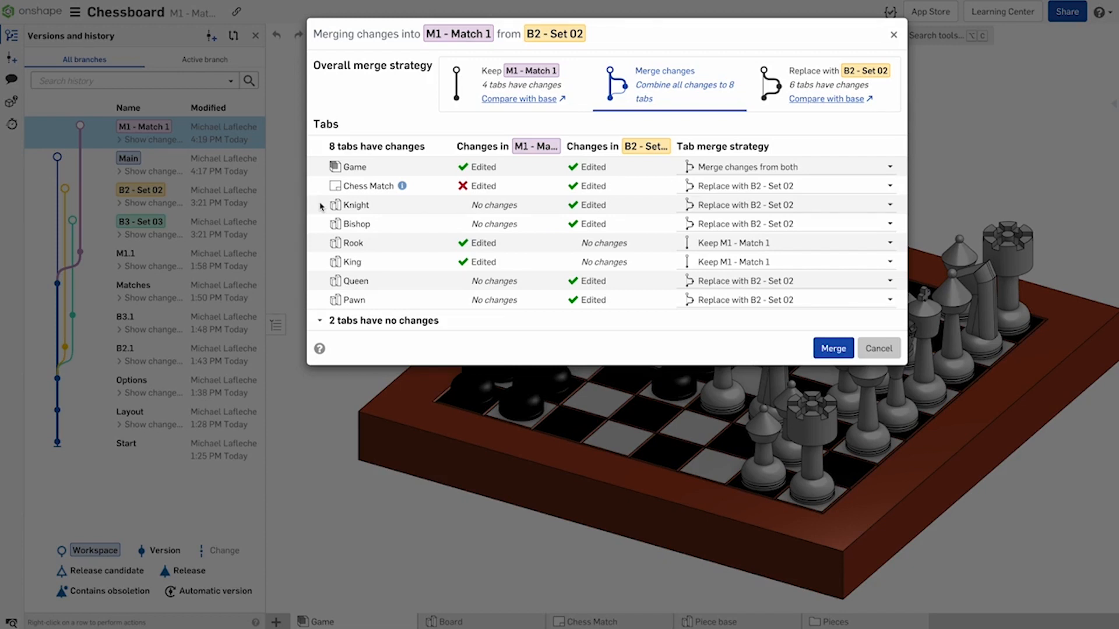
mouse_move(402, 185)
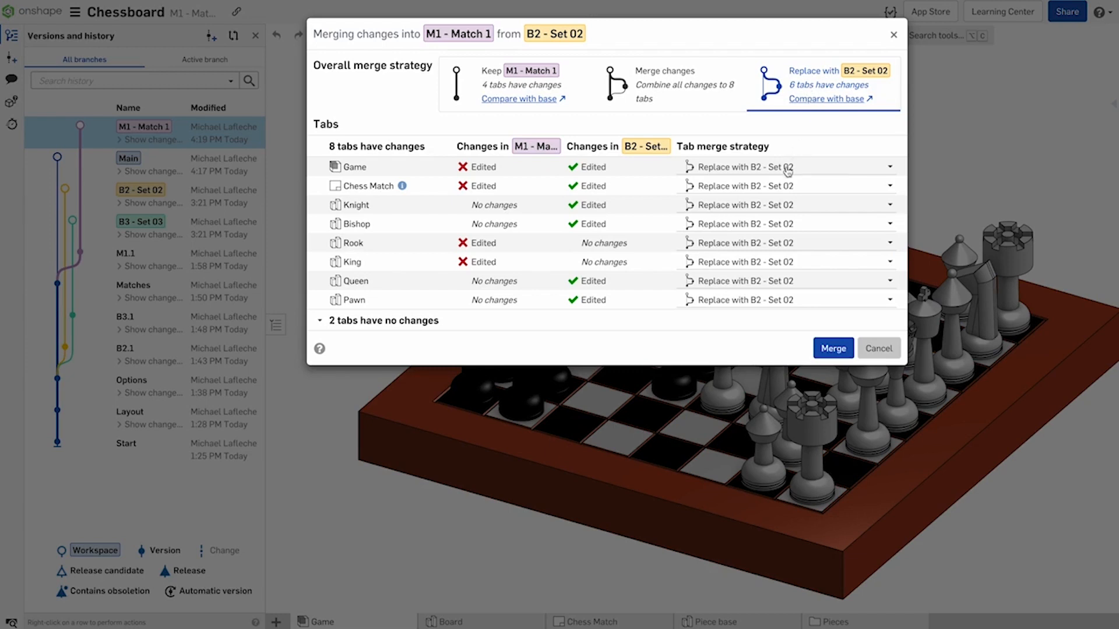
click(746, 167)
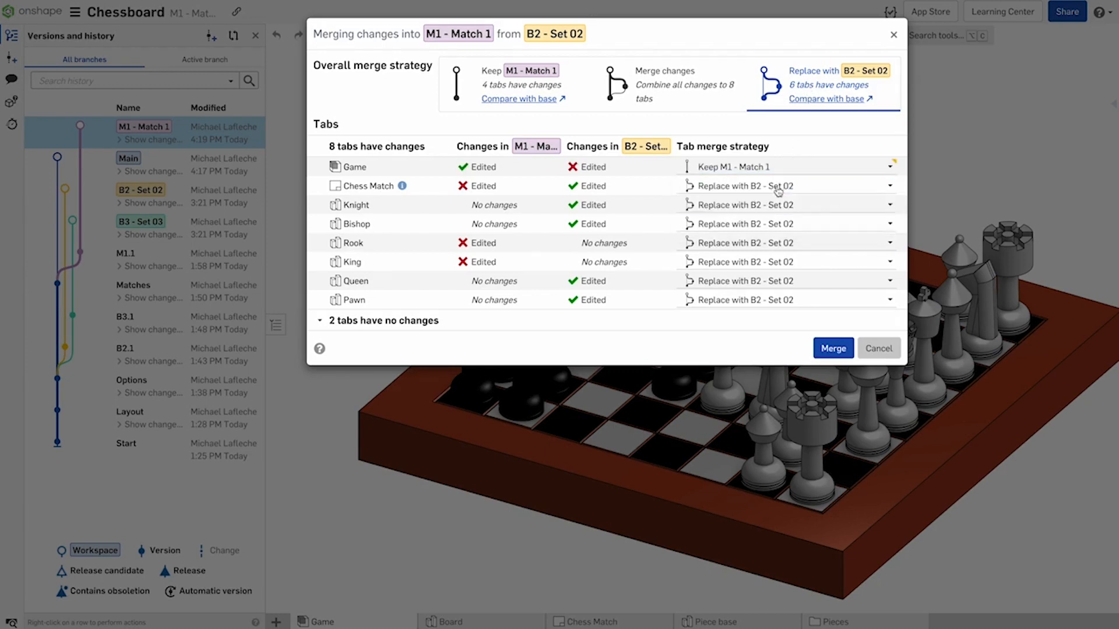
click(784, 185)
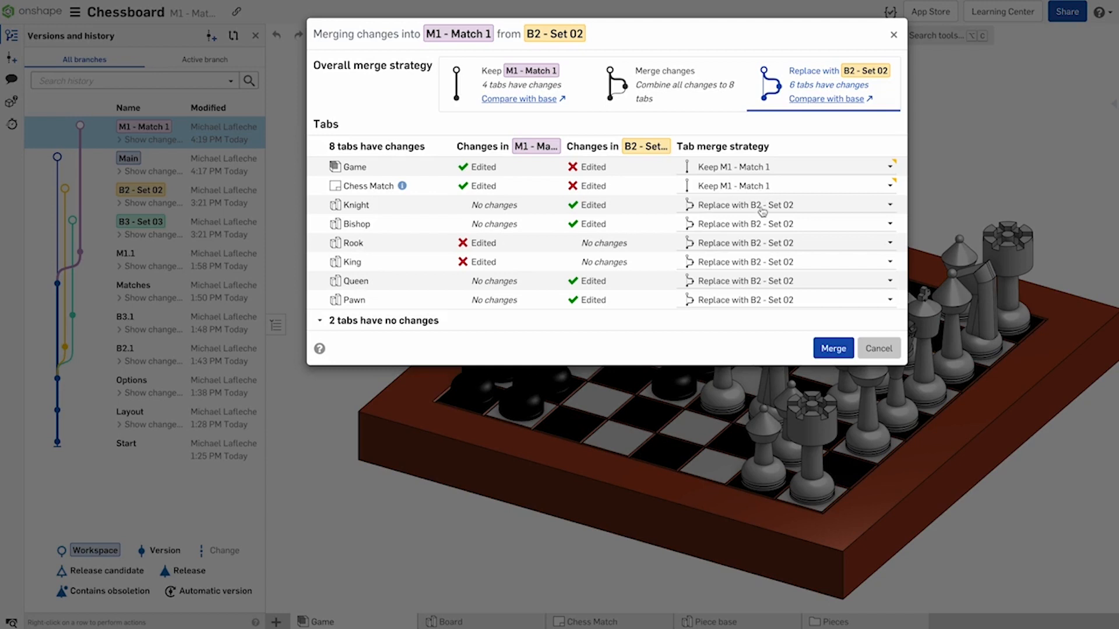
mouse_move(763, 260)
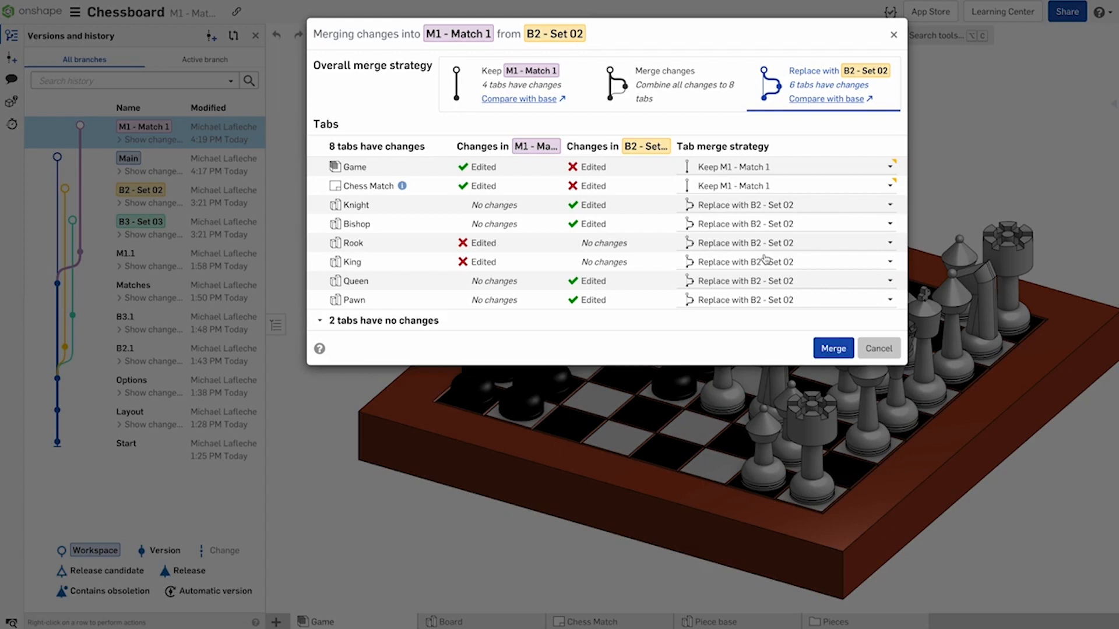
Step: Keep M1's Pawn and complete the merge, then merge B3 - Set 03 into Main
click(319, 320)
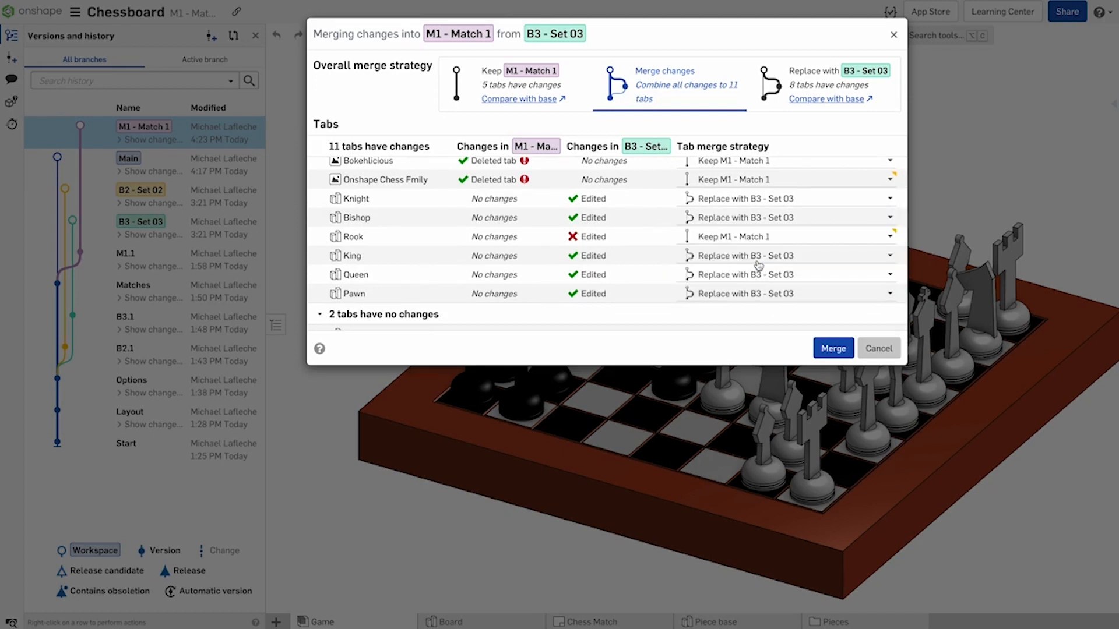
mouse_move(752, 295)
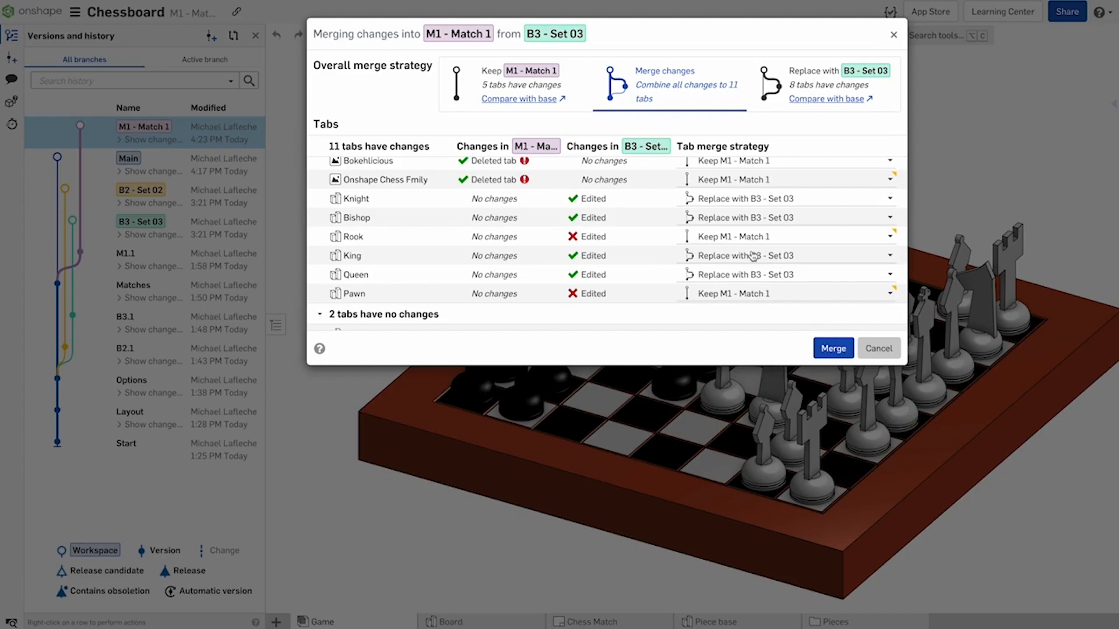
click(832, 348)
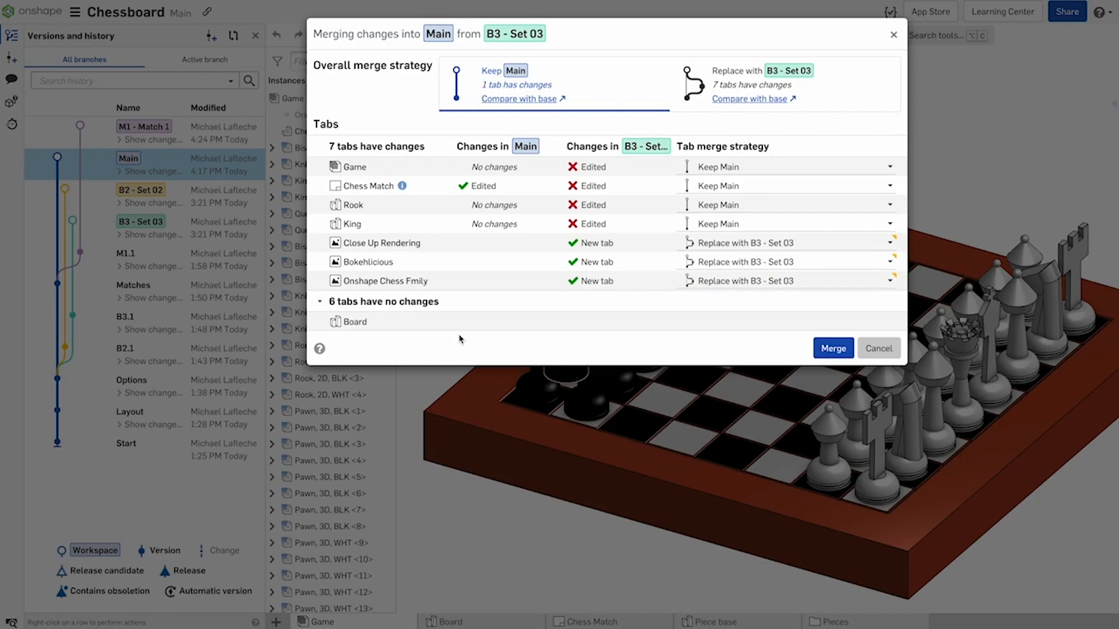
click(832, 349)
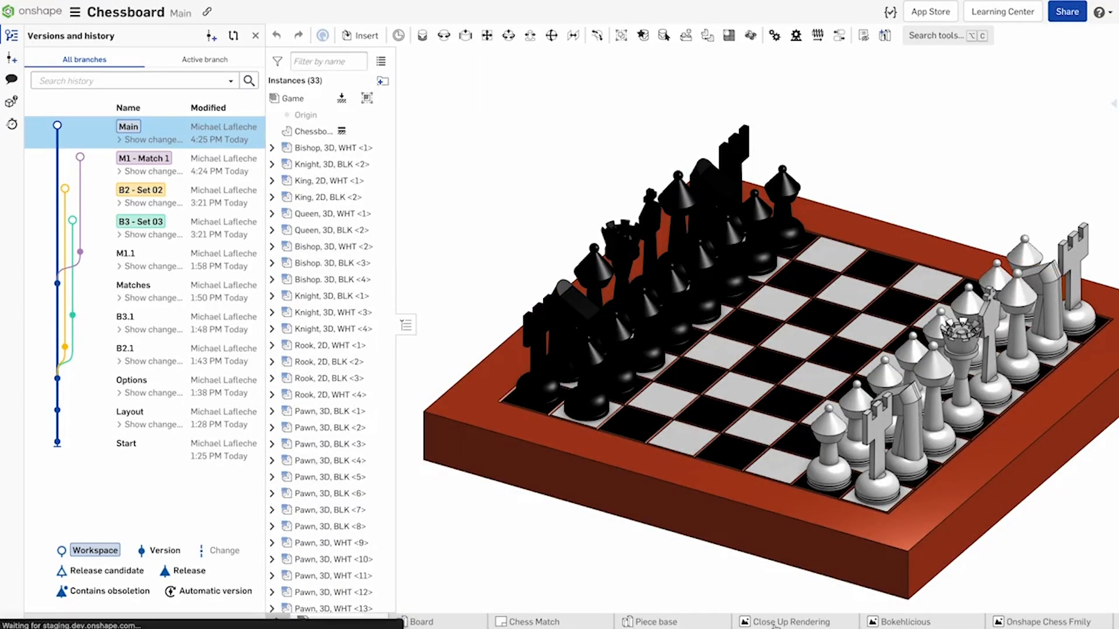
click(904, 621)
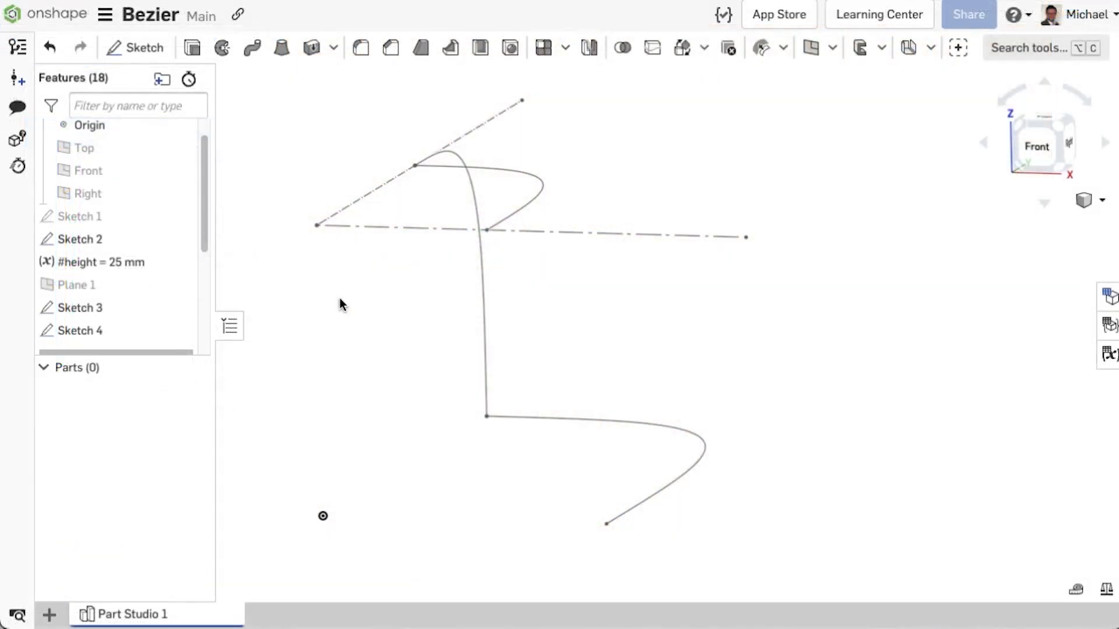
Step: Sketch a Bezier curve on the Front plane between the top and bottom construction lines
click(144, 46)
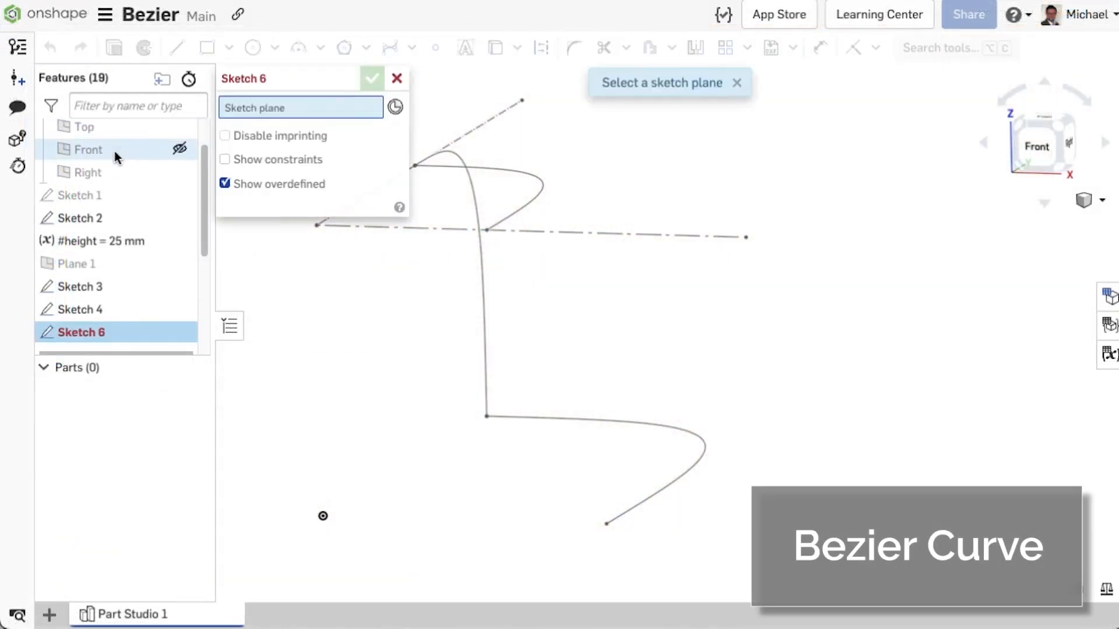
click(87, 150)
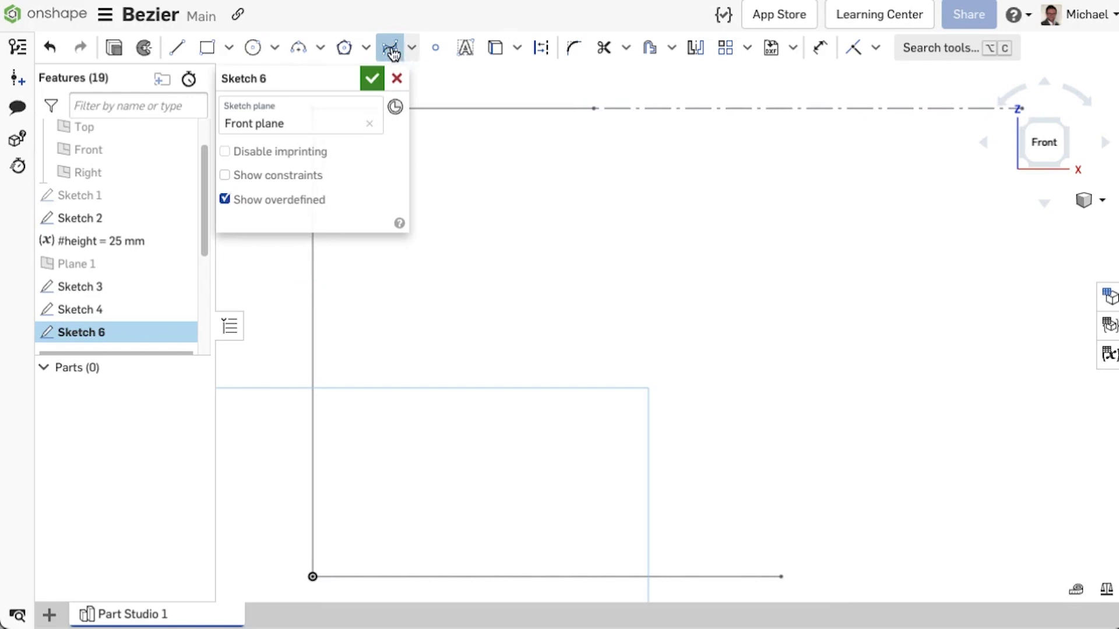
click(390, 46)
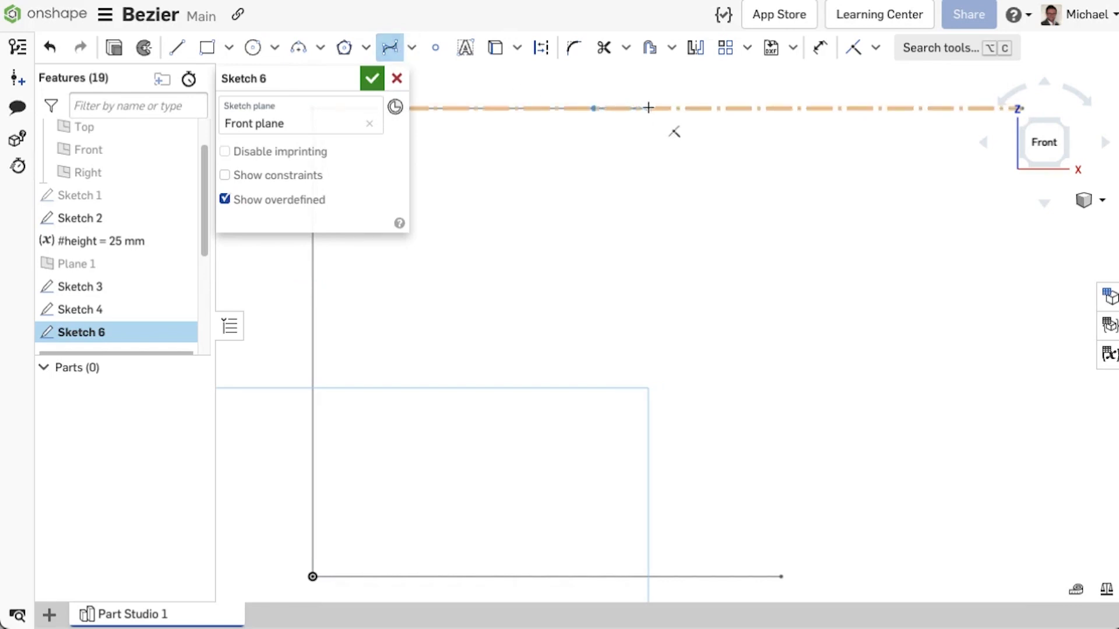
drag(648, 109, 851, 212)
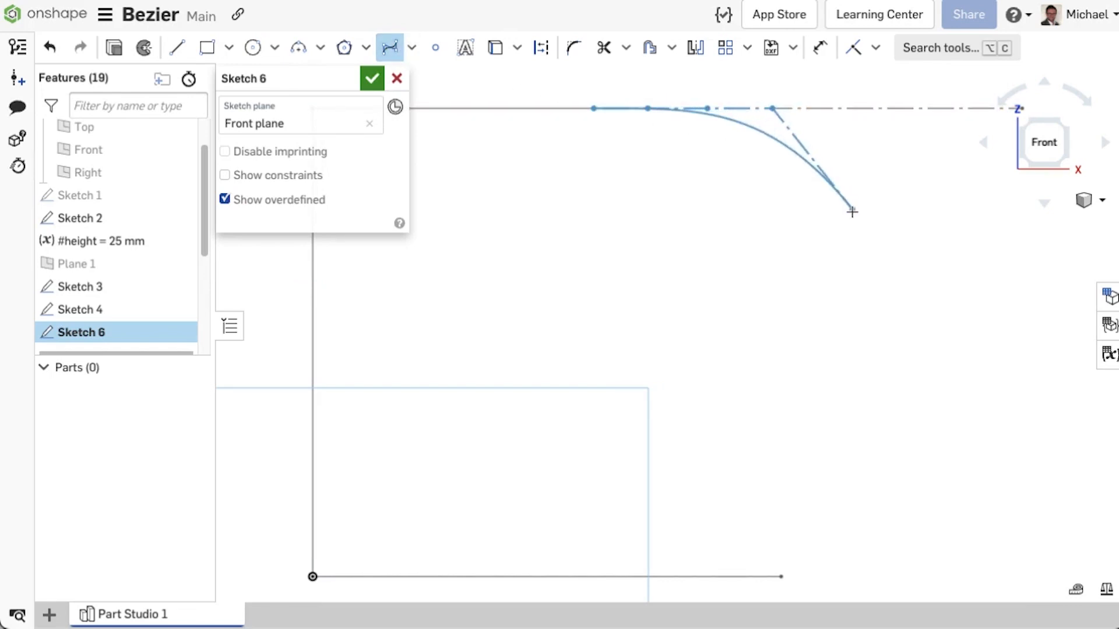
drag(851, 213, 814, 579)
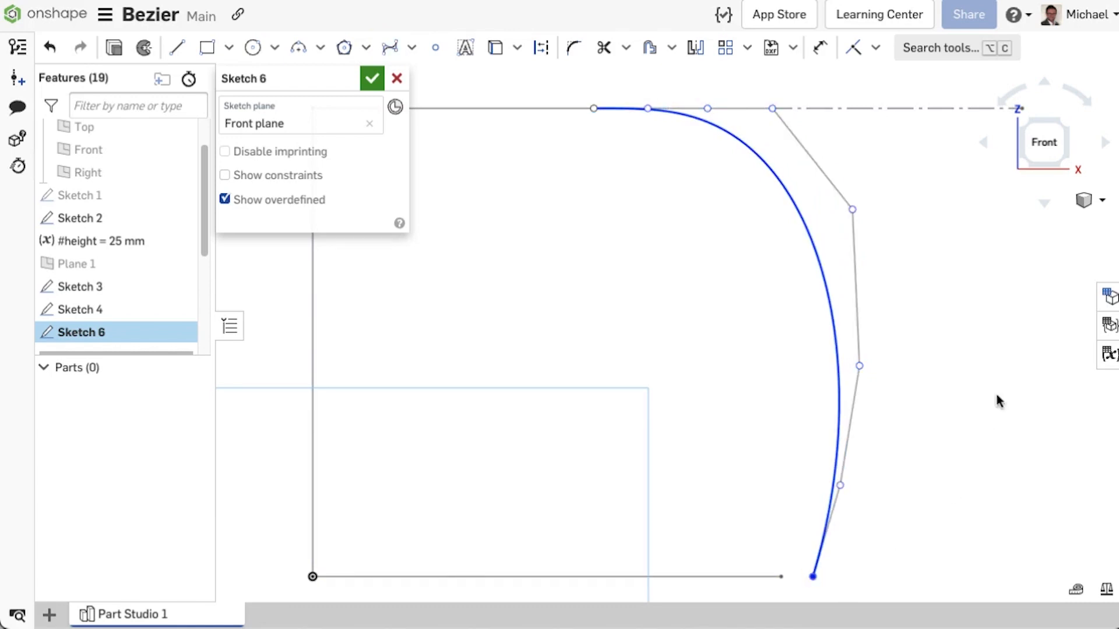
click(877, 48)
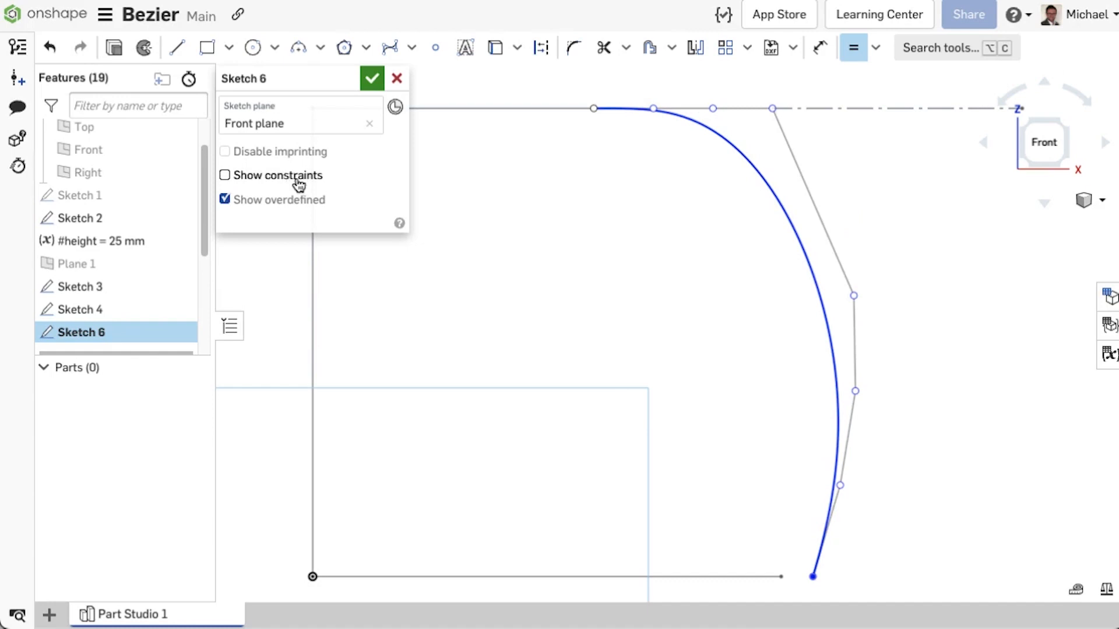
click(224, 175)
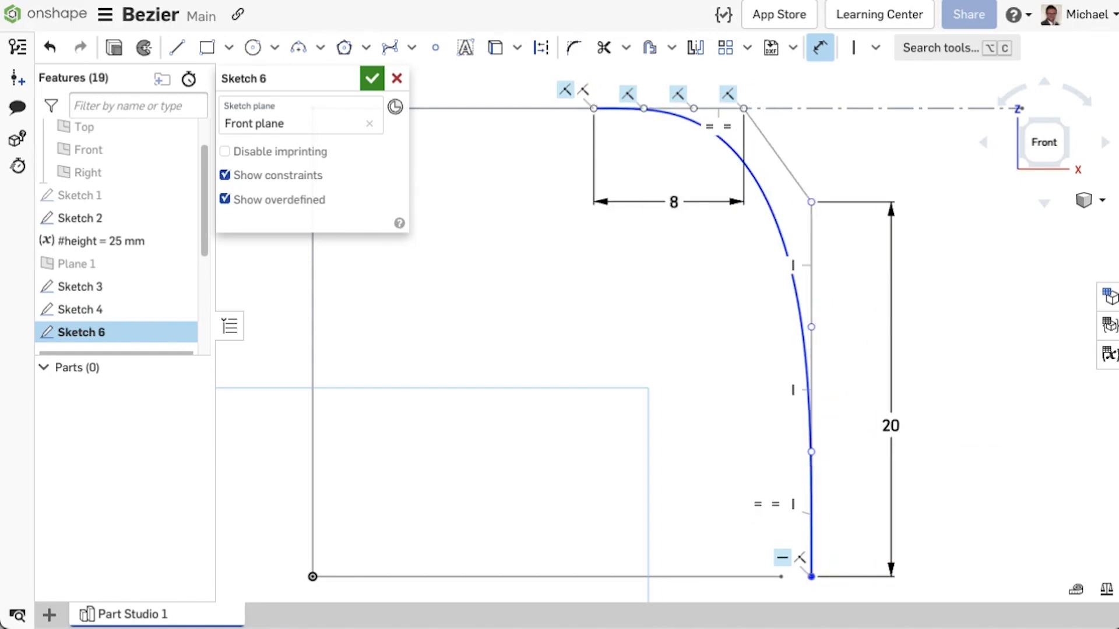
Step: Accept the profile sketch, roll the features to the end and delete Thicken 1
click(874, 46)
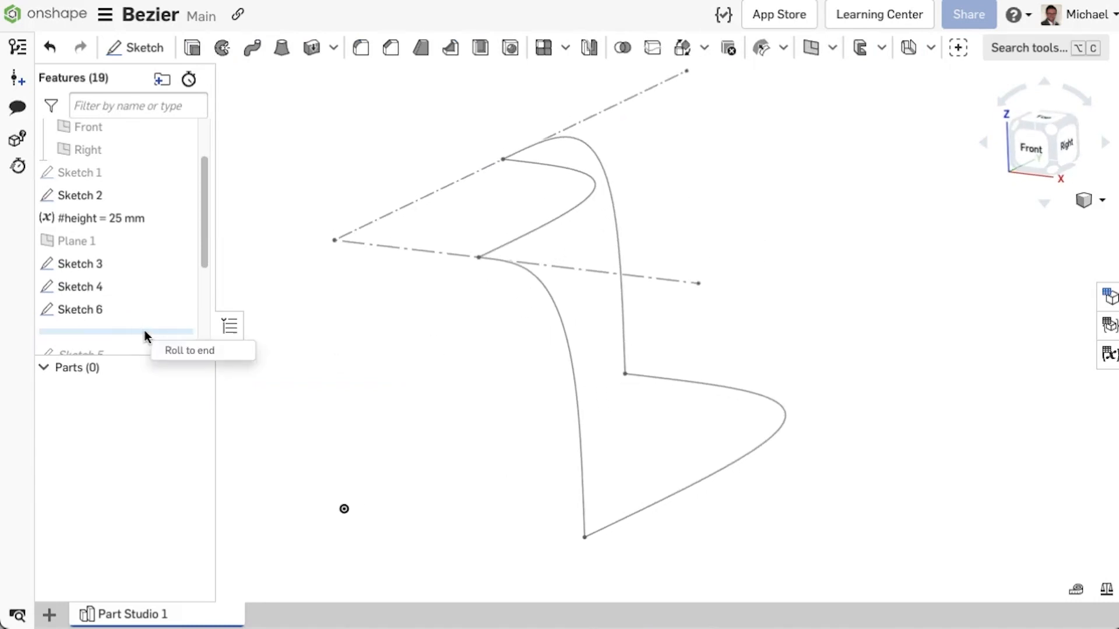
click(116, 332)
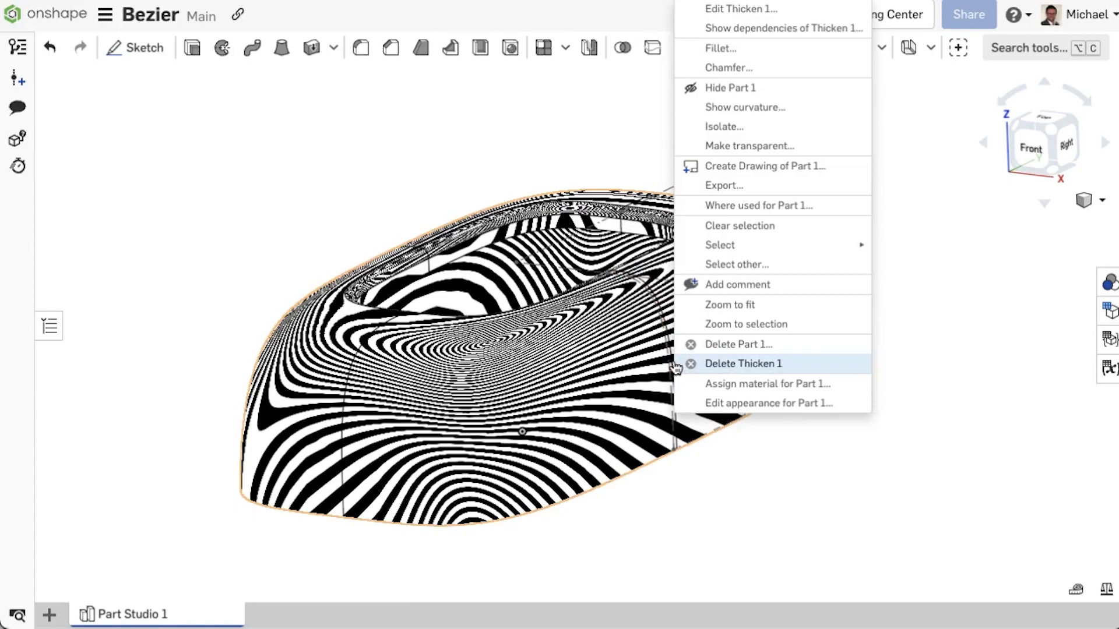
click(745, 108)
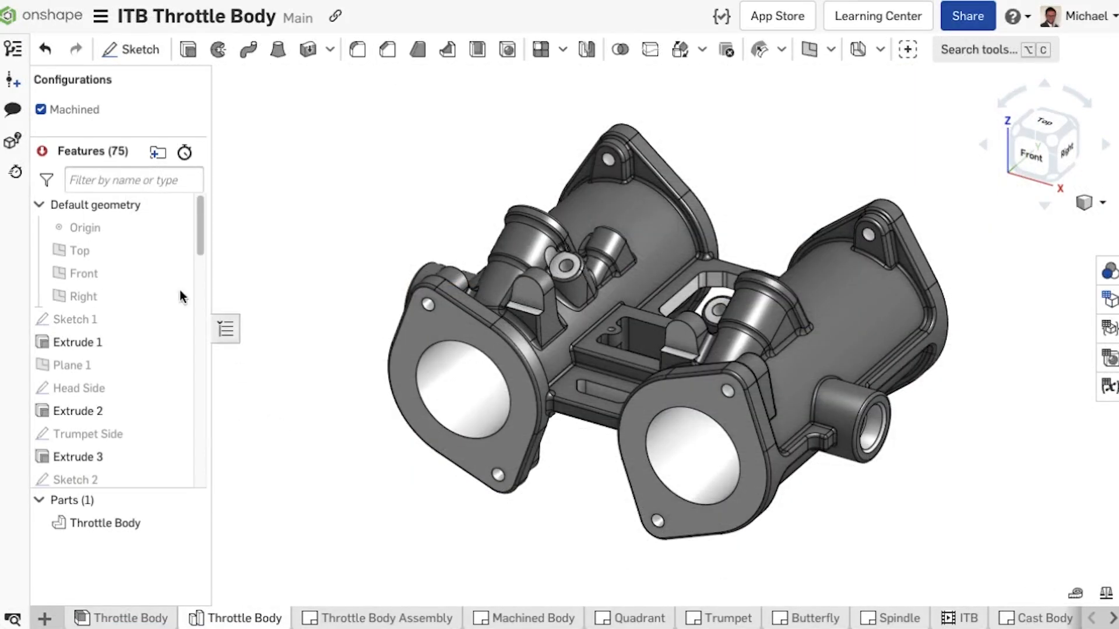
mouse_move(42, 152)
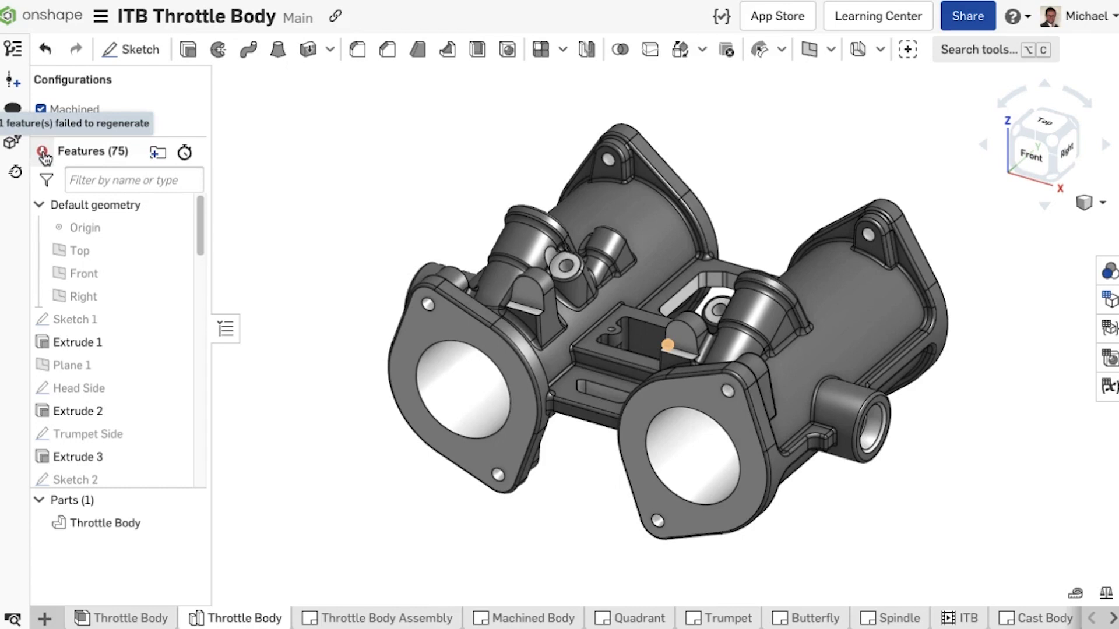
Step: Filter the feature list to errors and edit the failed Hole 8 in Machined Features, picking its missing point
click(45, 155)
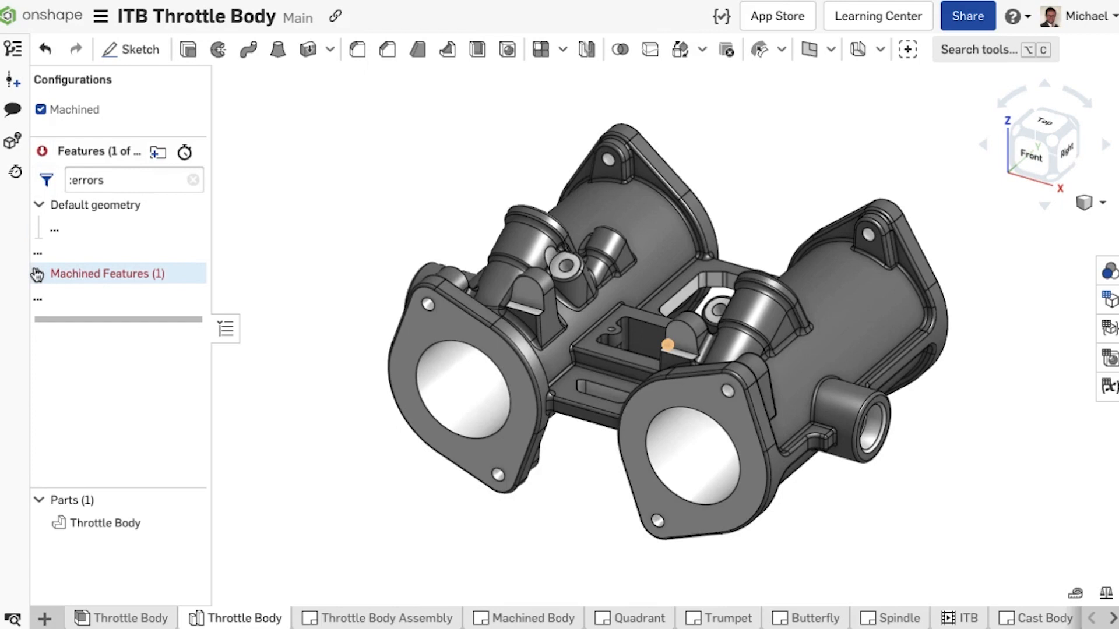
click(40, 273)
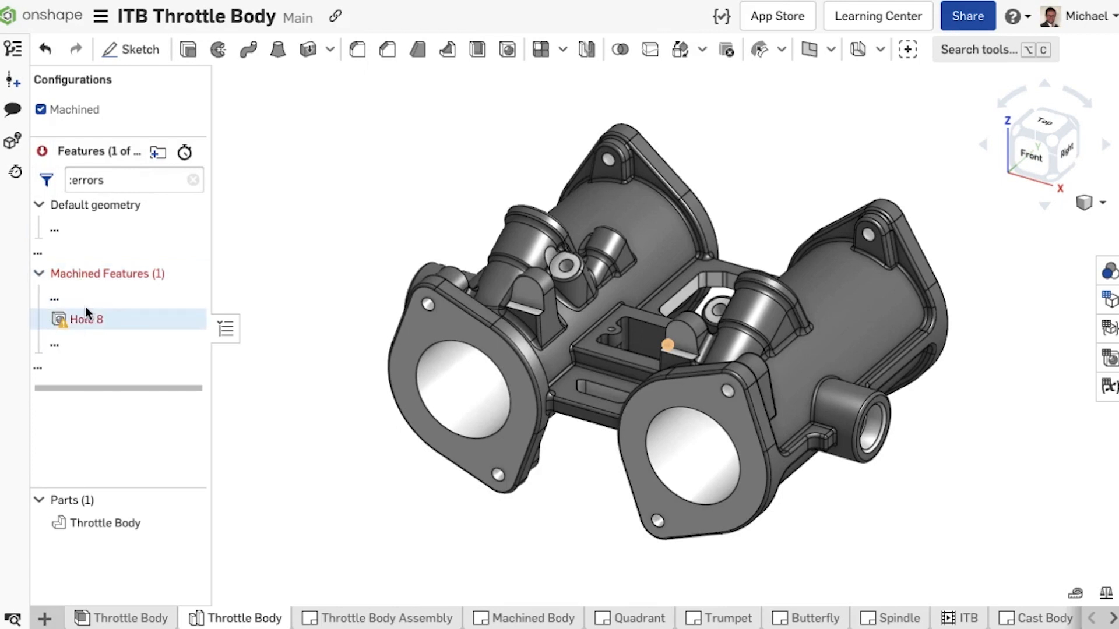
right_click(85, 320)
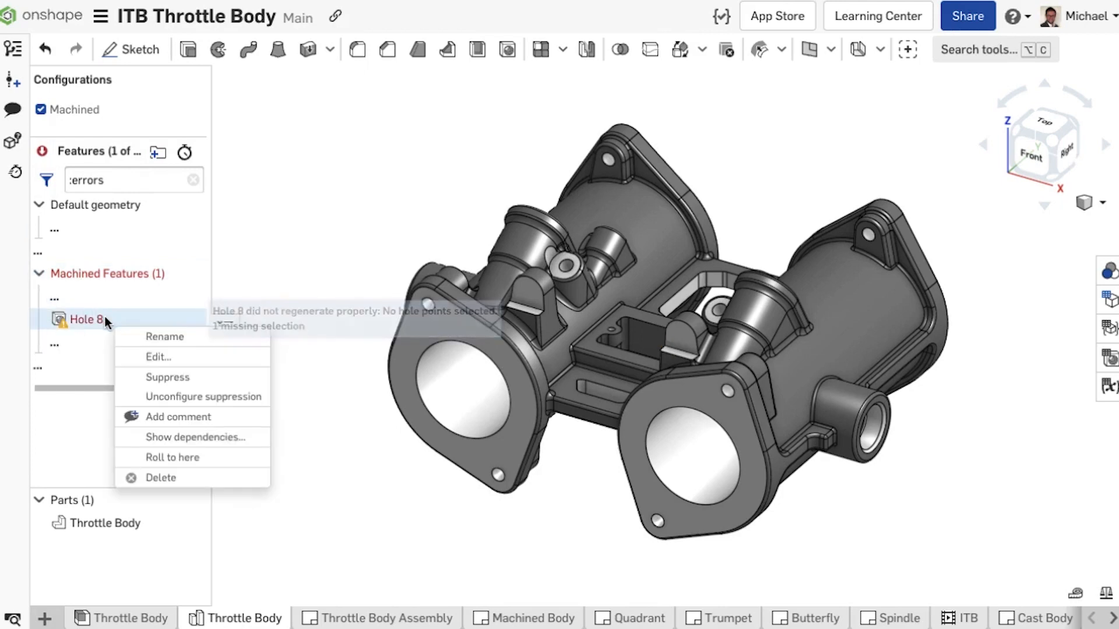
click(158, 356)
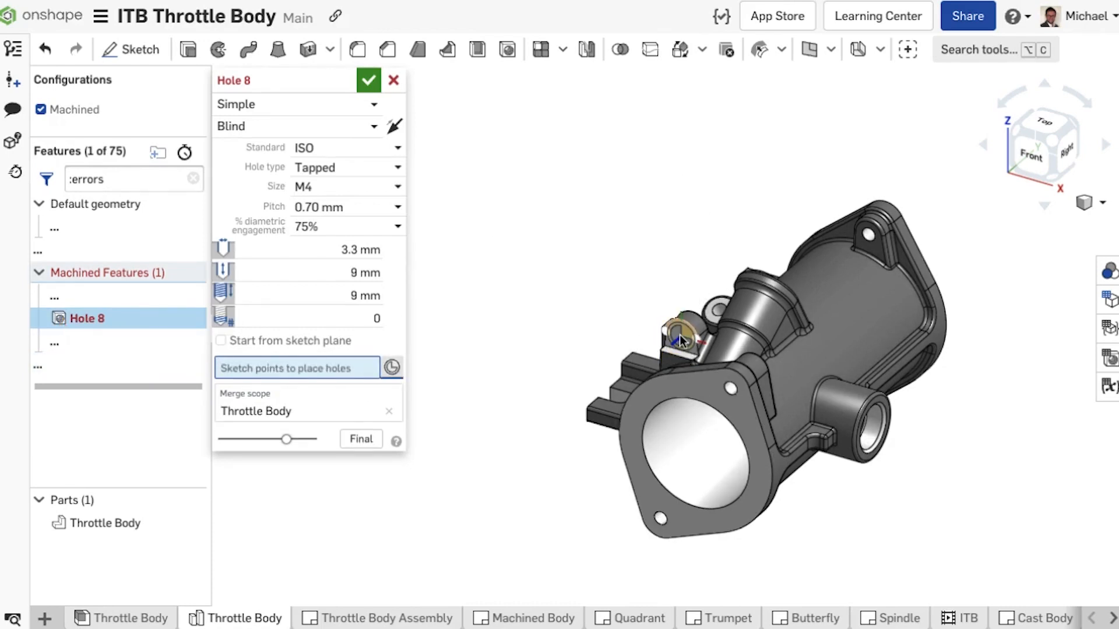
click(369, 80)
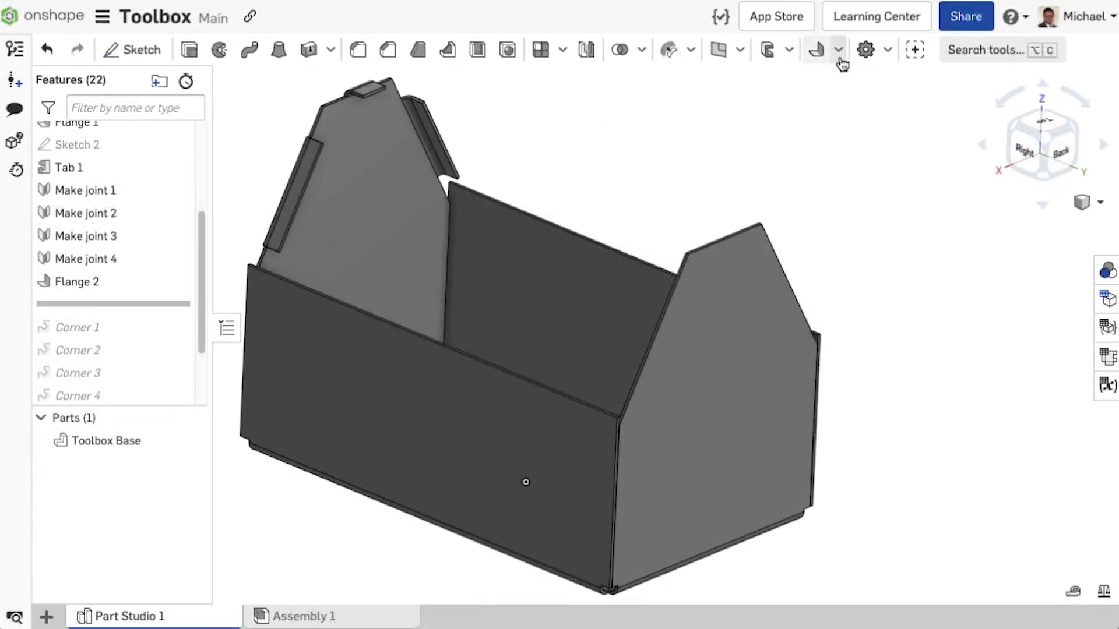
Step: Make the flange partial, trying the flipped edge ends and the hold-adjacent-edges option
click(840, 50)
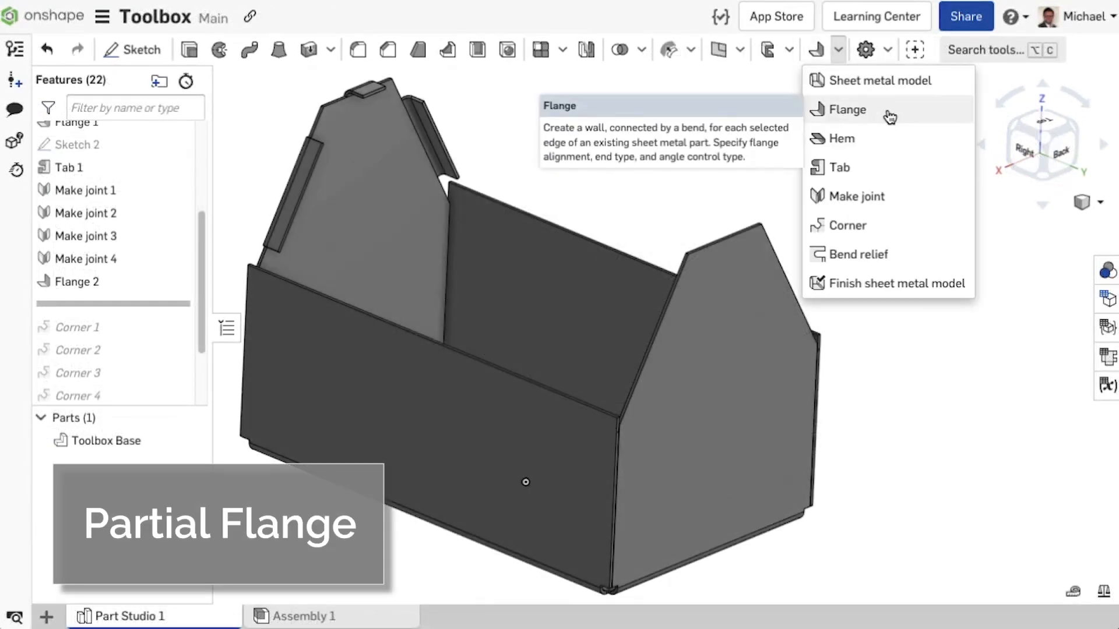
click(848, 110)
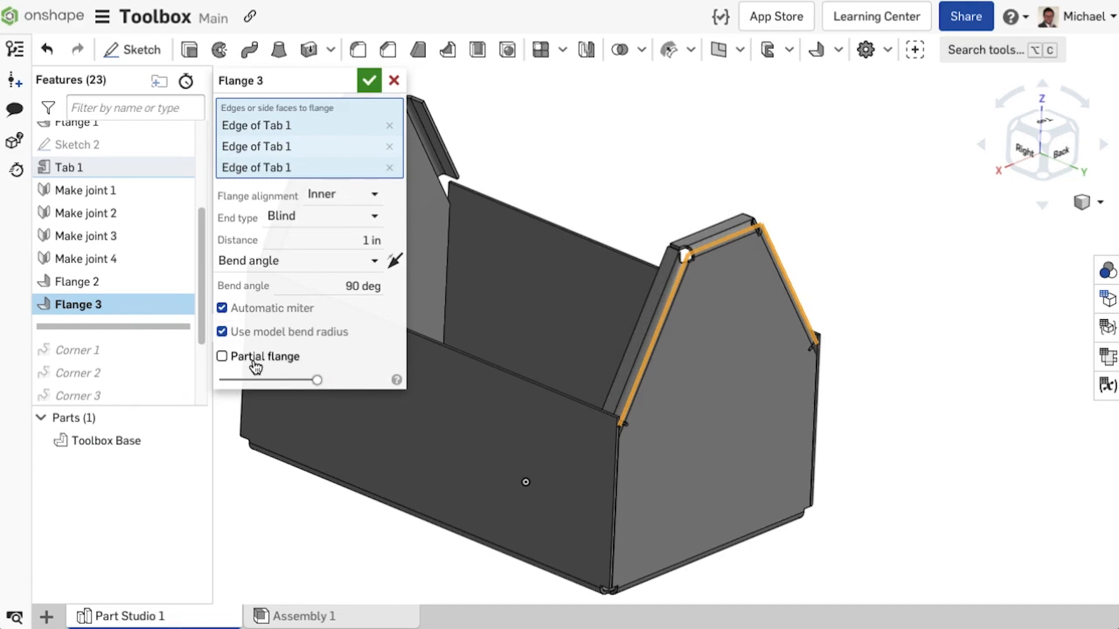
click(221, 357)
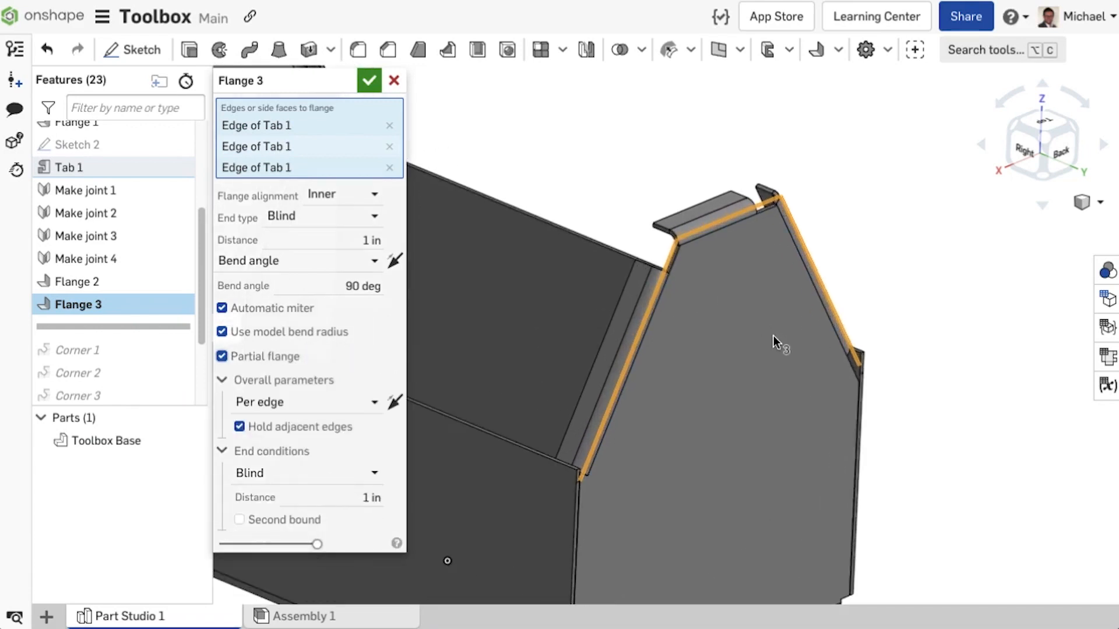
drag(778, 343, 764, 350)
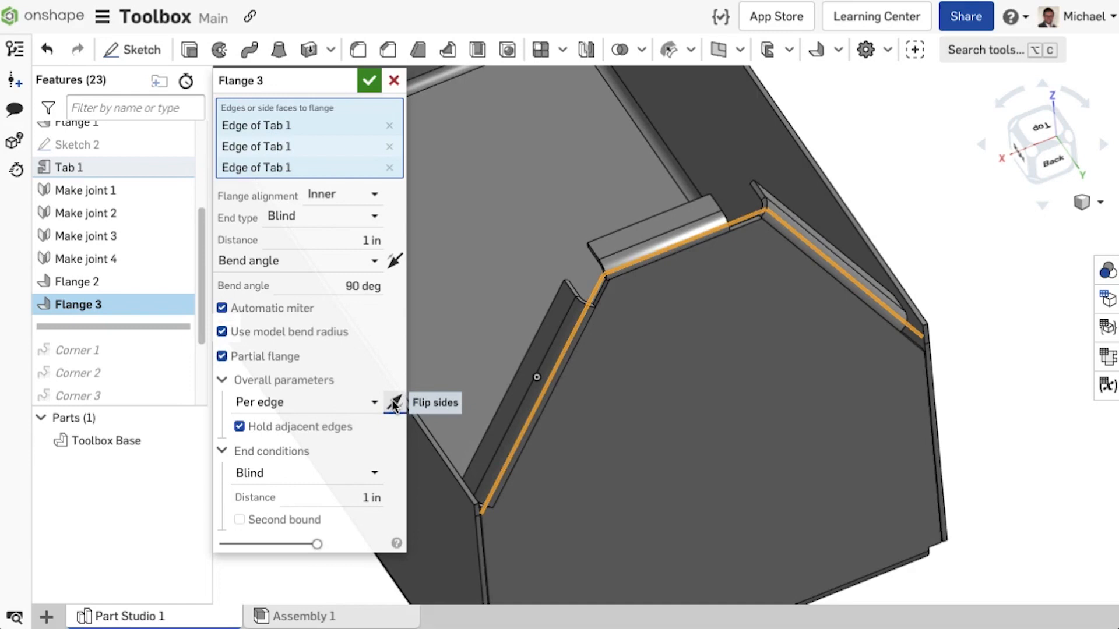
click(395, 402)
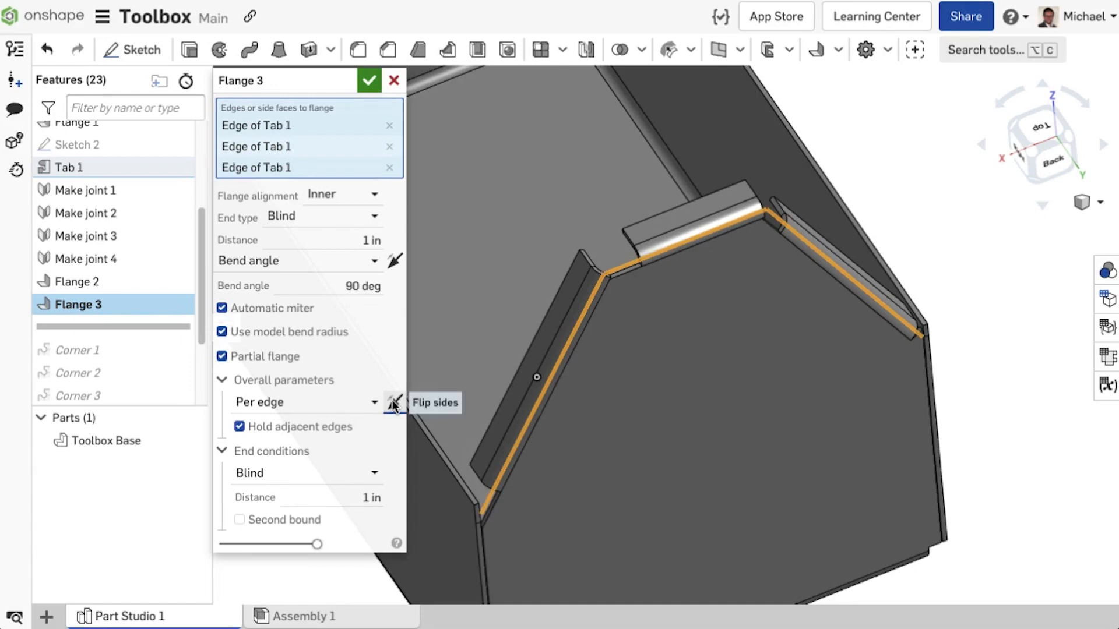
click(395, 402)
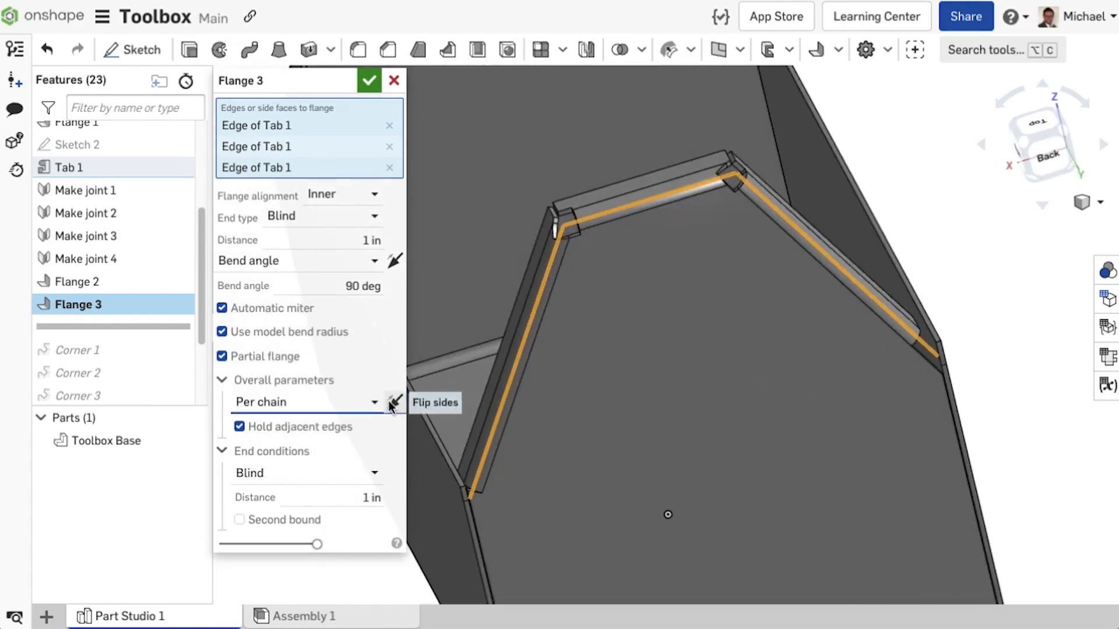
click(394, 403)
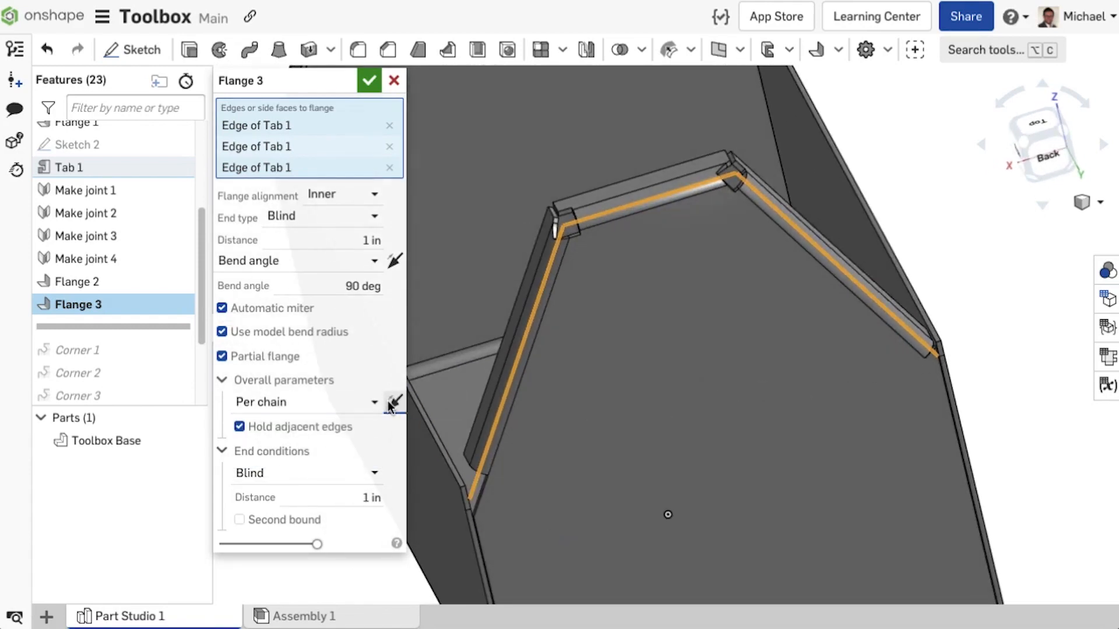
click(303, 402)
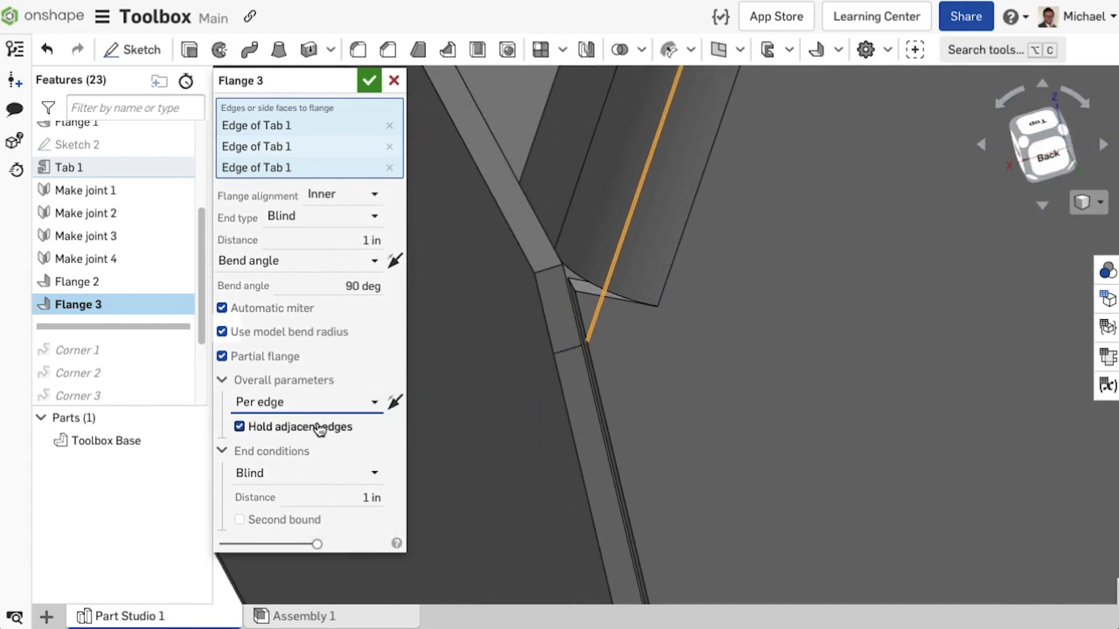
click(240, 426)
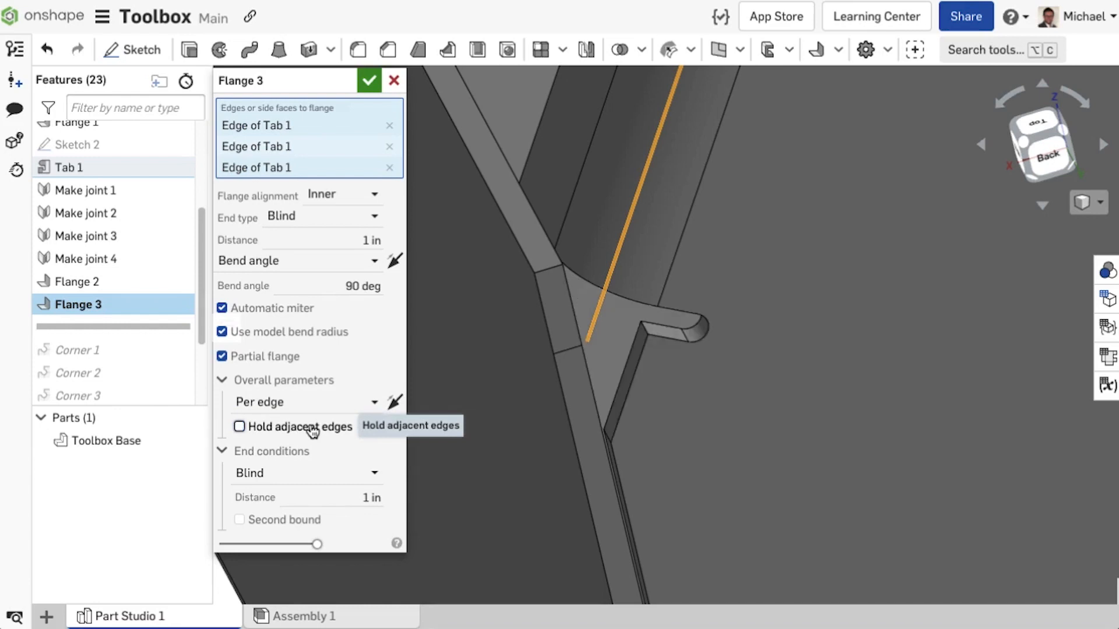
click(239, 426)
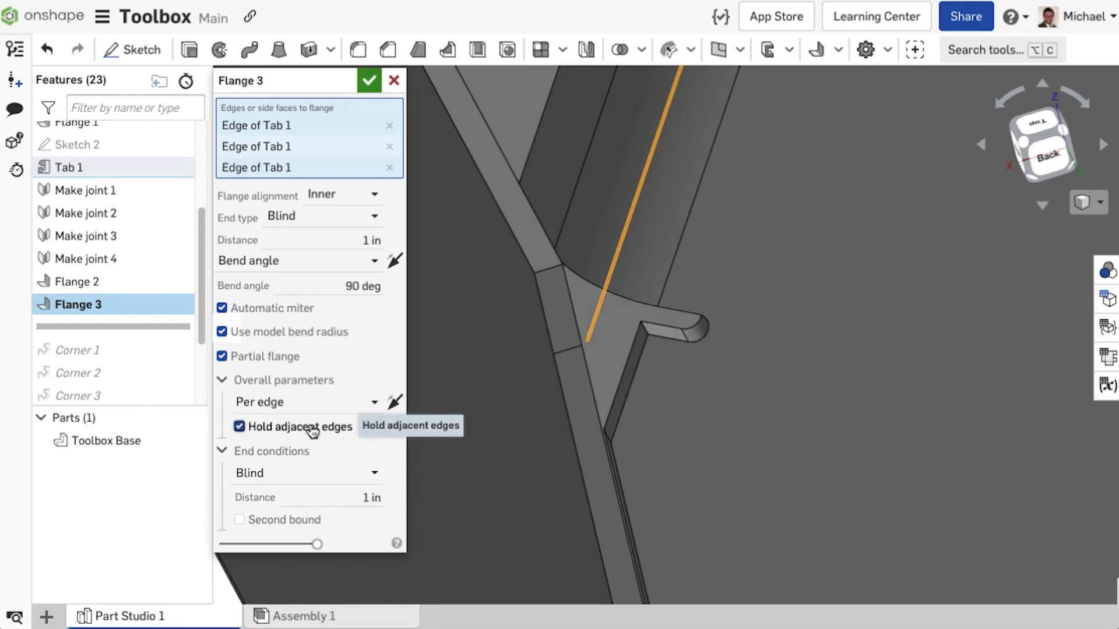
click(240, 427)
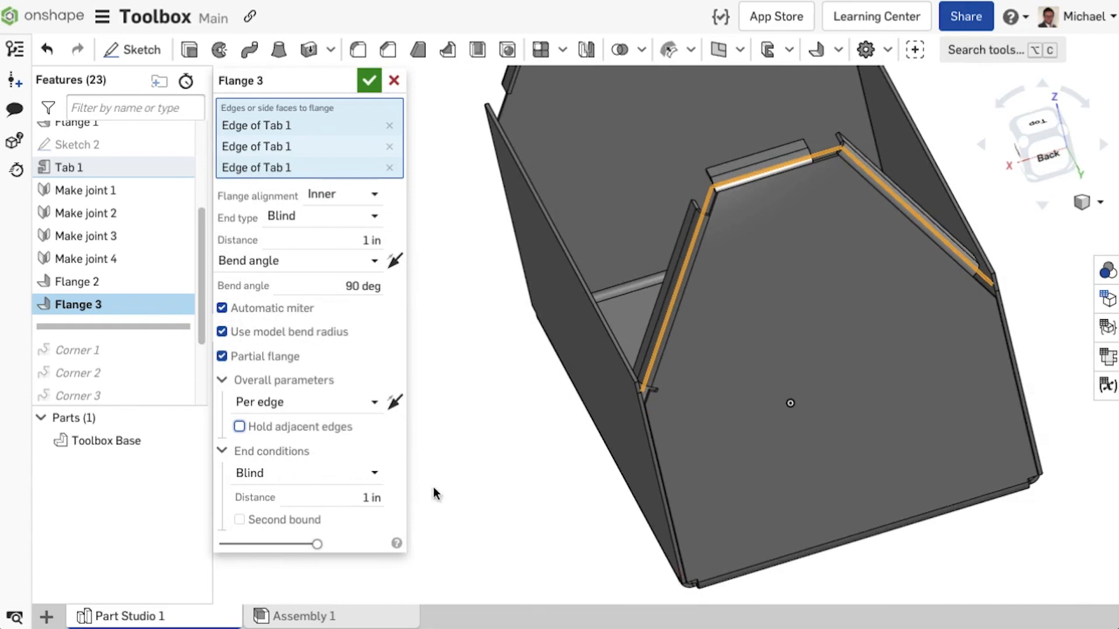
mouse_move(321, 485)
text(2)
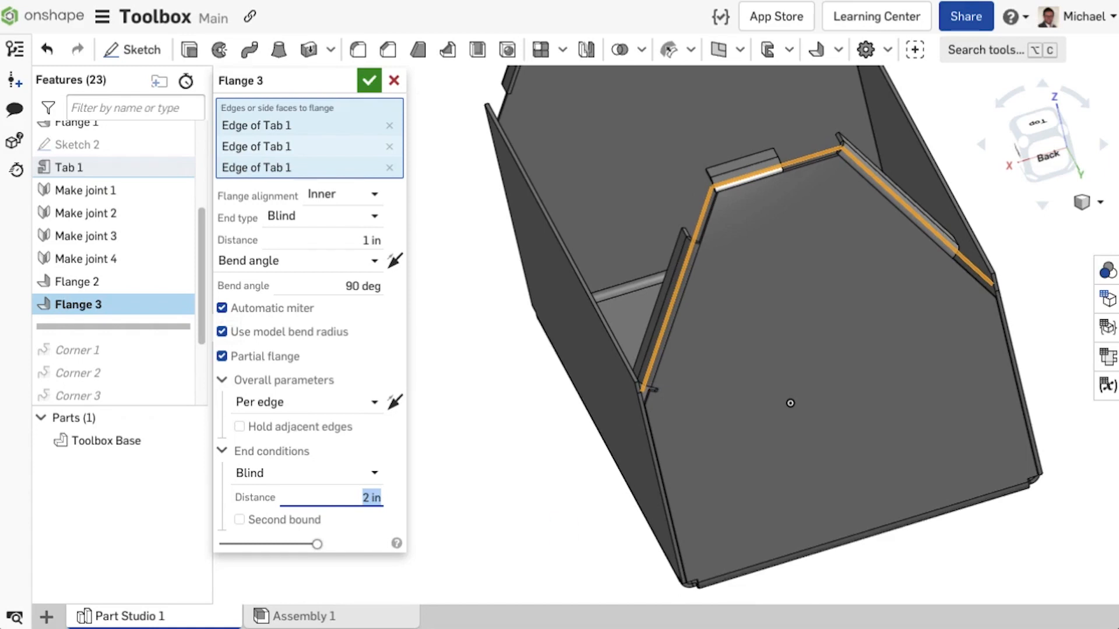
mouse_move(325, 504)
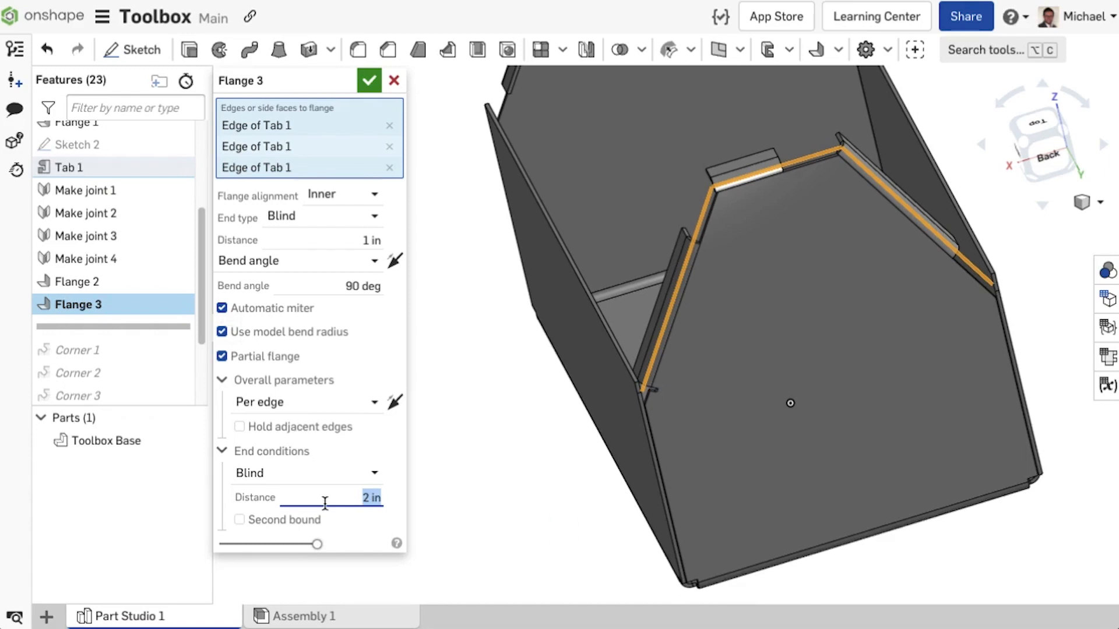
Step: End the flange up to a Flange 2 face with a 1.8 in offset and add a blind second bound
click(306, 472)
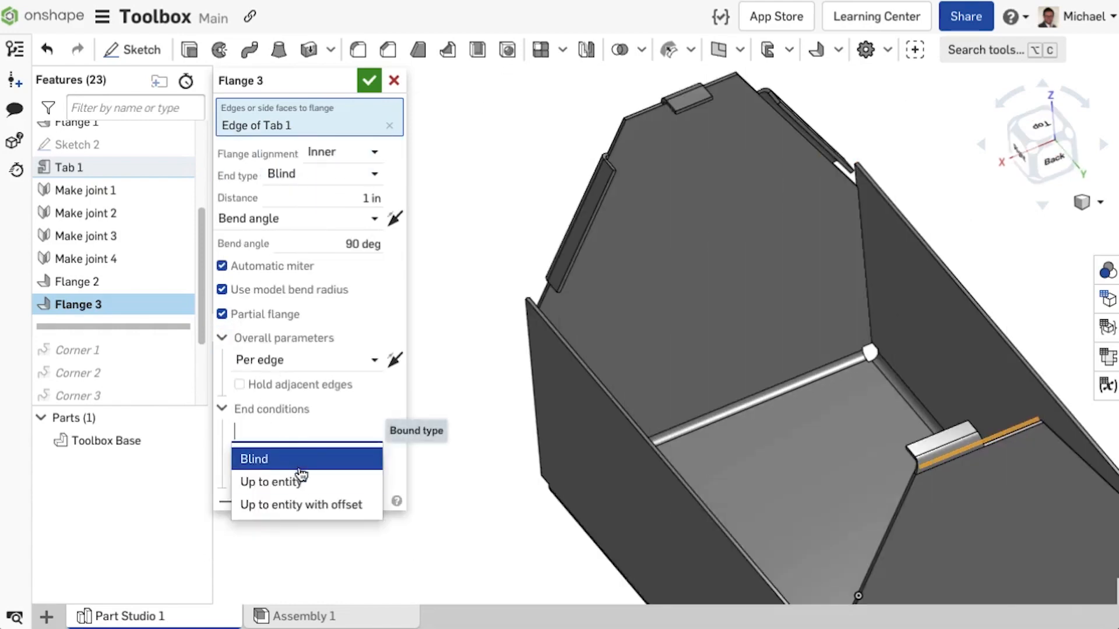
click(271, 482)
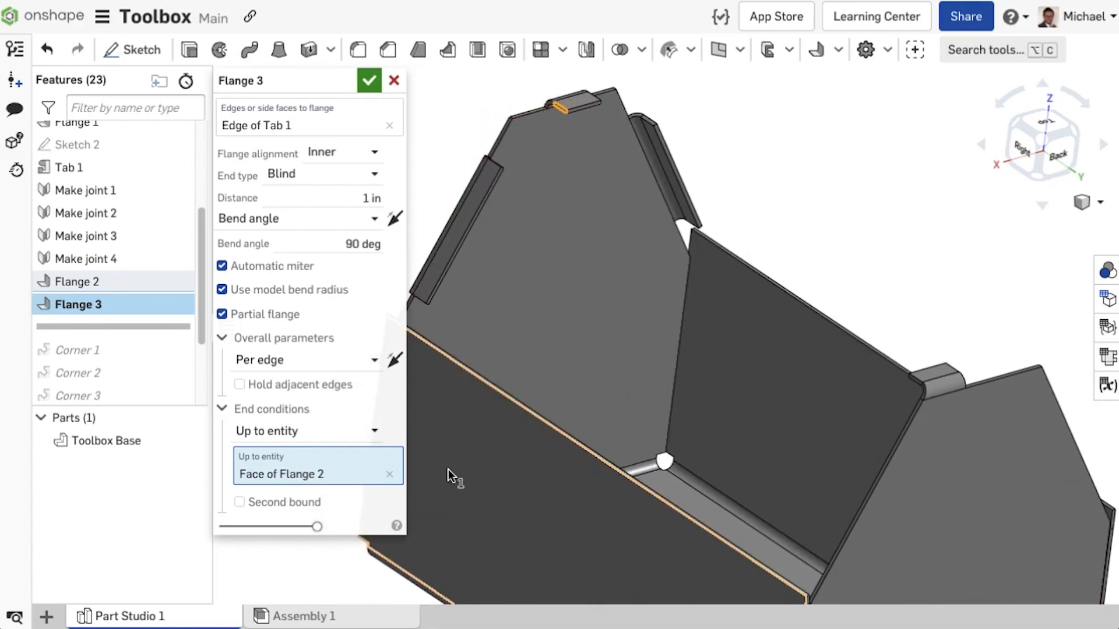
click(304, 430)
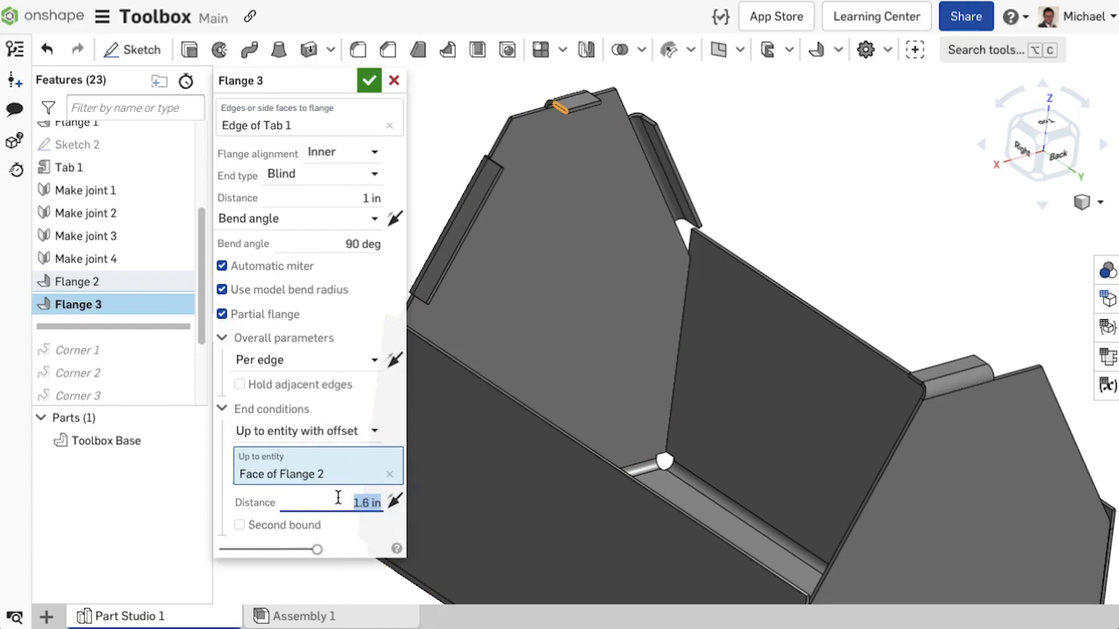
text(1.8 in)
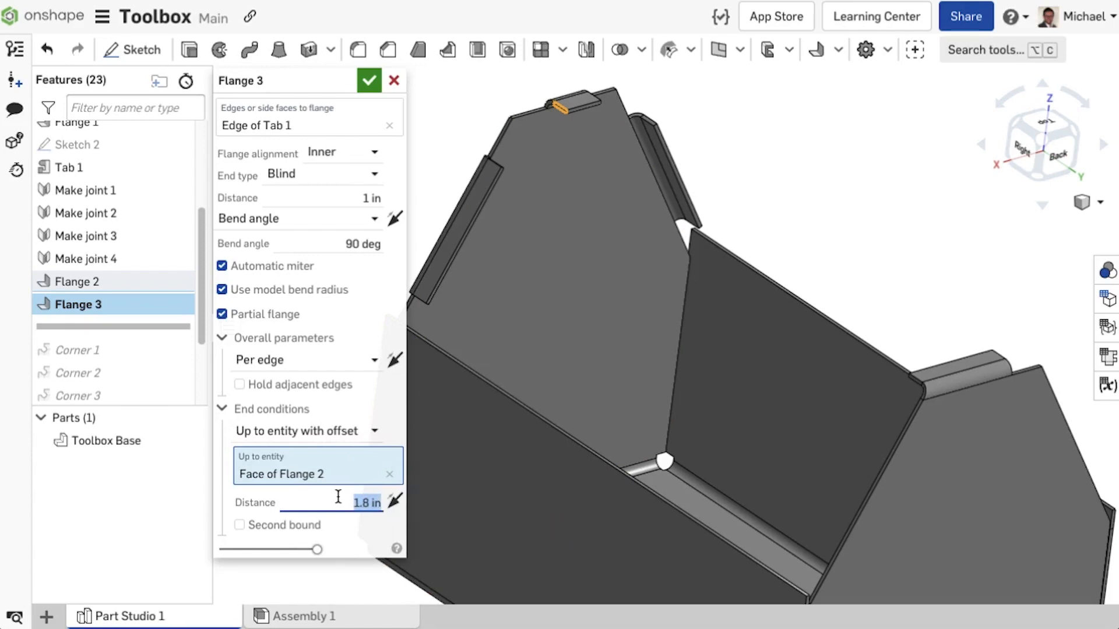
click(239, 526)
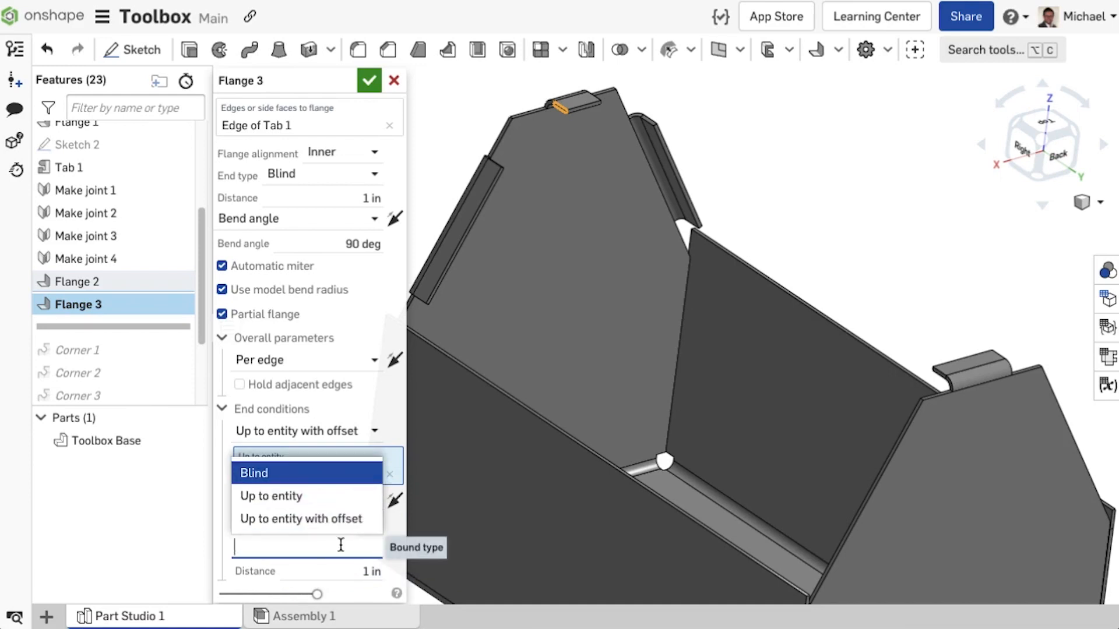
click(271, 496)
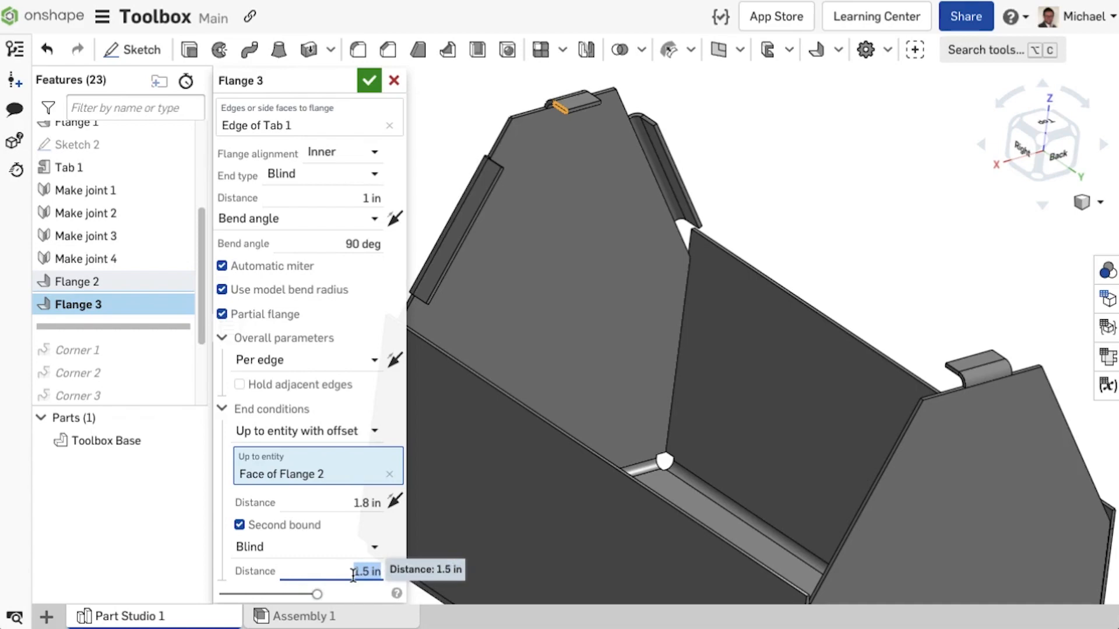
click(370, 81)
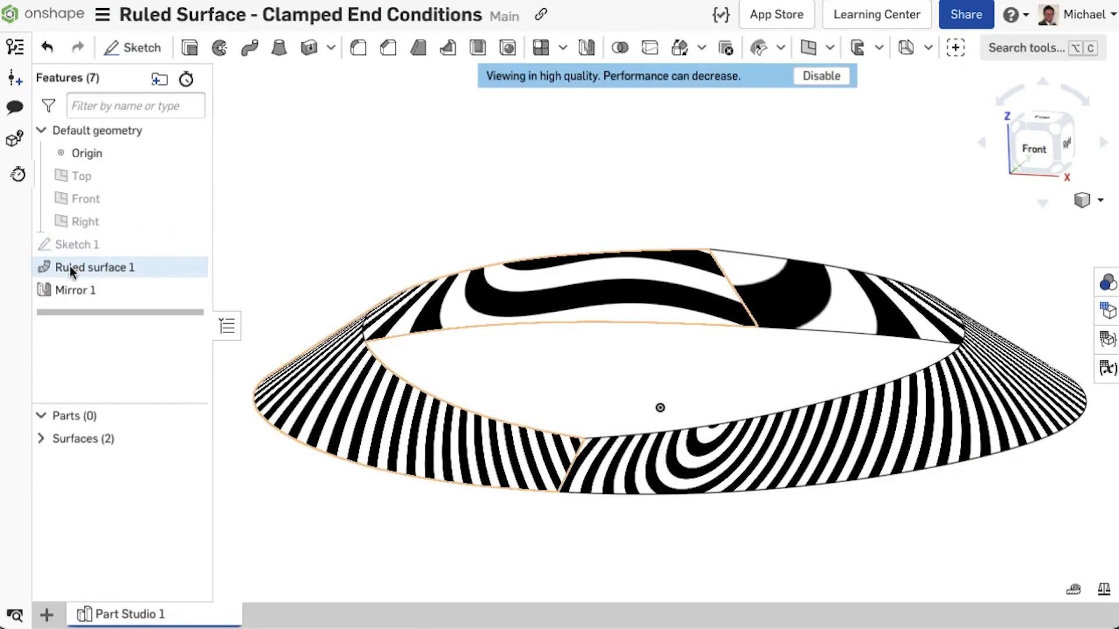
click(75, 290)
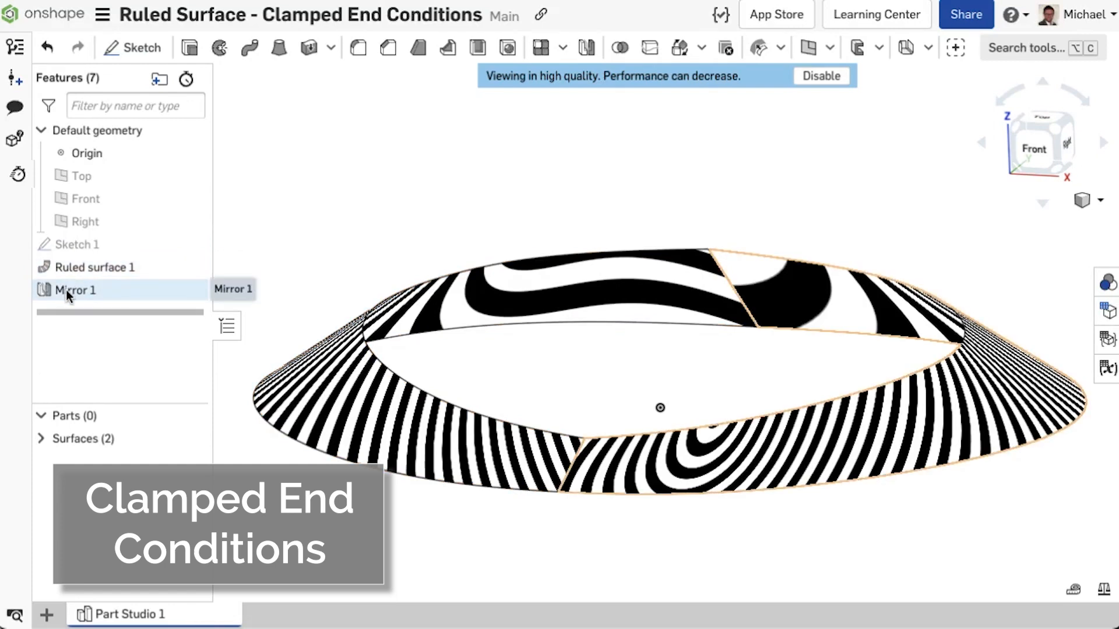
drag(659, 408, 713, 368)
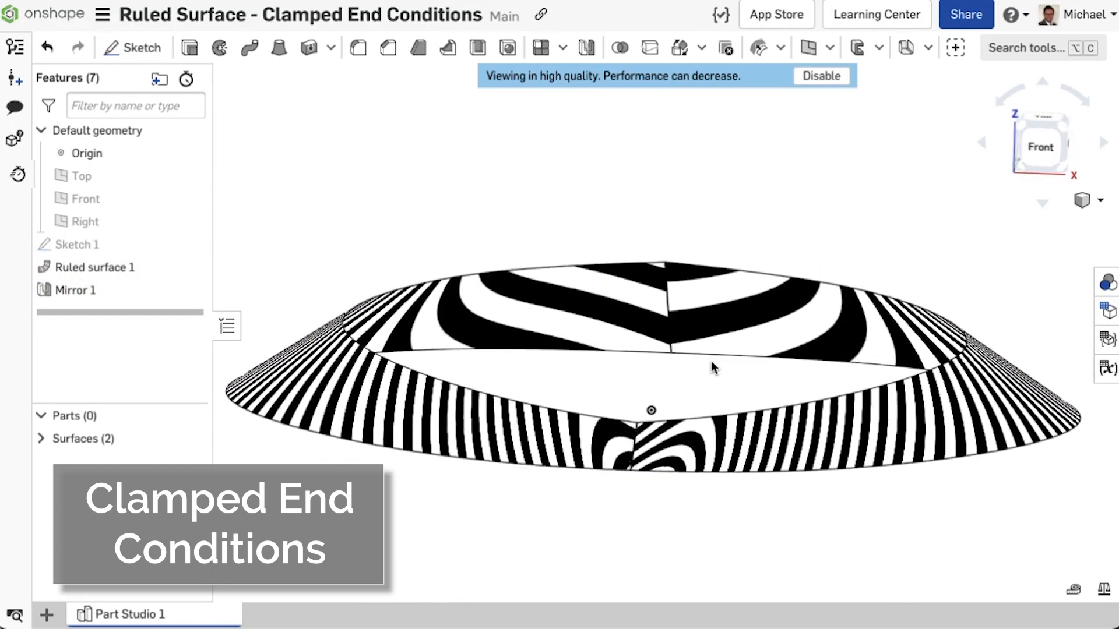
click(76, 290)
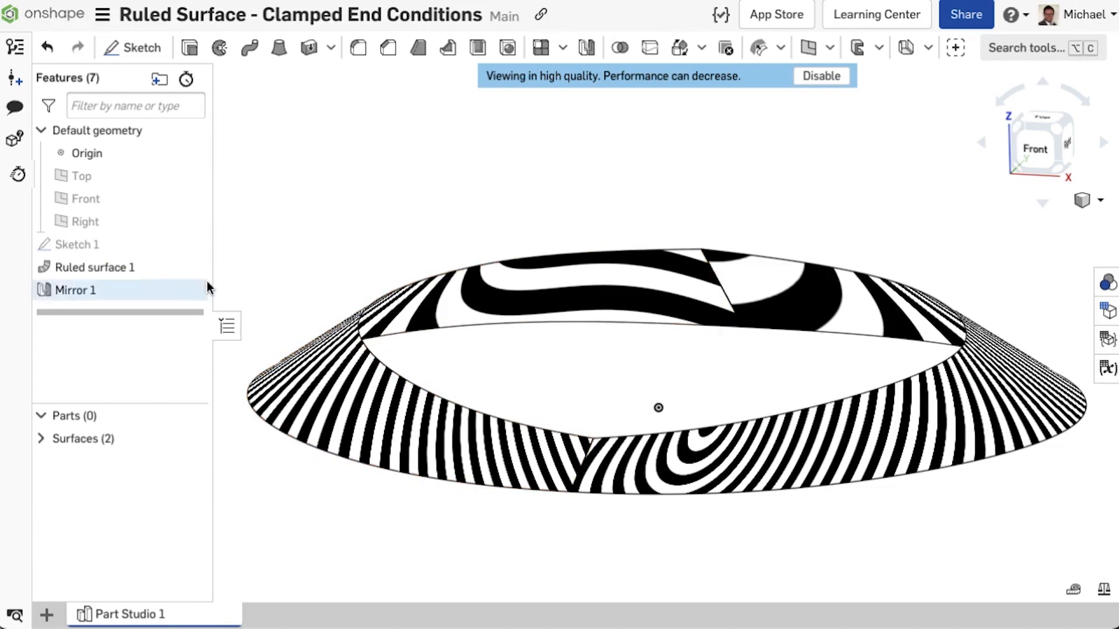
right_click(93, 267)
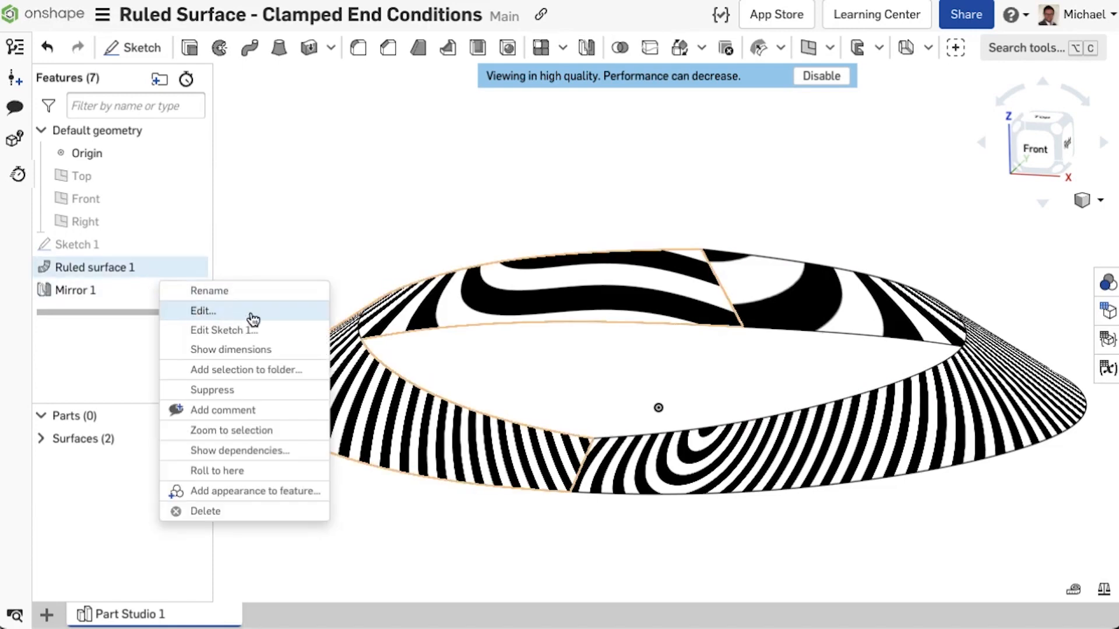
click(203, 310)
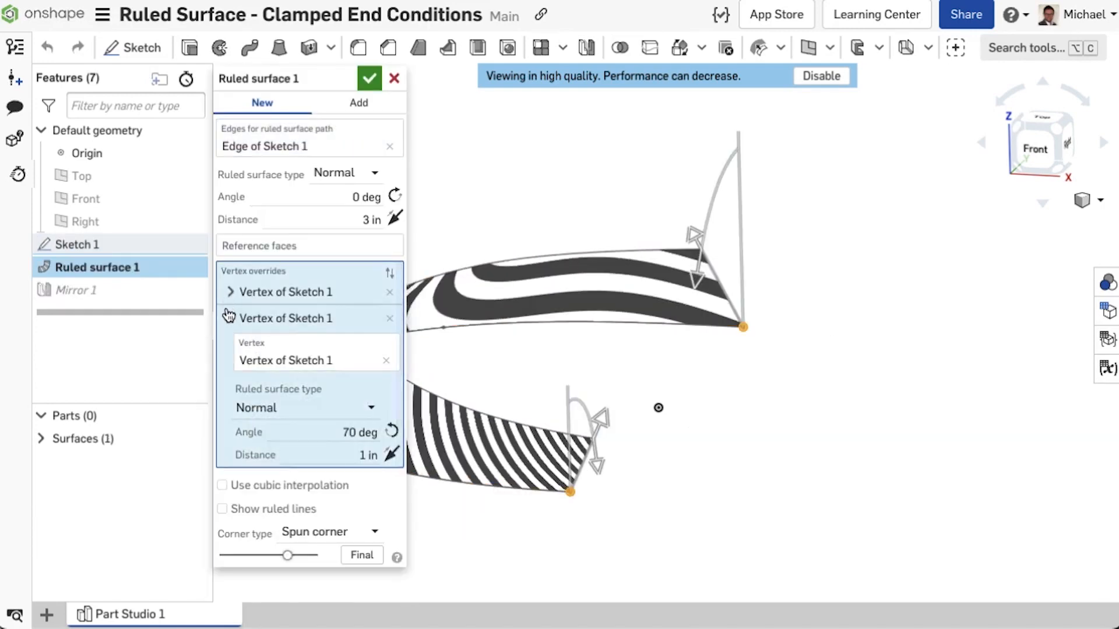
click(231, 318)
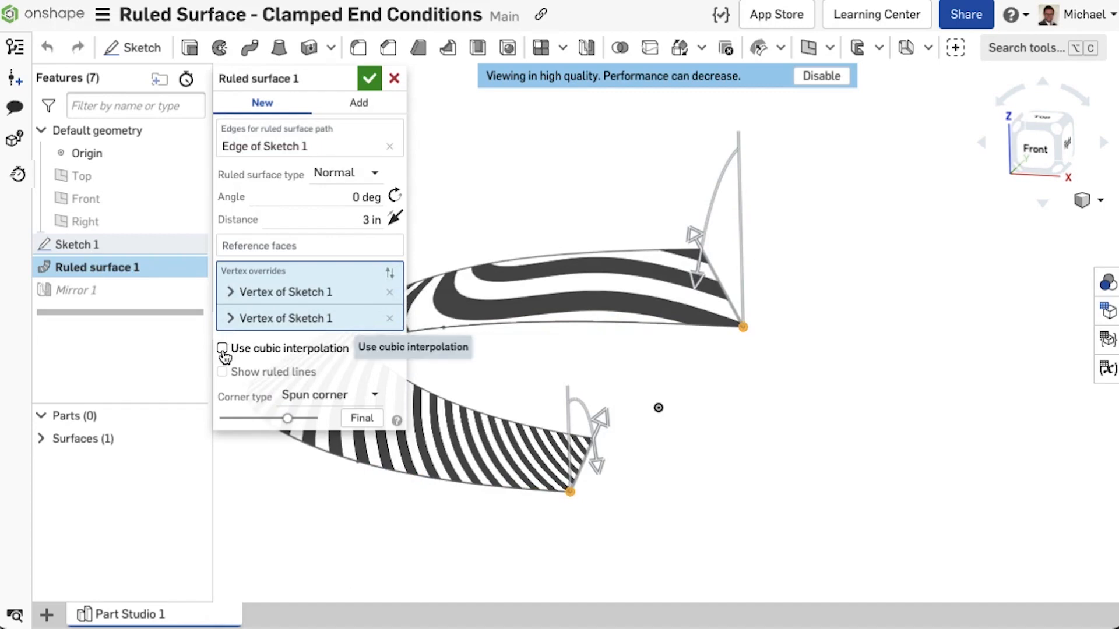
click(369, 78)
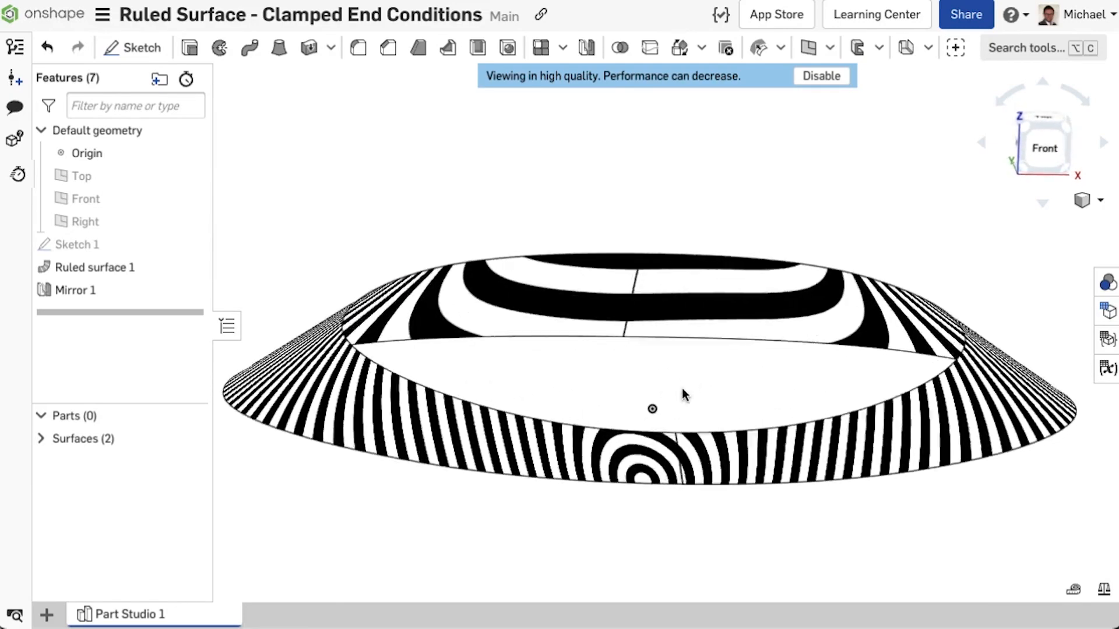
drag(683, 395, 610, 436)
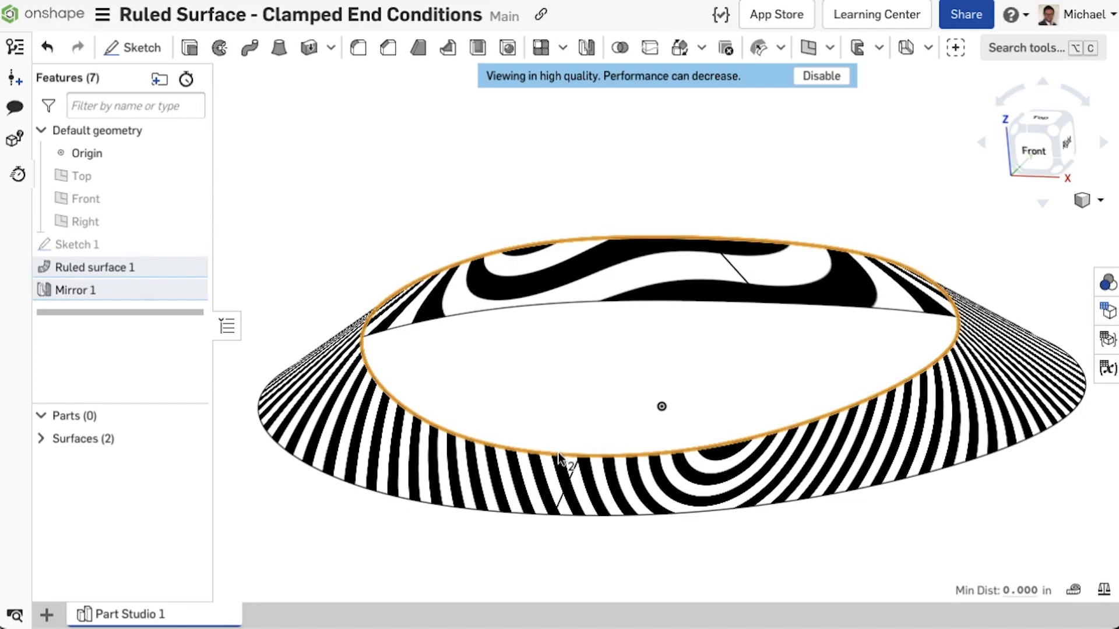
click(138, 614)
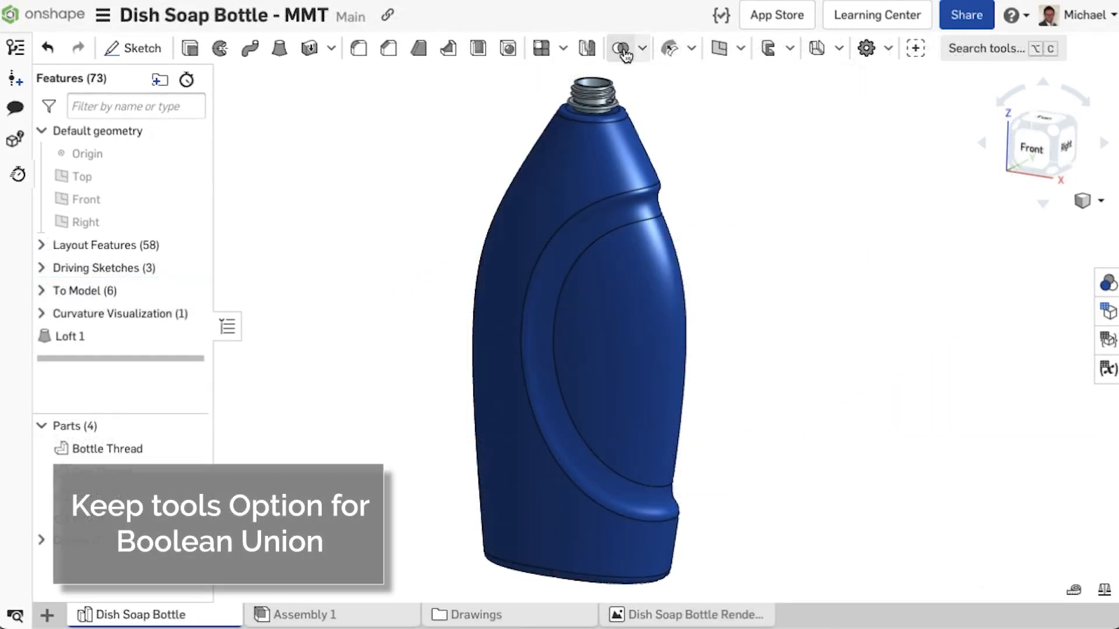
Step: Boolean-union Bottle Thread and Bottle with Keep tools, producing Part 5 alongside the originals
click(620, 48)
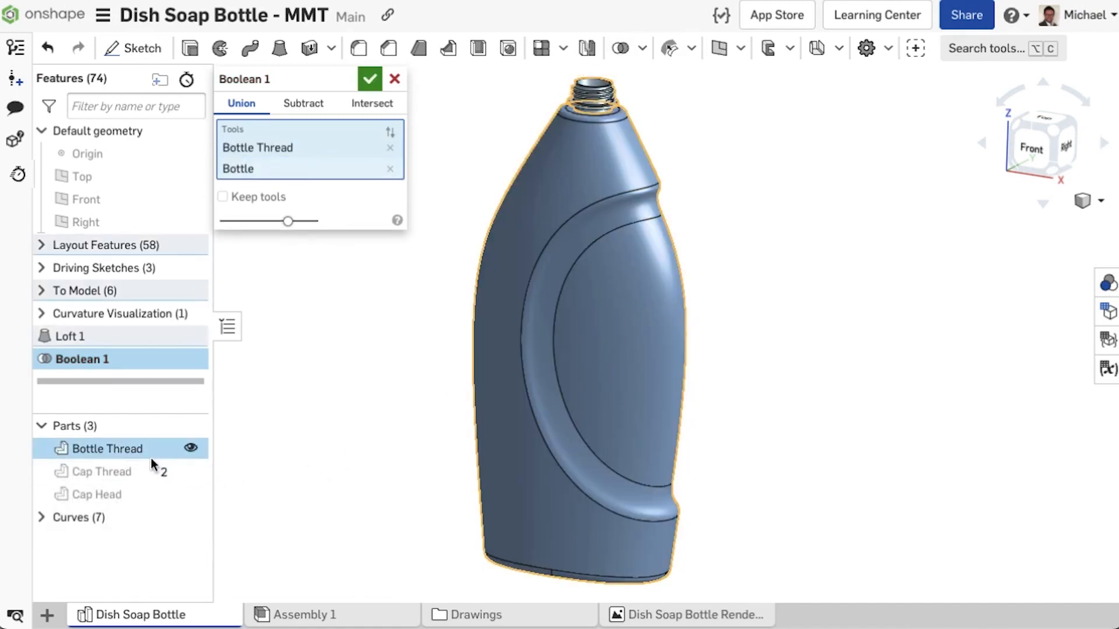
mouse_move(107, 448)
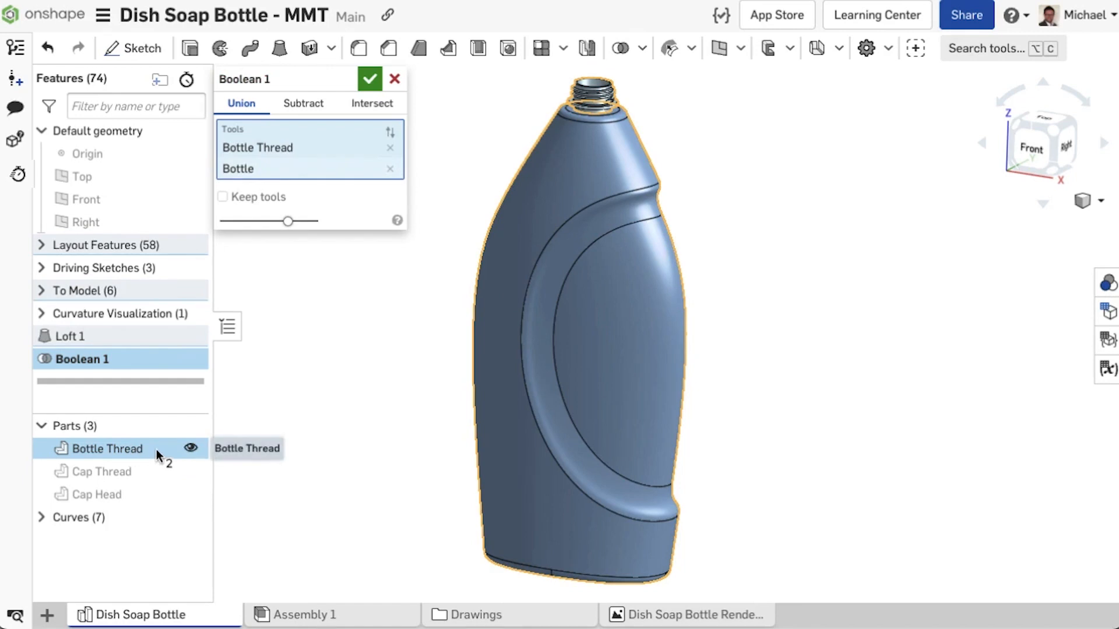
mouse_move(223, 202)
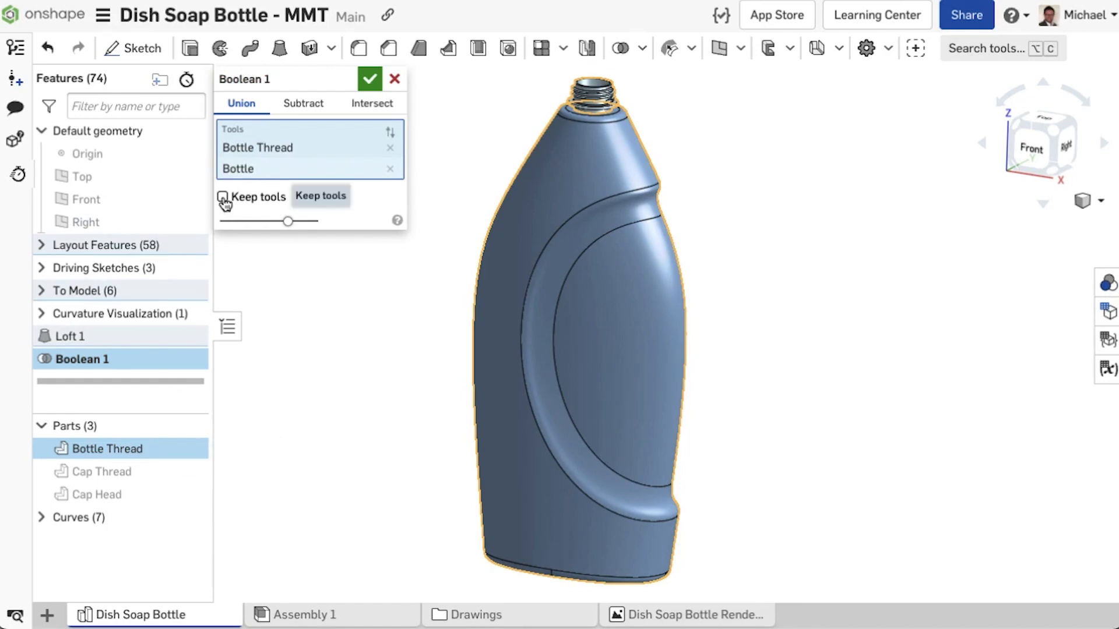
click(223, 197)
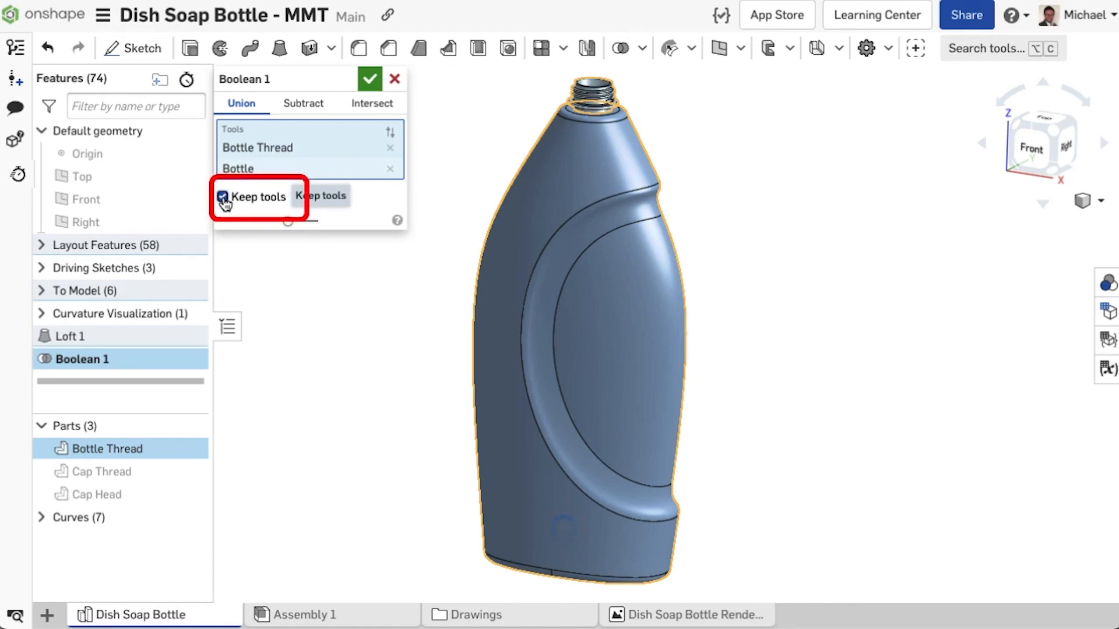
click(221, 197)
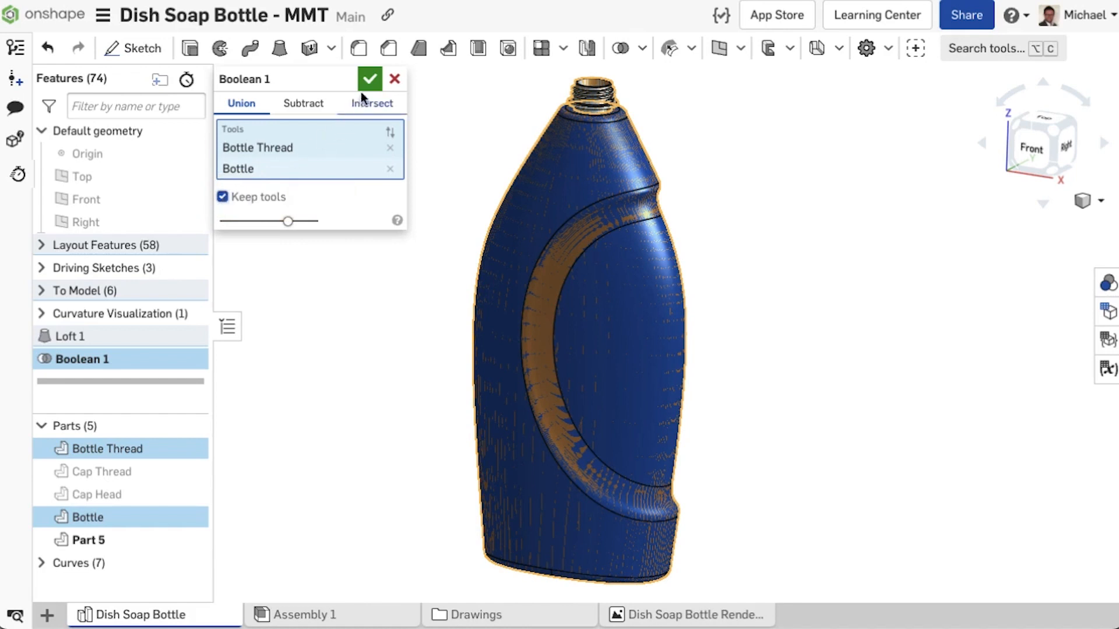
click(369, 78)
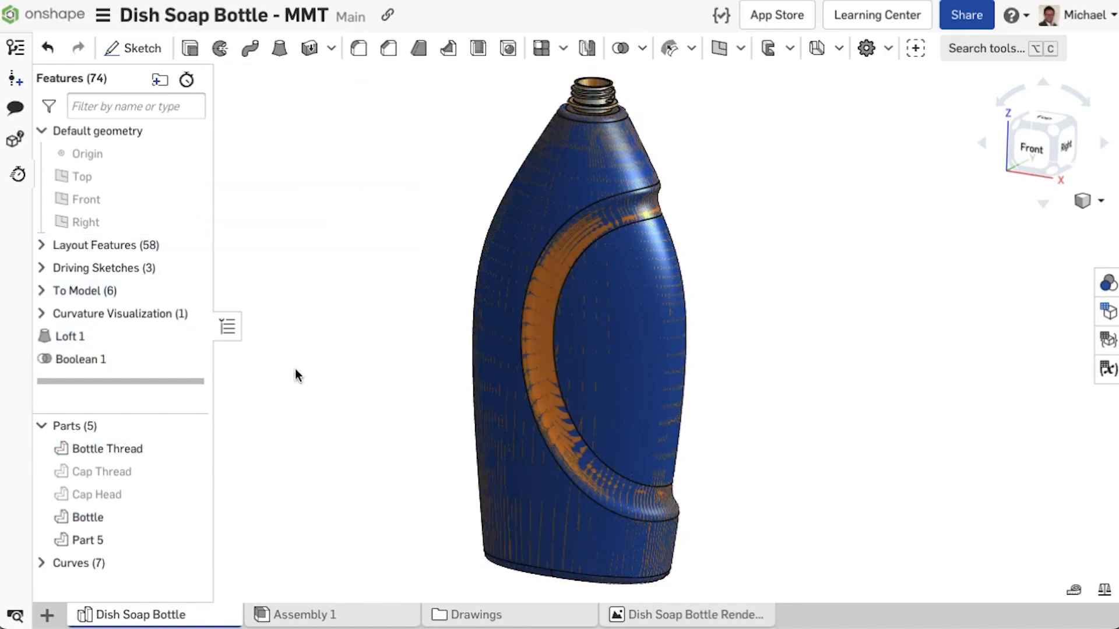
click(87, 516)
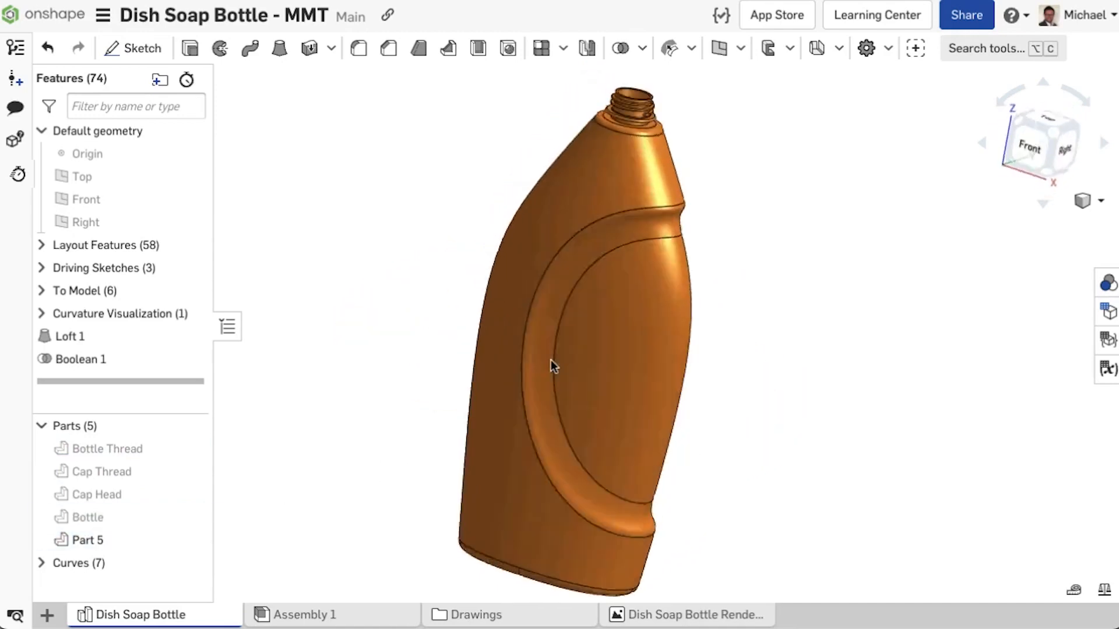
click(333, 614)
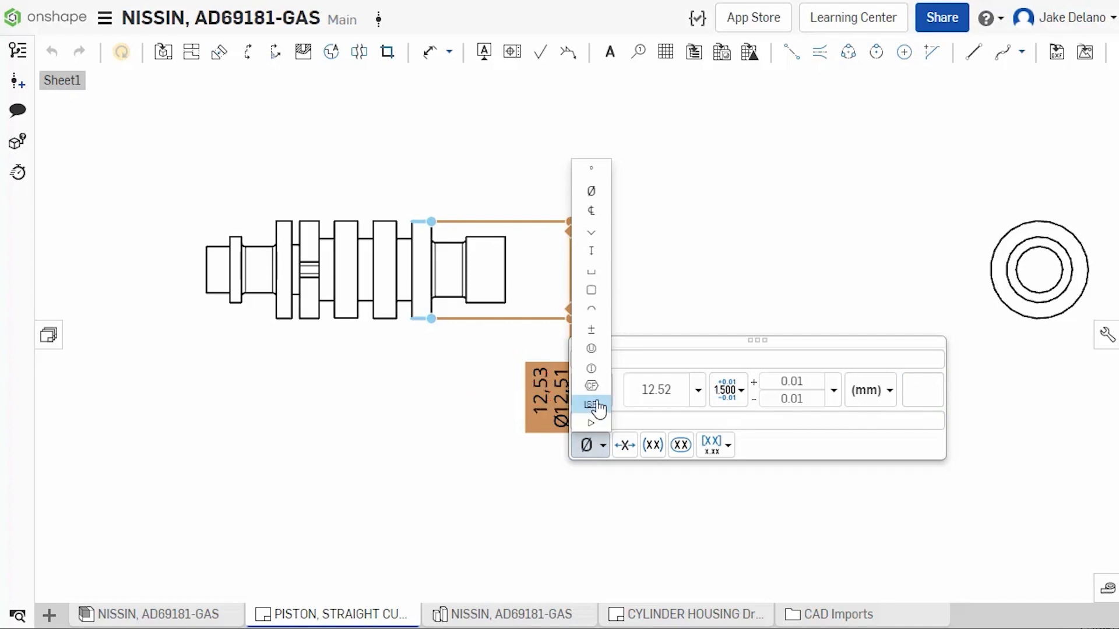
Step: Give the Ø12.51 dimension a GD&T symbol and insert one before the hole callout's Ø20.00 line
click(591, 405)
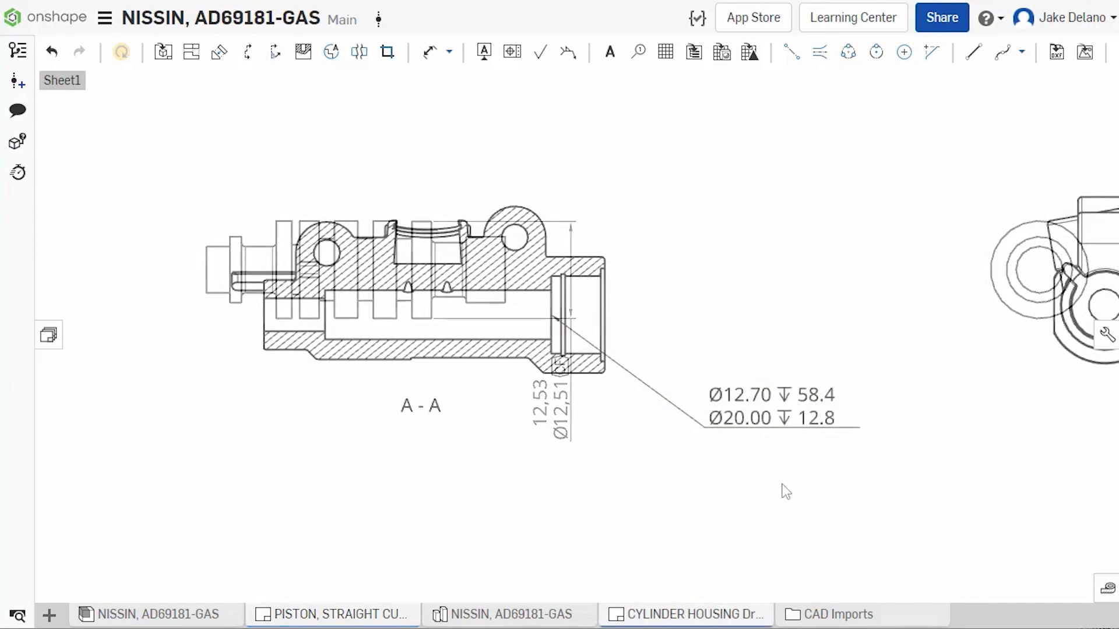
double_click(783, 407)
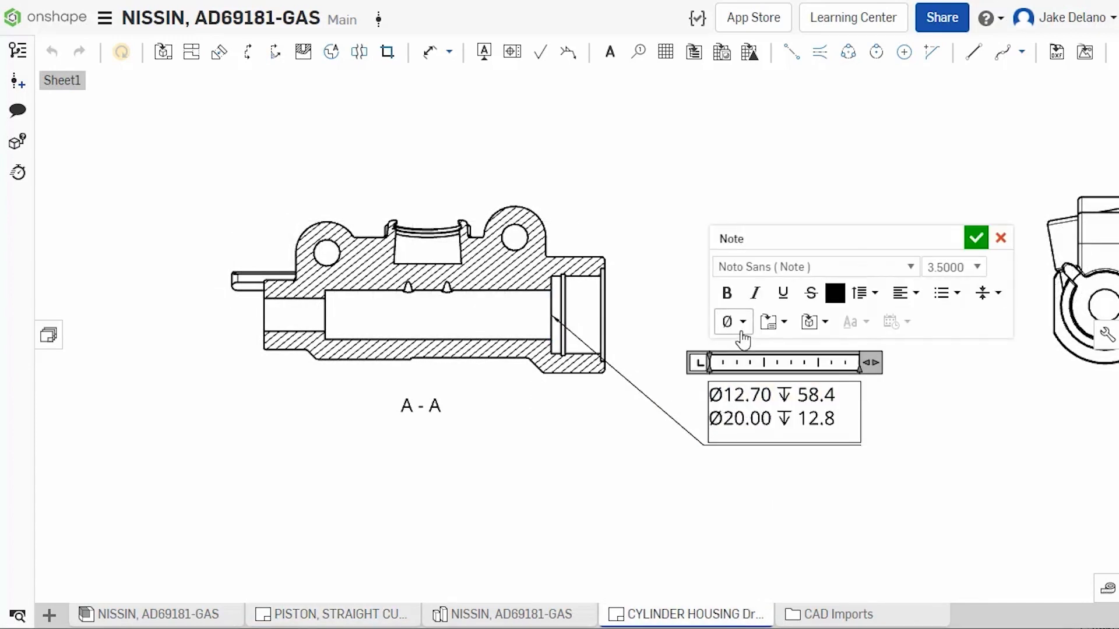
click(727, 321)
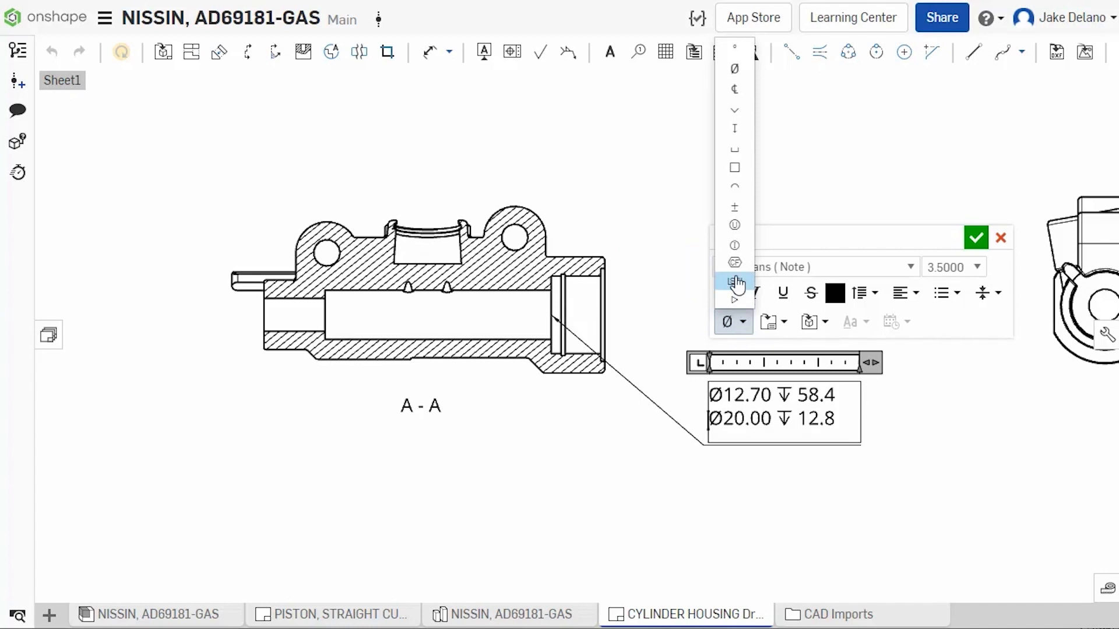
click(733, 281)
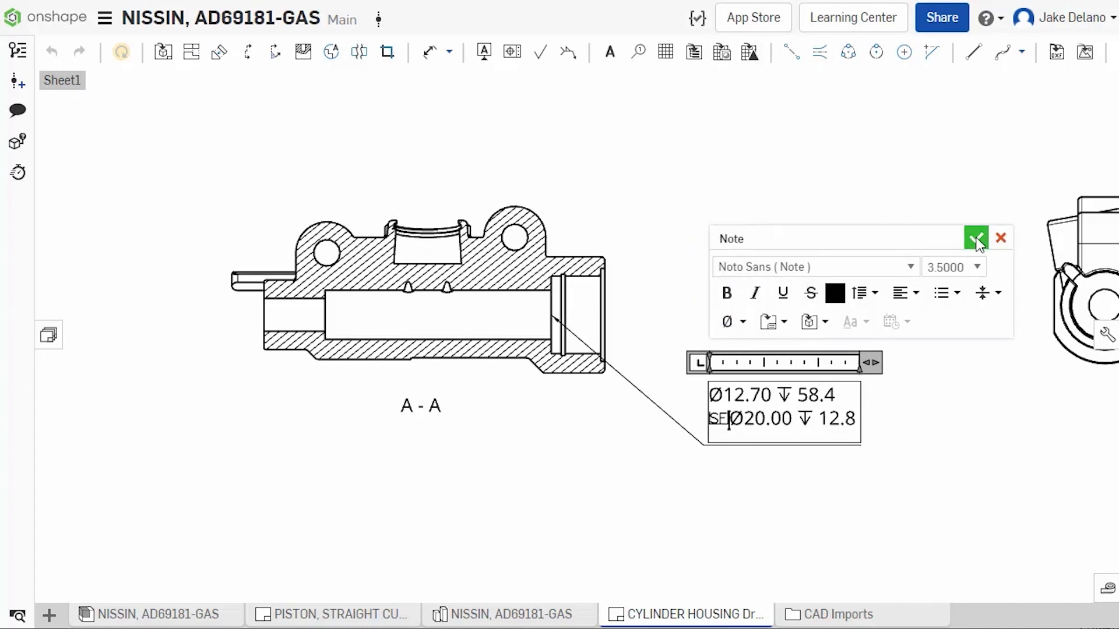
click(977, 237)
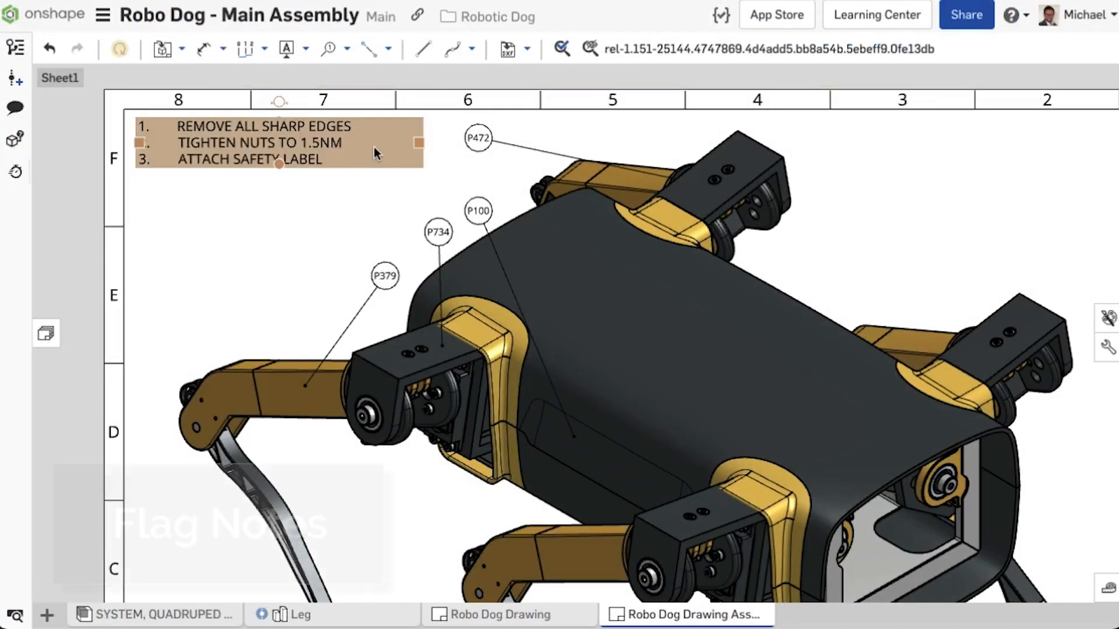
Step: Turn the numbered note lines into flag notes with hexagon and diamond borders on lines 2 and 3
double_click(279, 142)
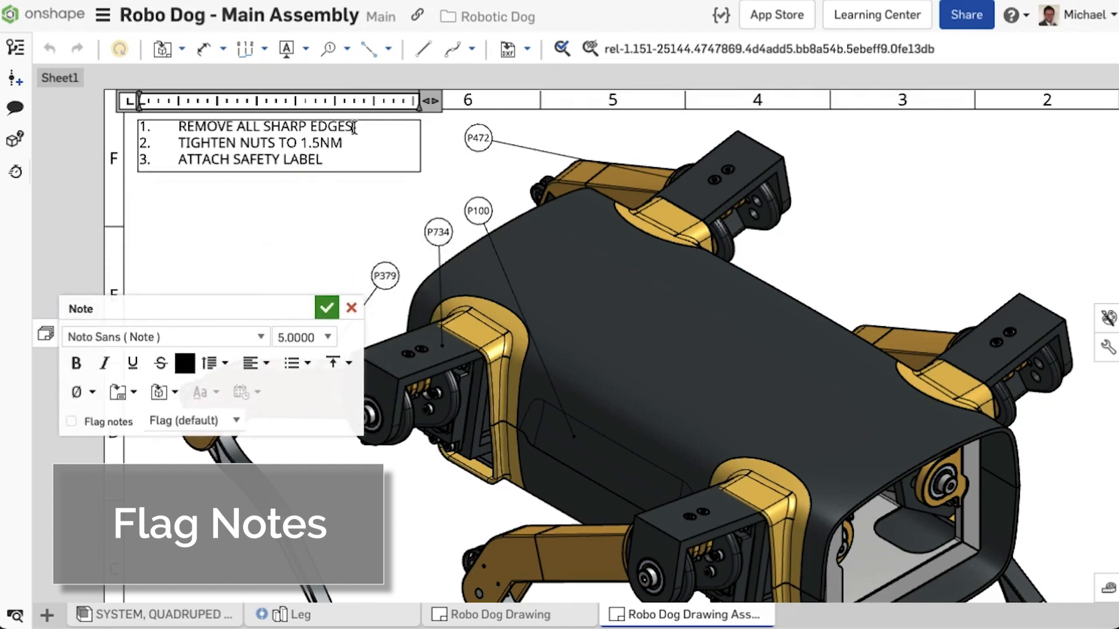
click(71, 421)
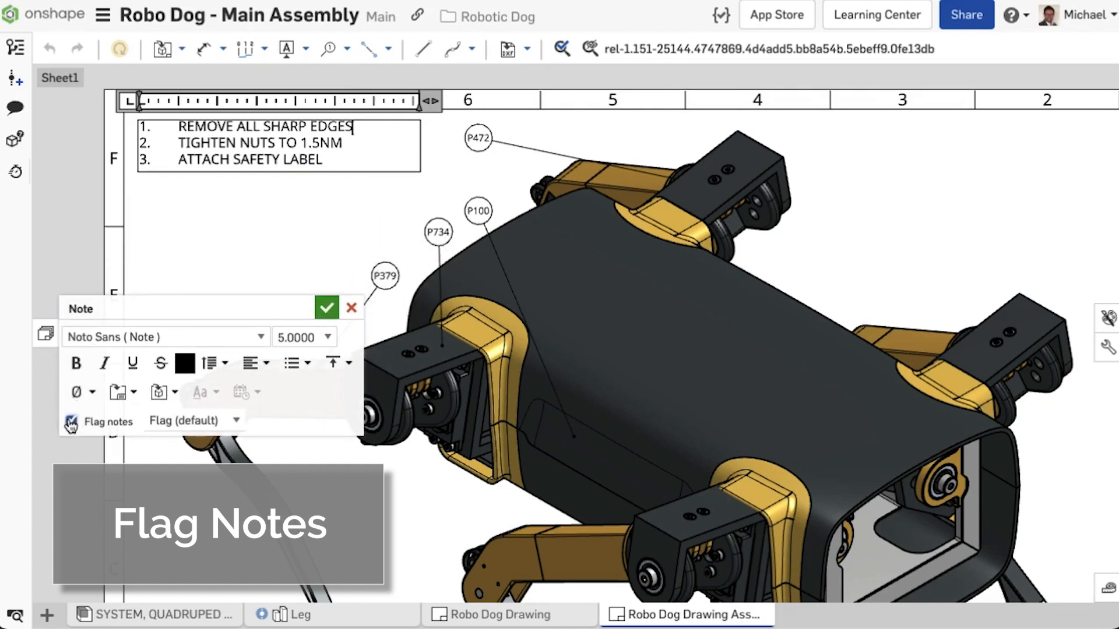
click(71, 421)
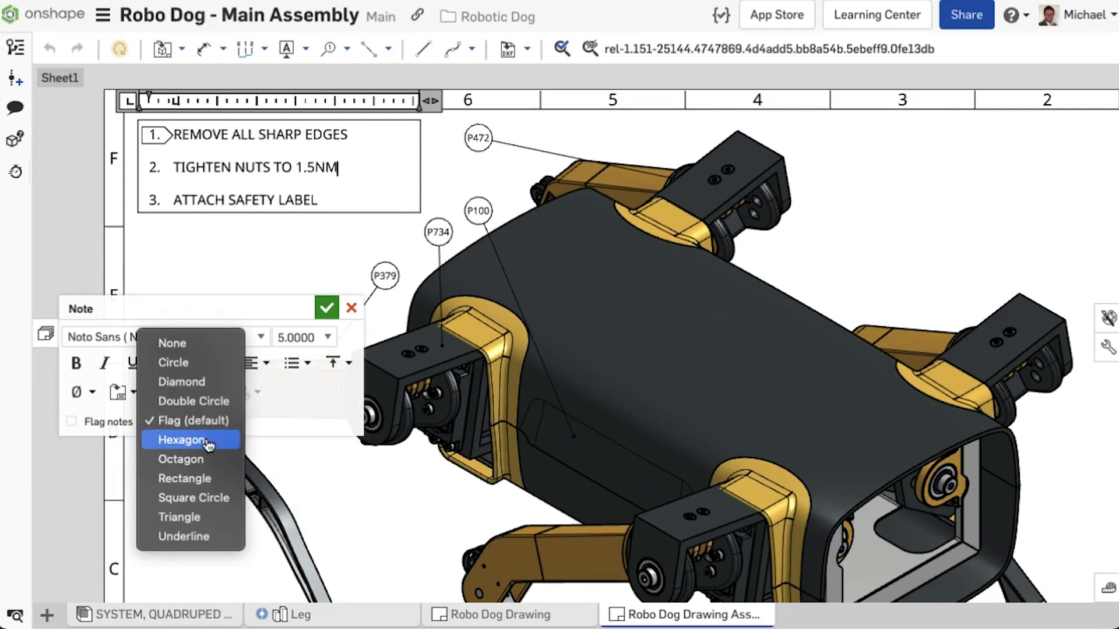
click(185, 440)
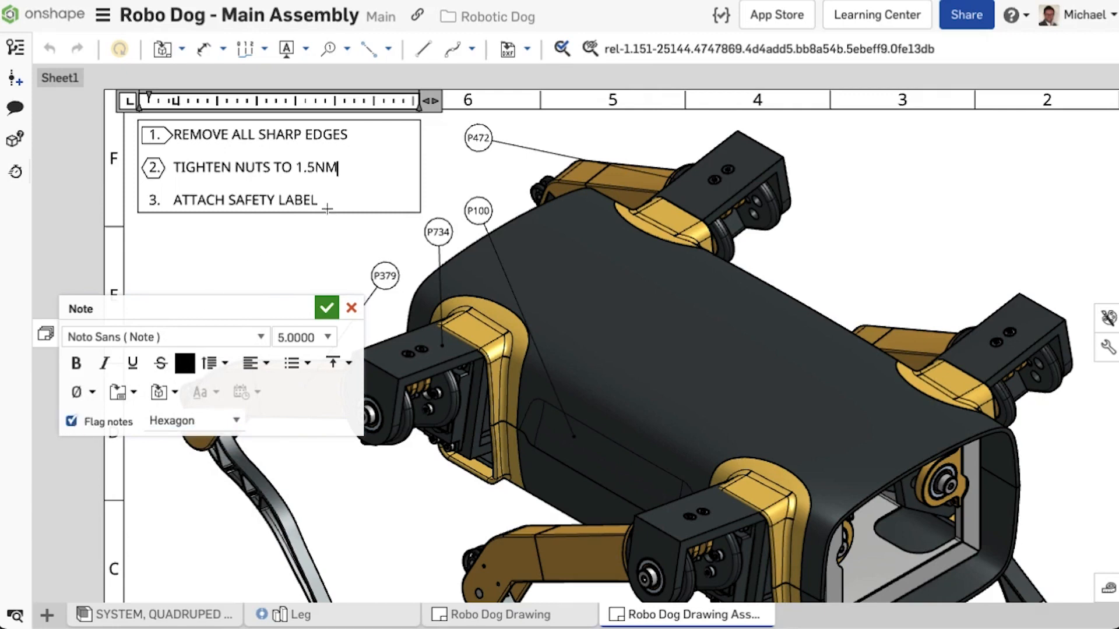
click(193, 420)
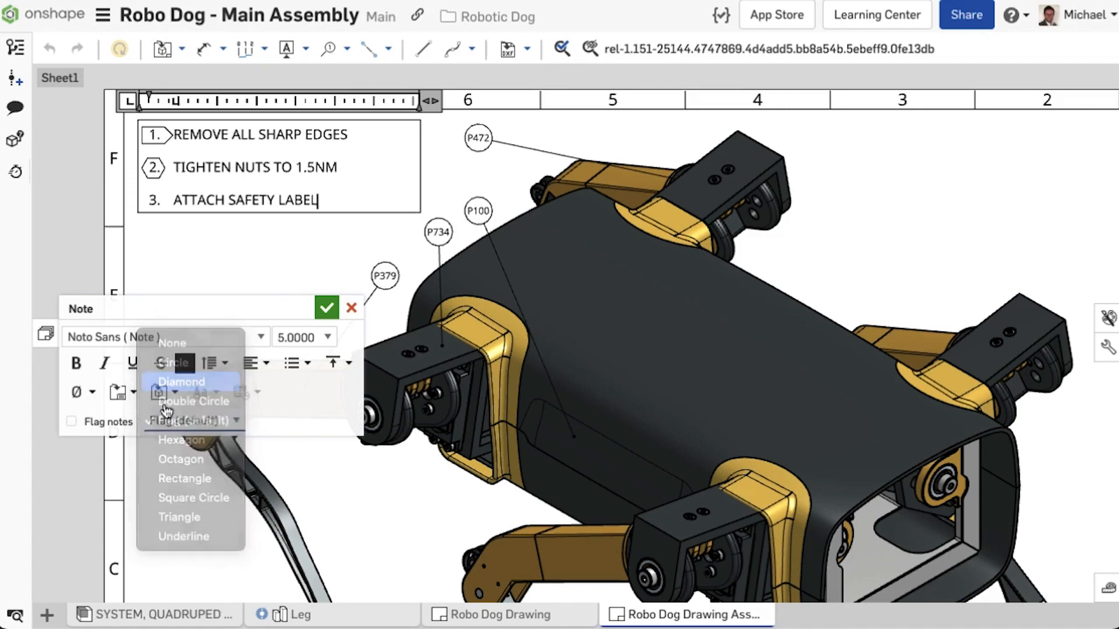
click(182, 382)
text(D)
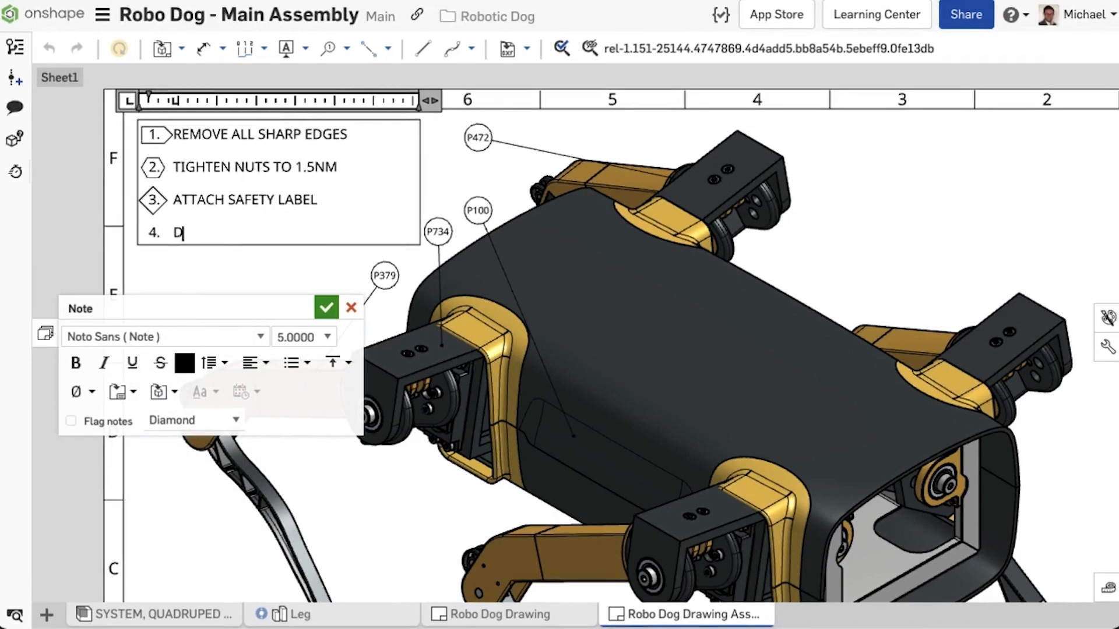
Step: Add a fourth flag note DO NOT ADD COLOR TO THIS PART with its own border shape
text(O NOT ADD COLOR TO THIS)
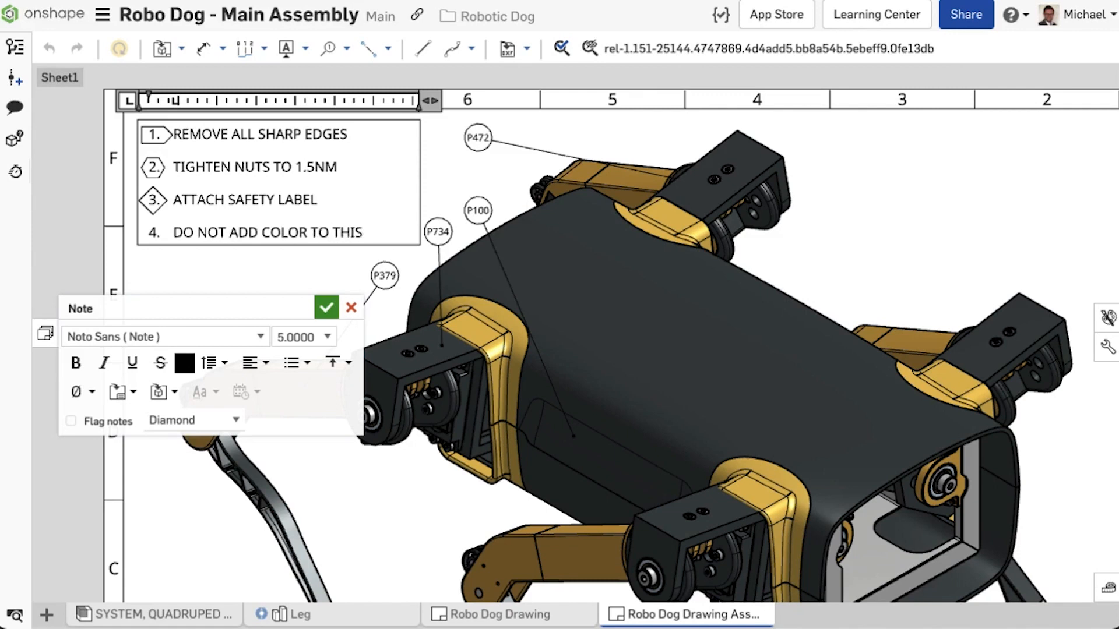
click(71, 421)
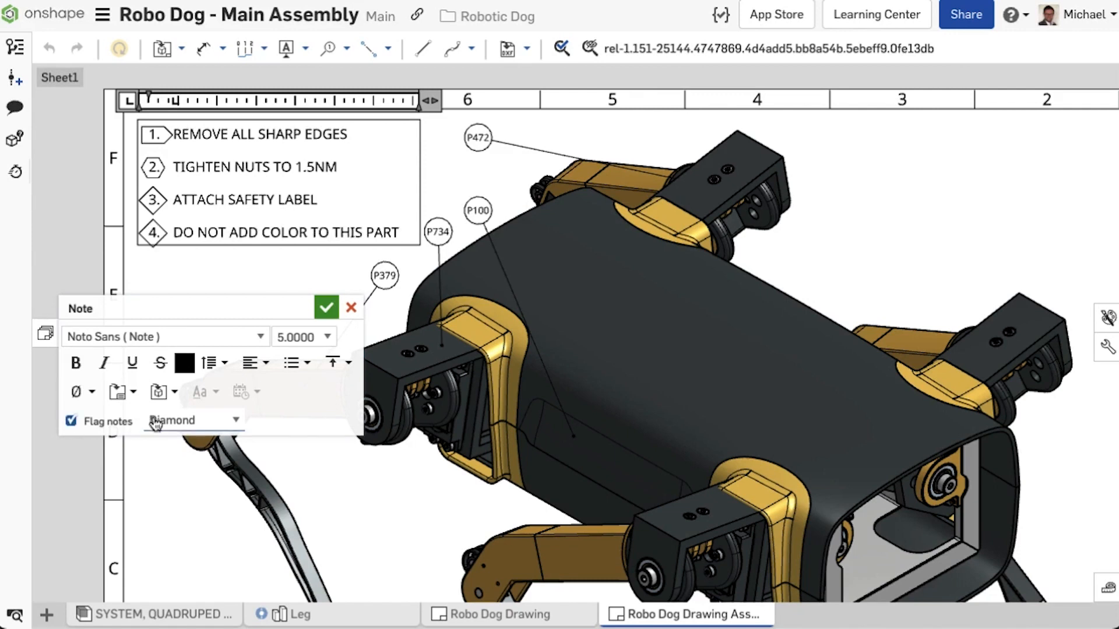
click(192, 420)
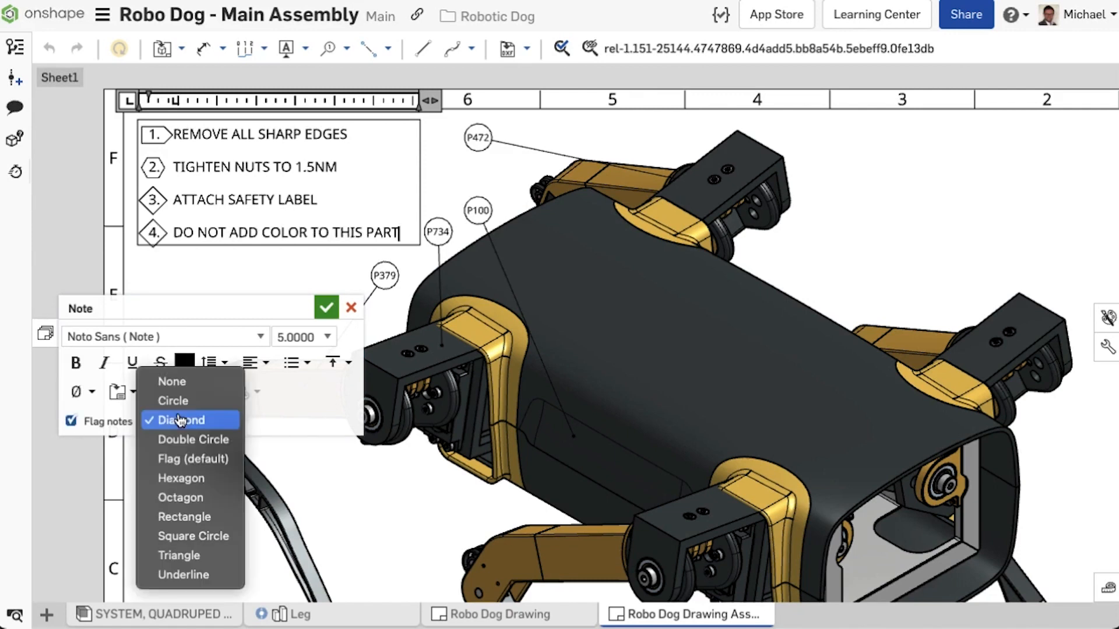
click(325, 308)
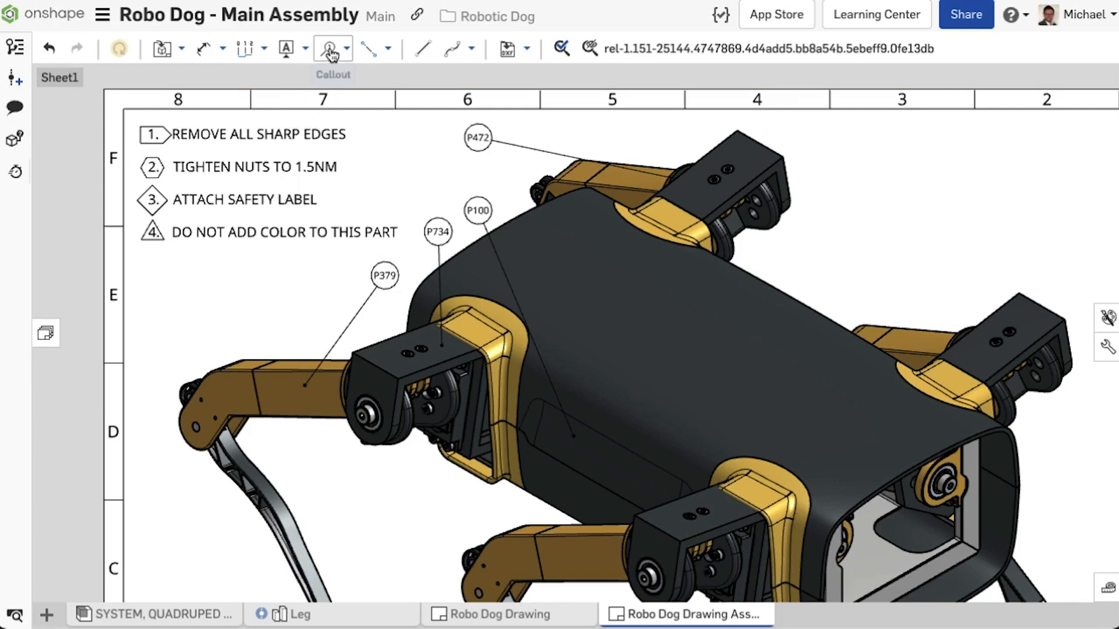
Step: Insert flag note references 1 and 2 as callouts beside the P472 and neighbouring part balloons
click(332, 49)
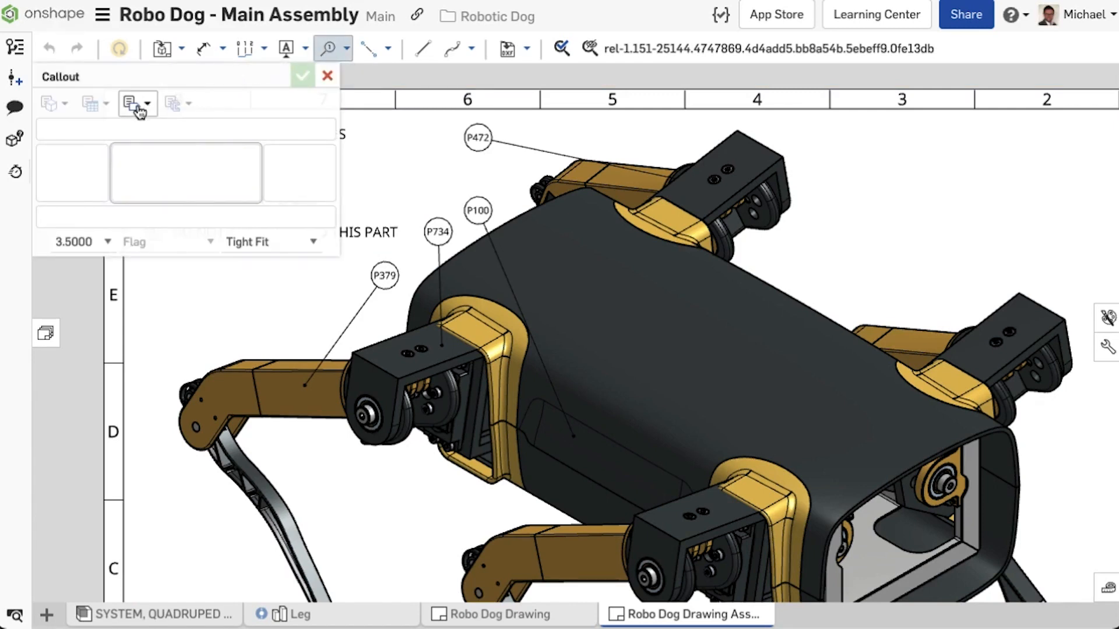
click(132, 103)
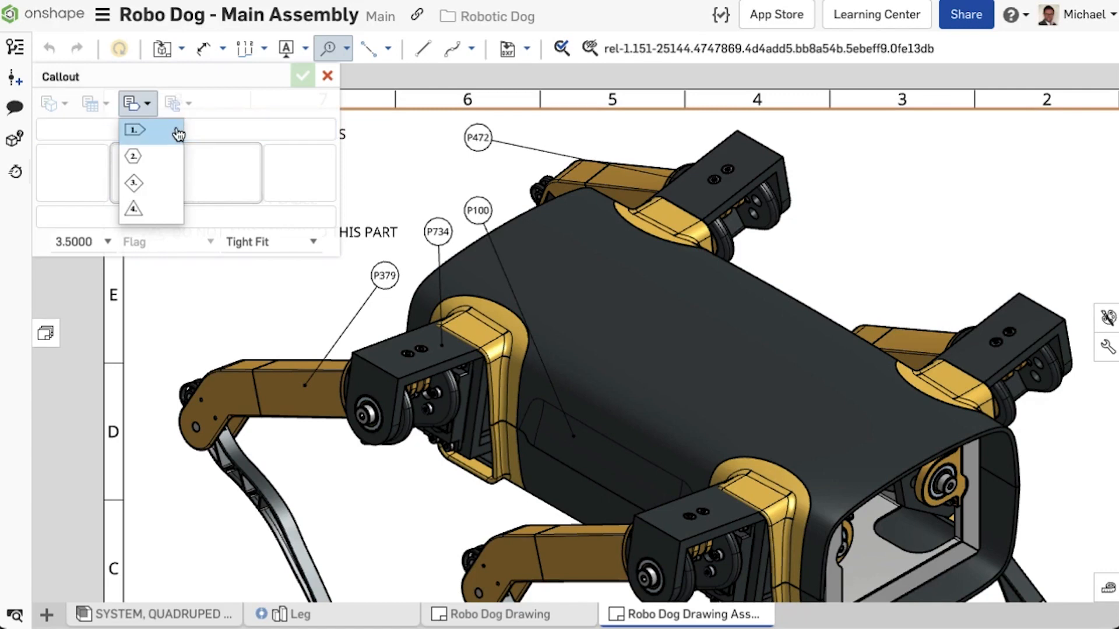
click(133, 129)
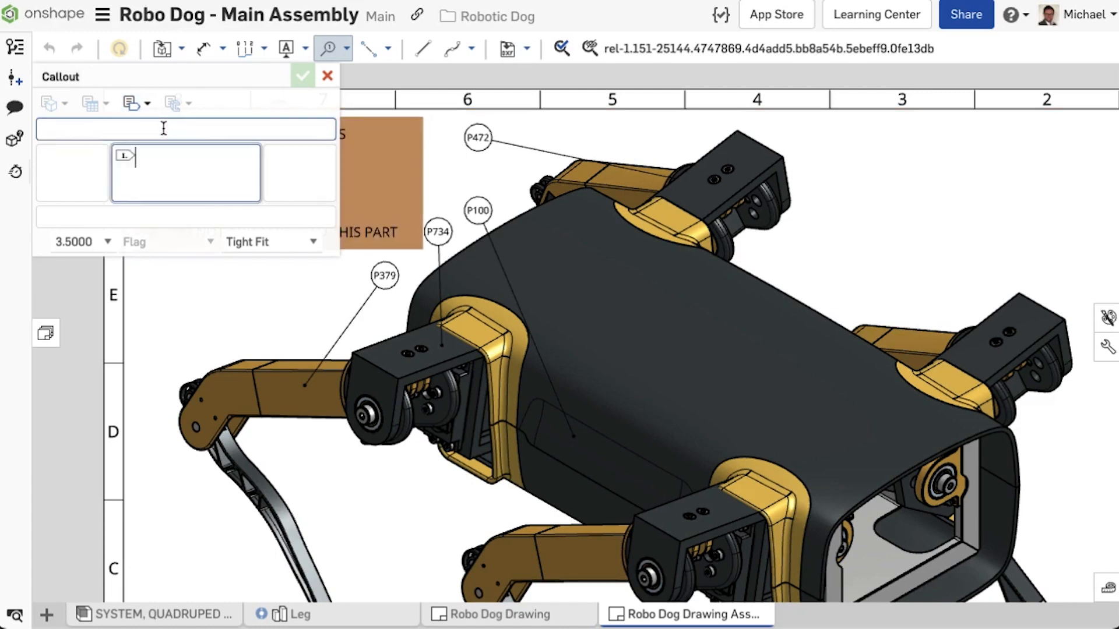
click(133, 103)
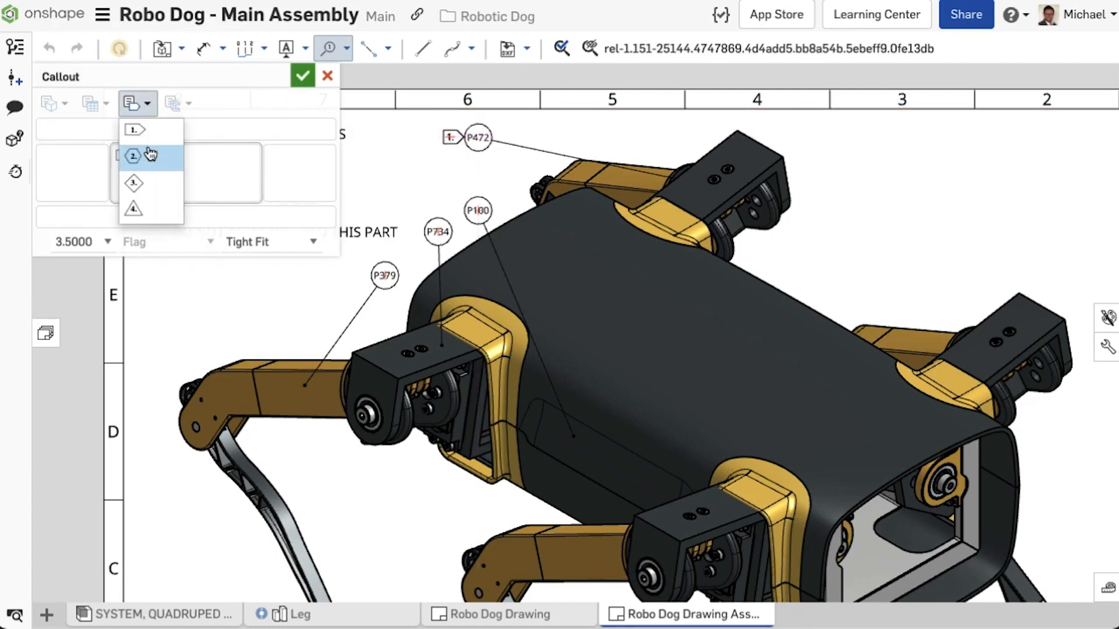
click(133, 155)
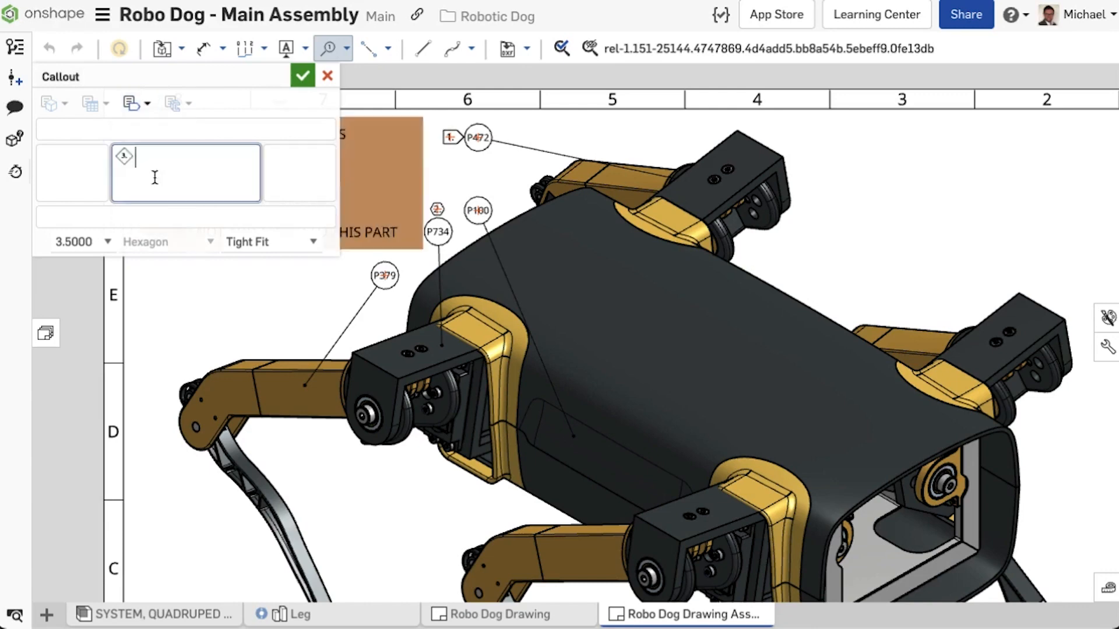
click(301, 75)
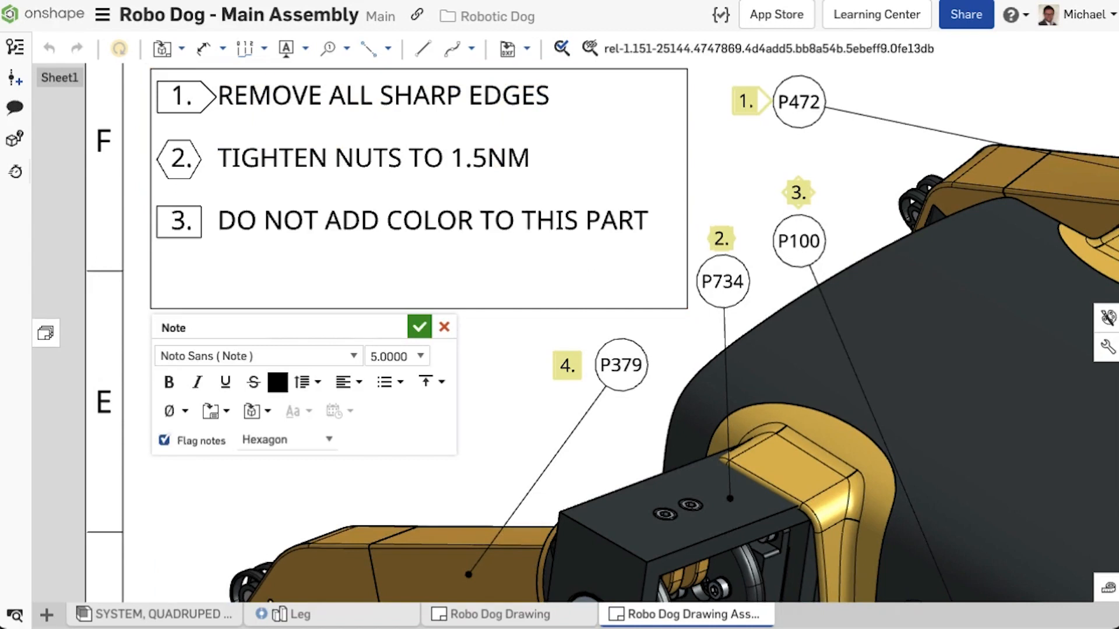
Step: Show the Flag notes border-shape choices in the drawing-wide properties
click(420, 326)
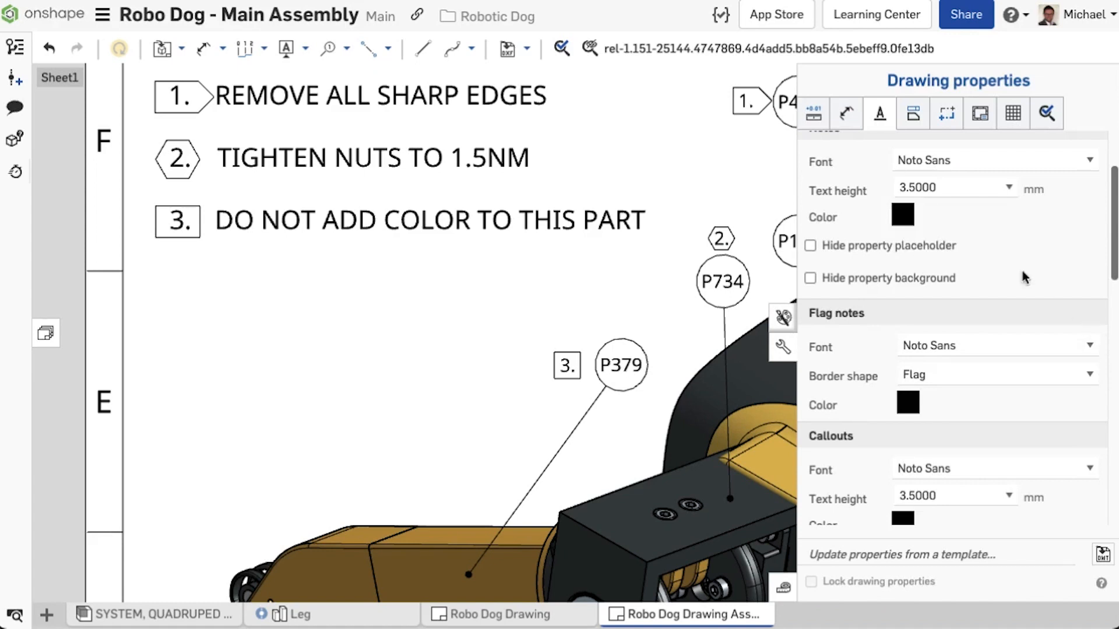
mouse_move(880, 114)
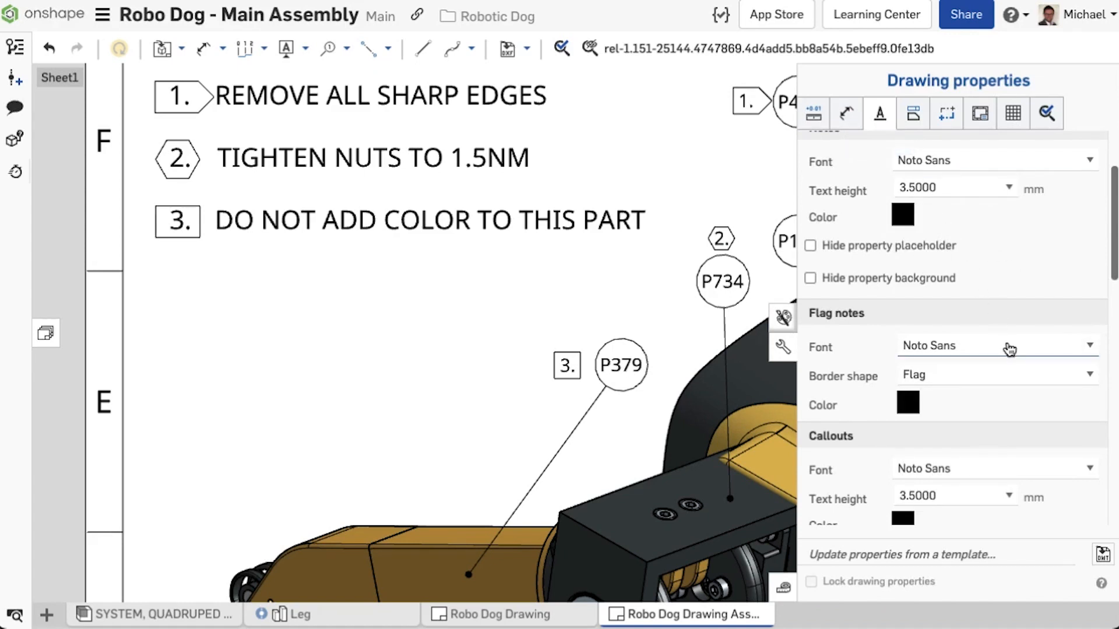
click(994, 377)
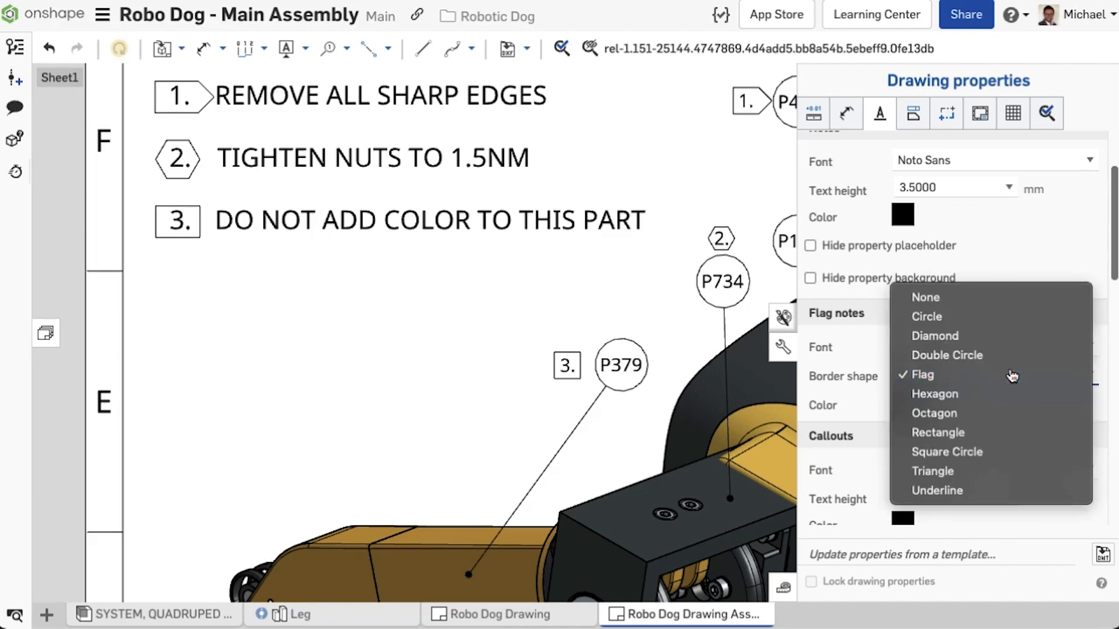
click(923, 375)
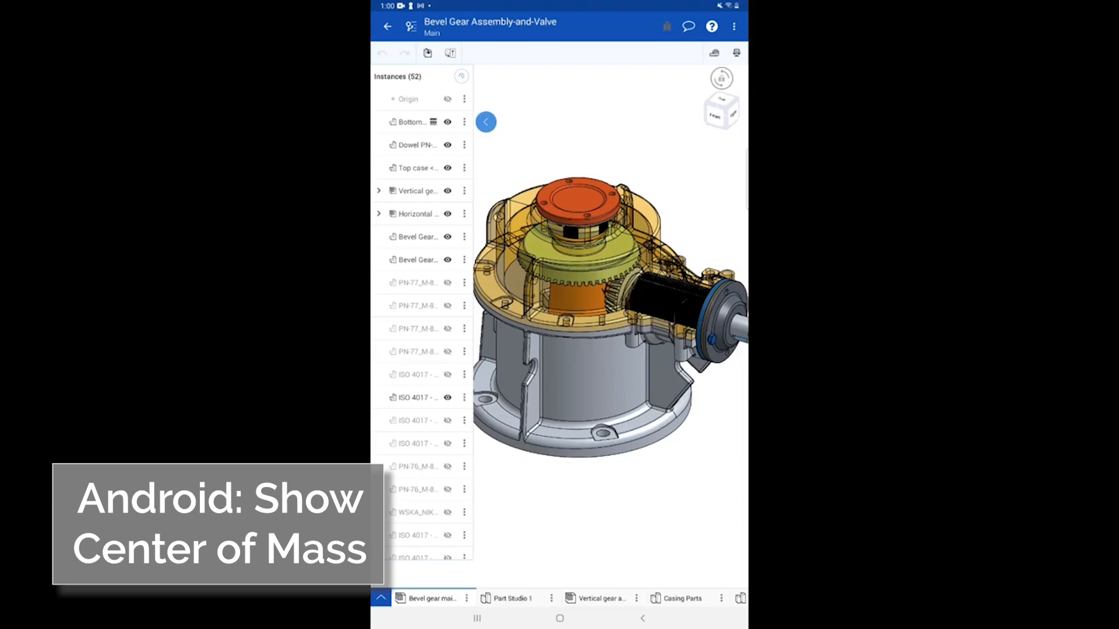
Step: Add a display state named 'No' from the Display states tool and list the saved states
click(451, 53)
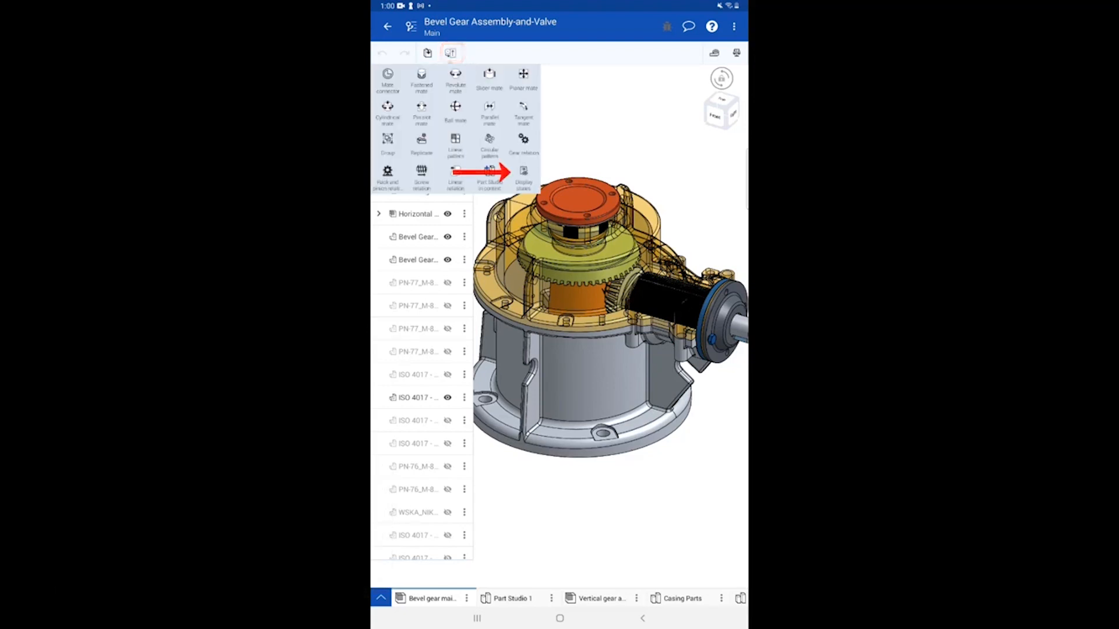
click(524, 178)
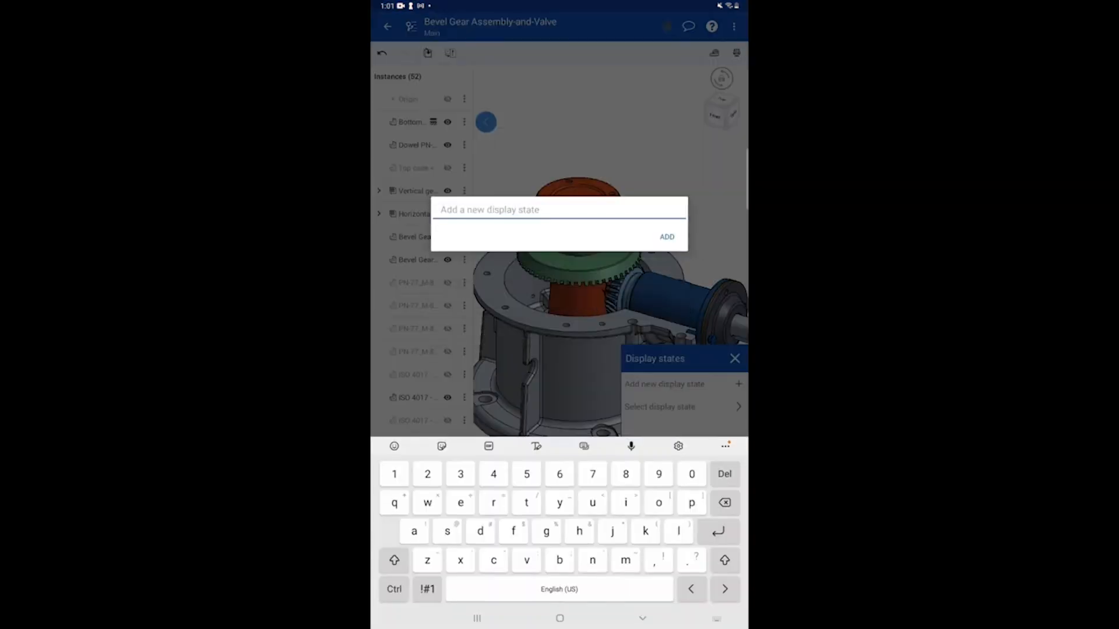
text(No)
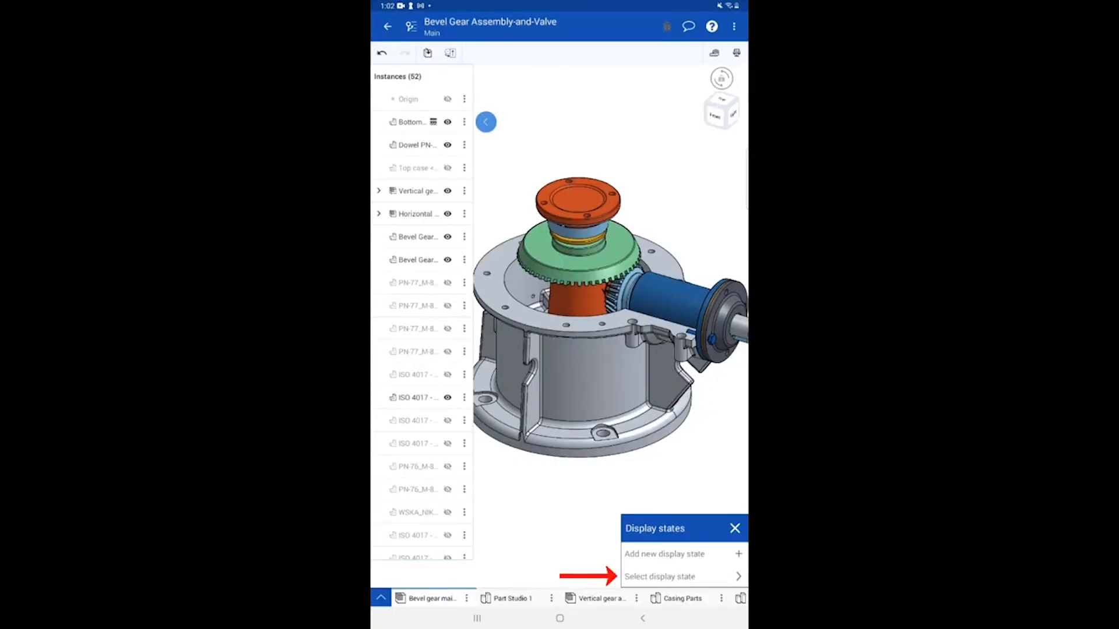
click(659, 577)
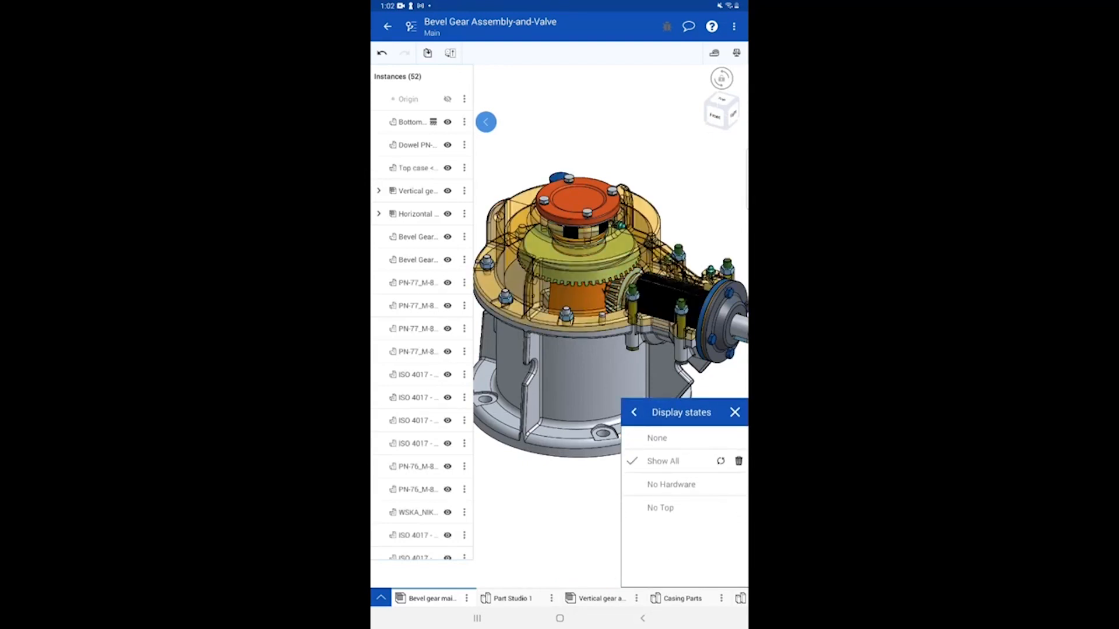
Step: Switch to No Hardware and refresh it, switch to No Top and delete it, then close the list
click(672, 485)
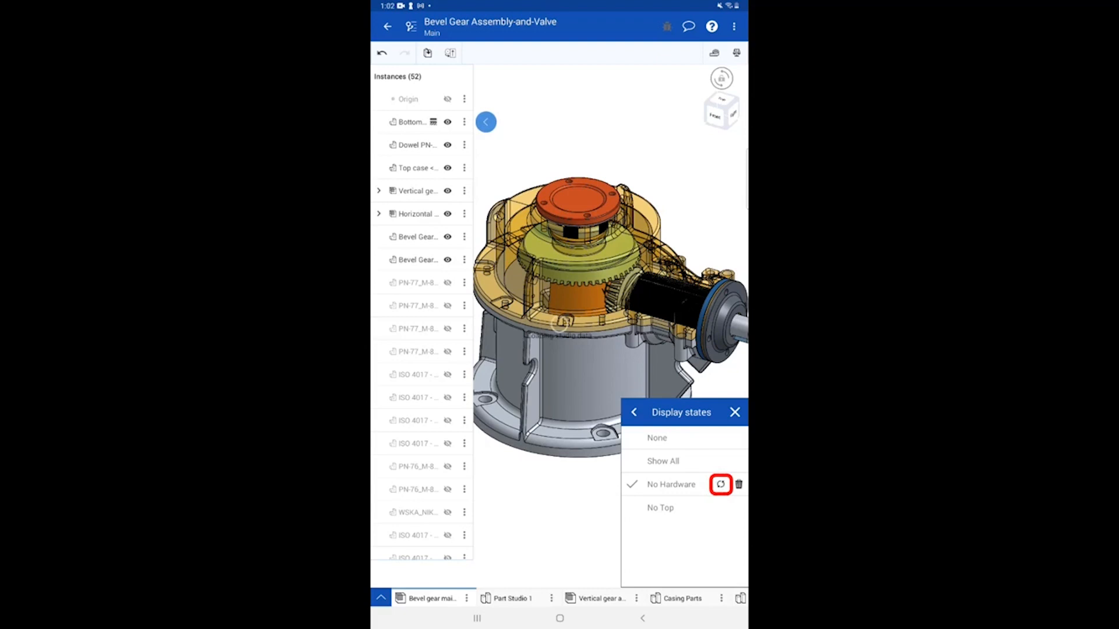
click(720, 485)
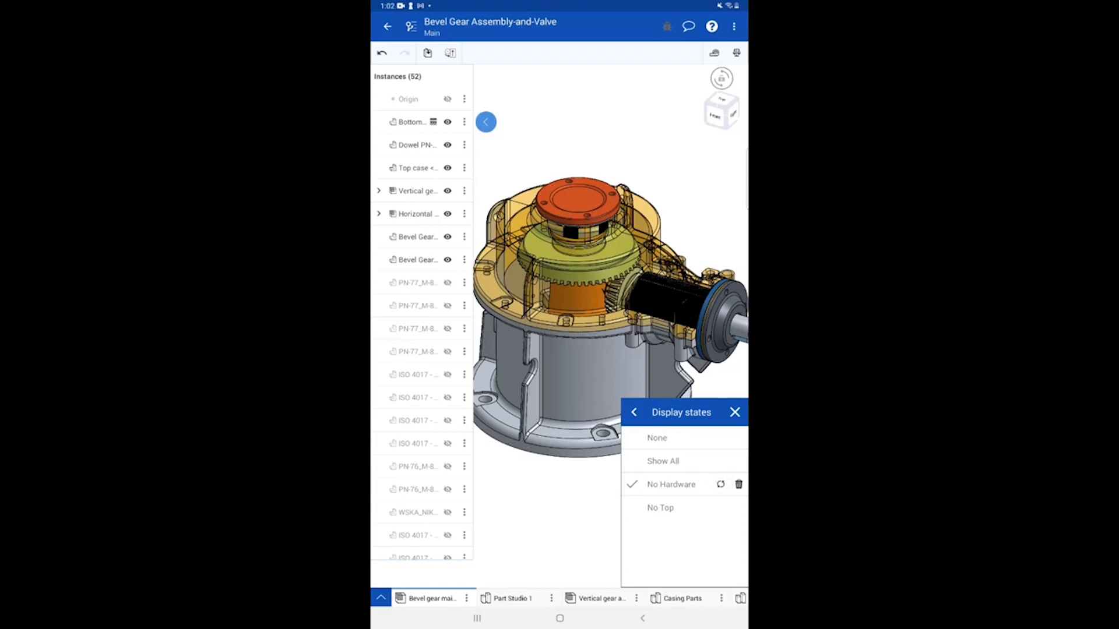
click(659, 507)
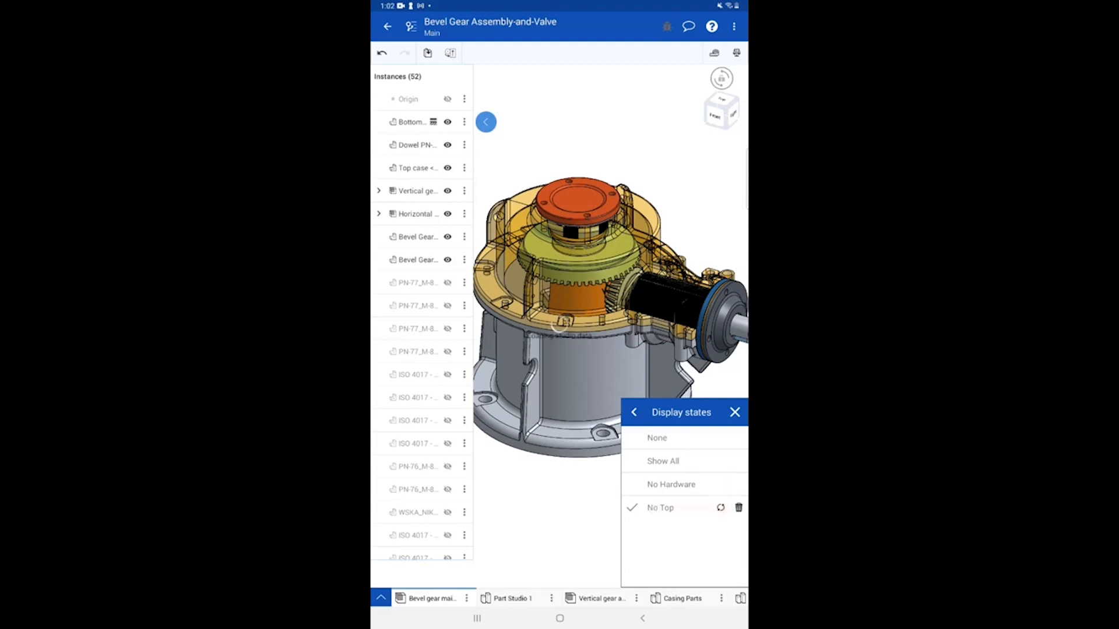
click(720, 507)
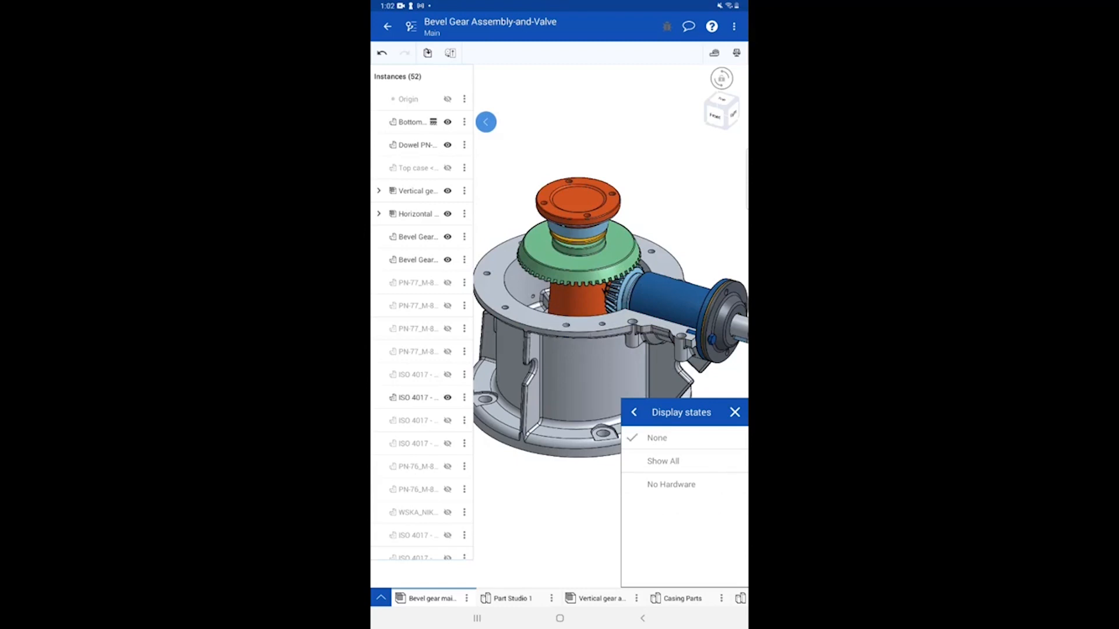
click(735, 412)
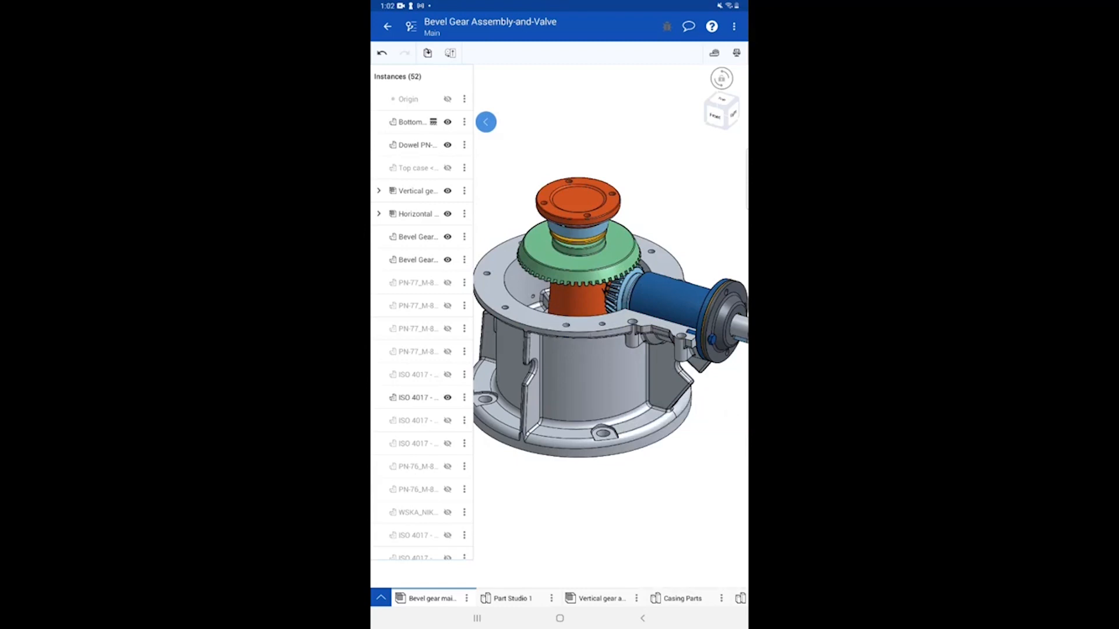